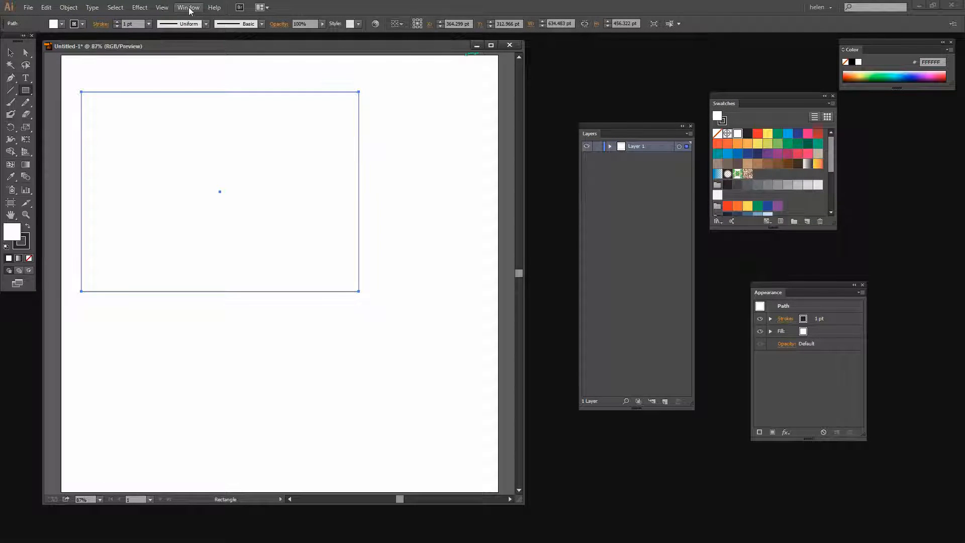
- Open the Basic Graphics, Decorative and Nature pattern libraries from the Swatches panel menu
click(189, 7)
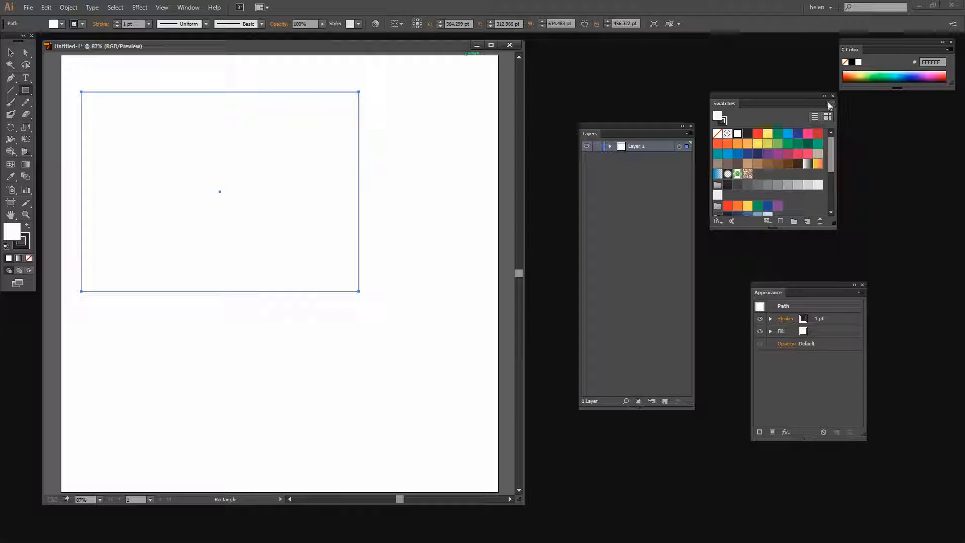
click(830, 105)
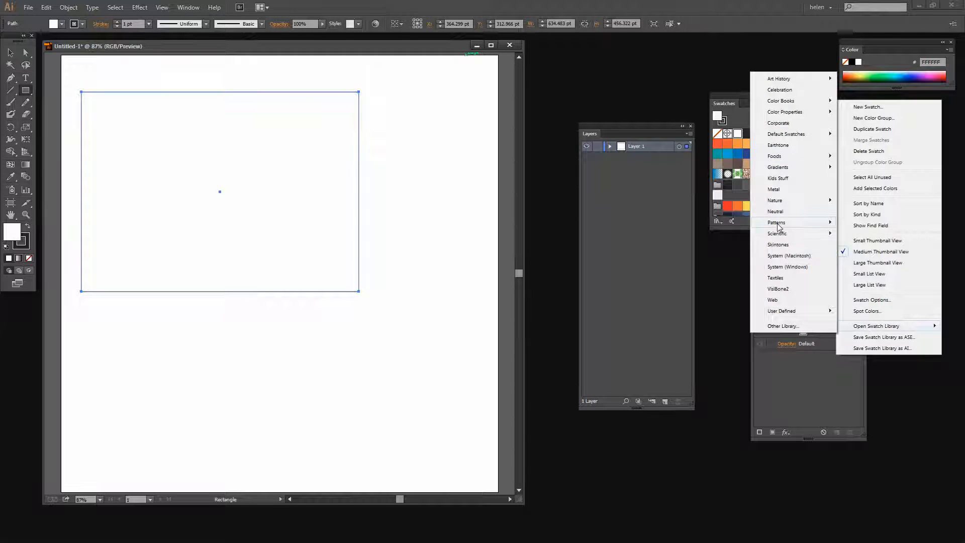
mouse_move(777, 222)
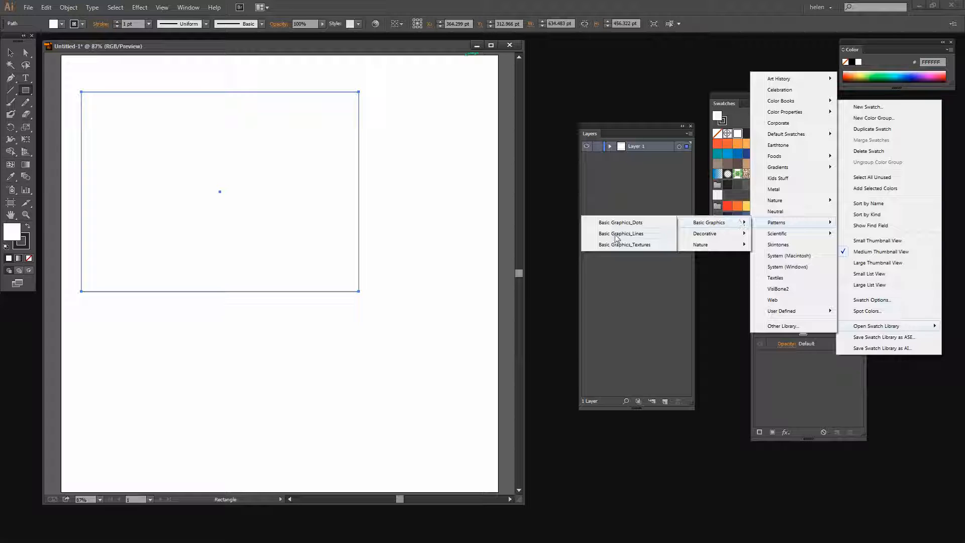
mouse_move(621, 222)
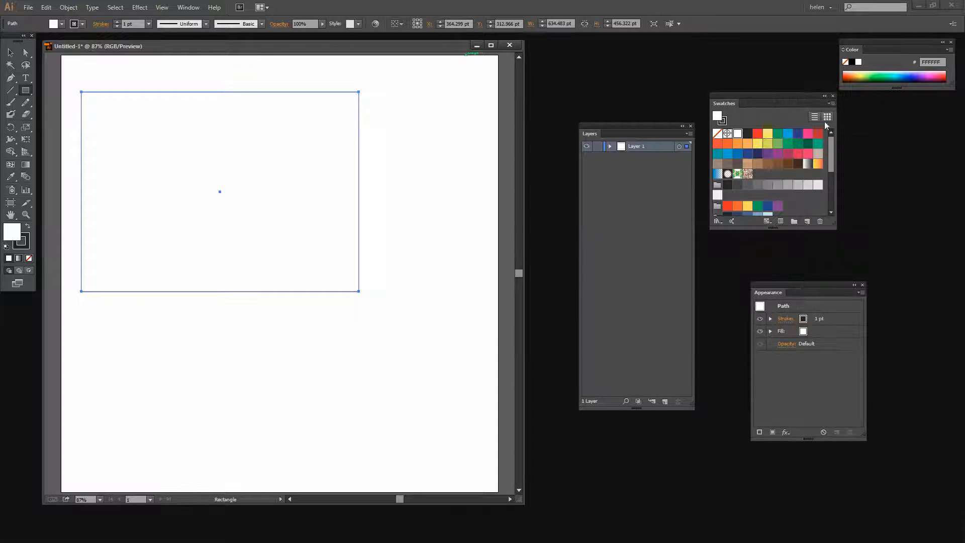
click(829, 116)
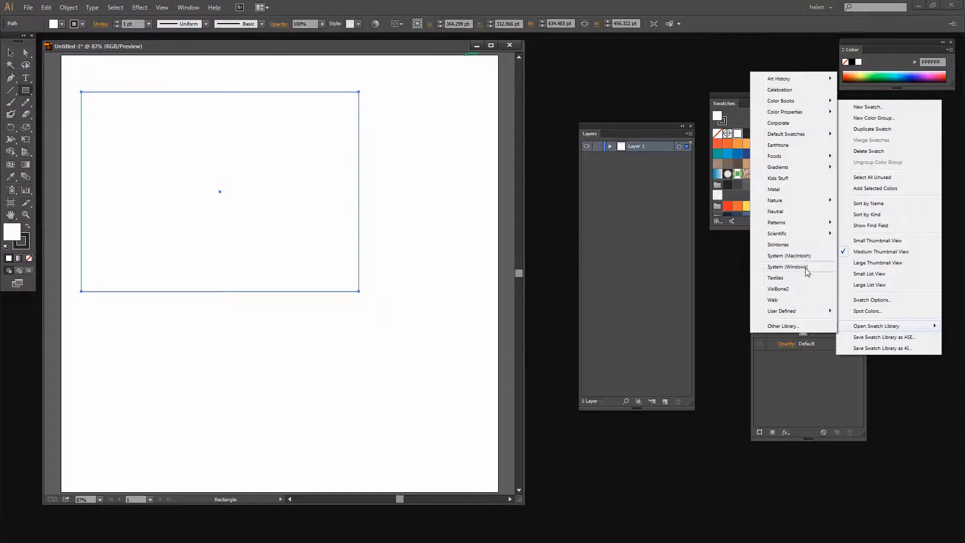
click(777, 223)
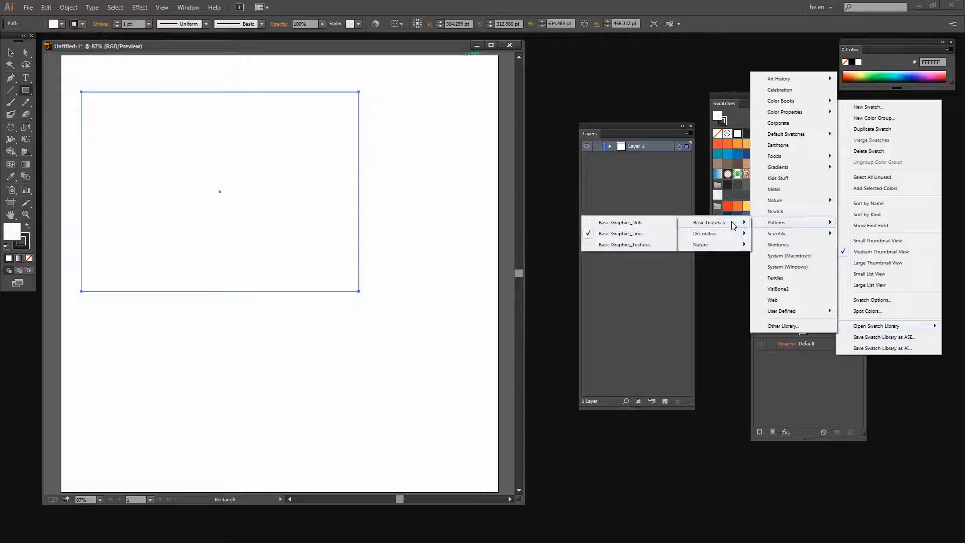
mouse_move(704, 233)
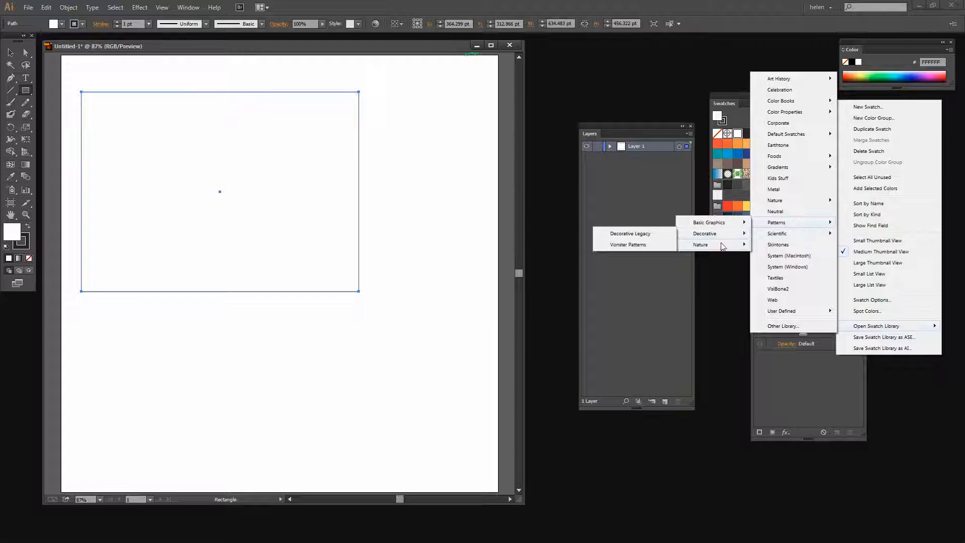
mouse_move(700, 245)
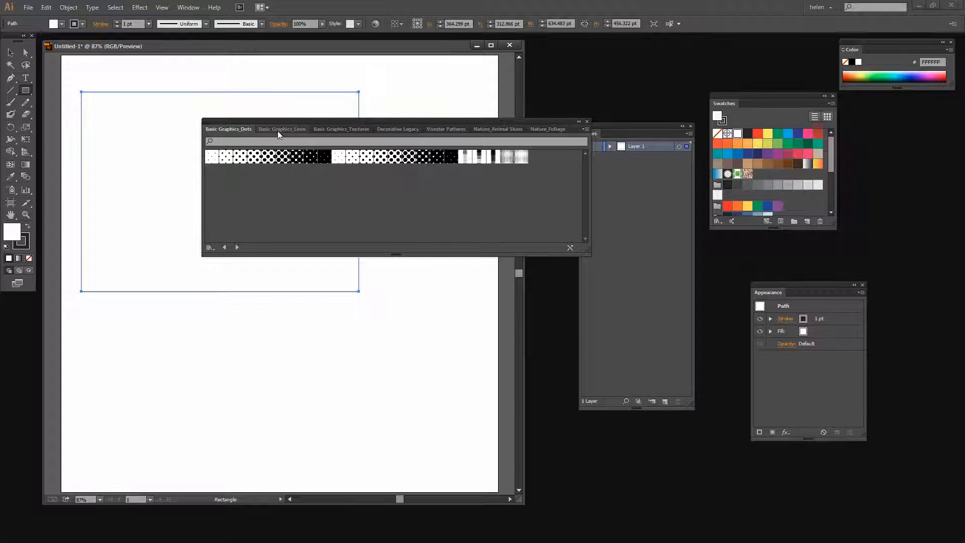
- Browse the Lines, Textures, Decorative Legacy, Vonster, Animal Skins and Foliage tabs, then lower the panel
click(282, 129)
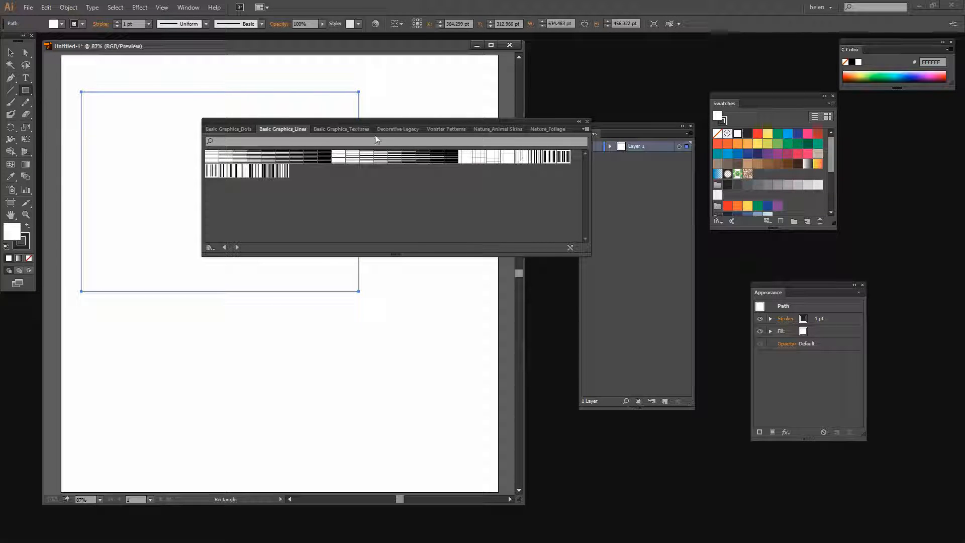
click(341, 129)
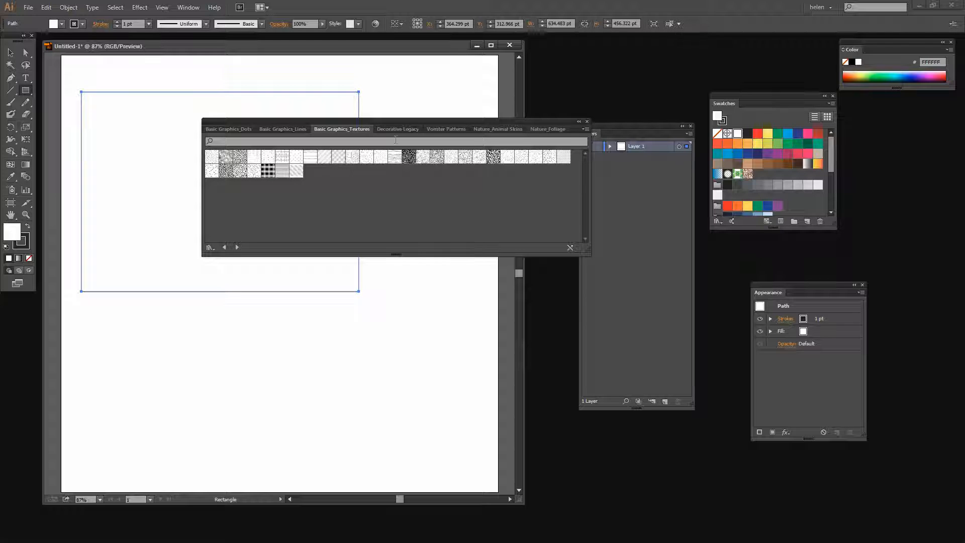
click(398, 129)
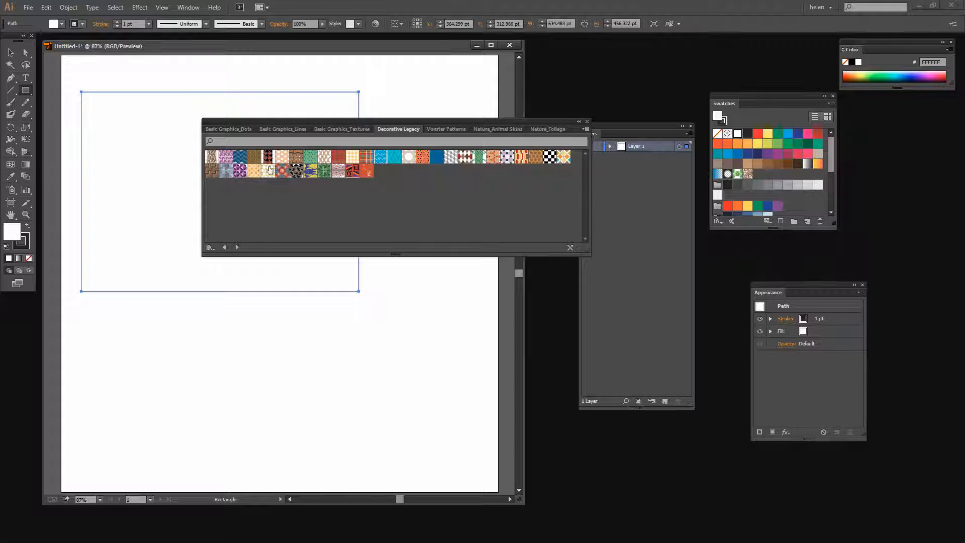
mouse_move(318, 151)
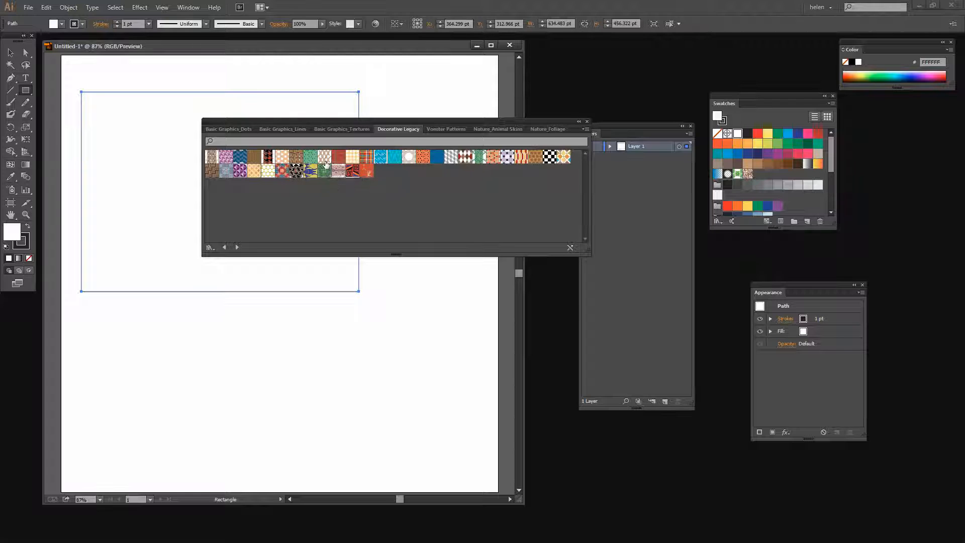
mouse_move(339, 159)
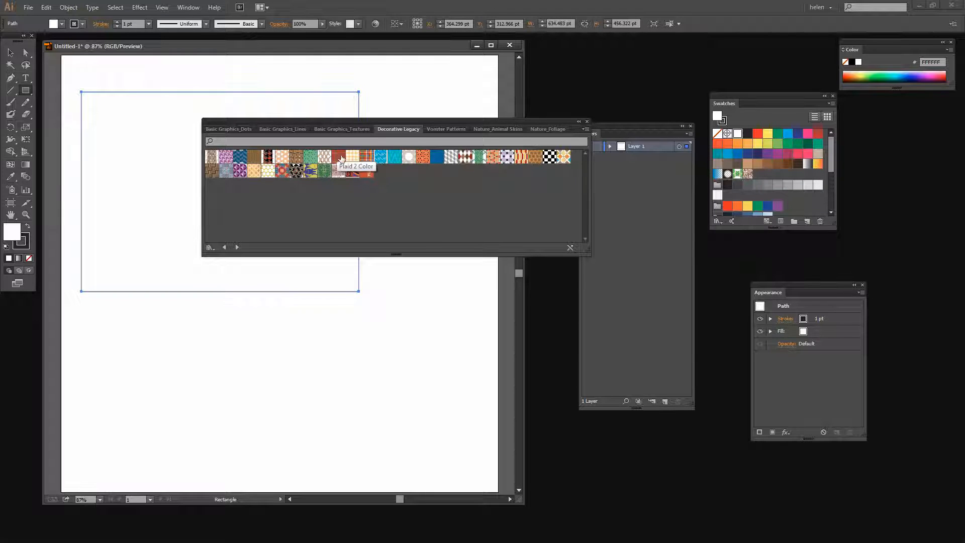
click(446, 129)
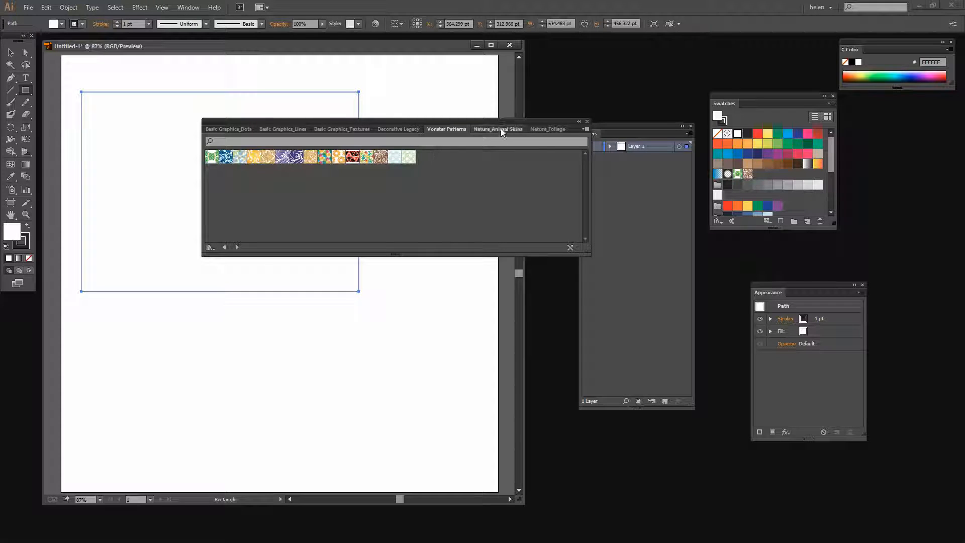
click(499, 129)
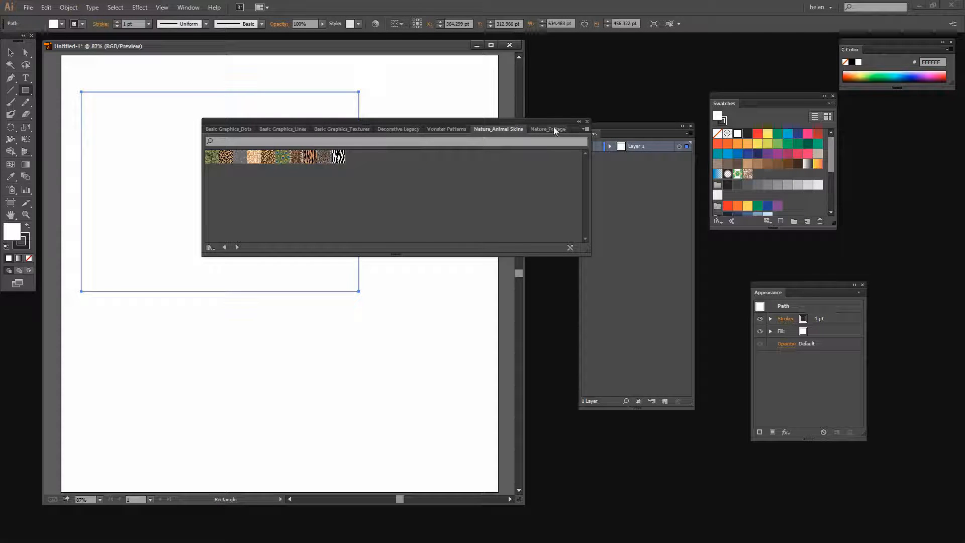
click(547, 129)
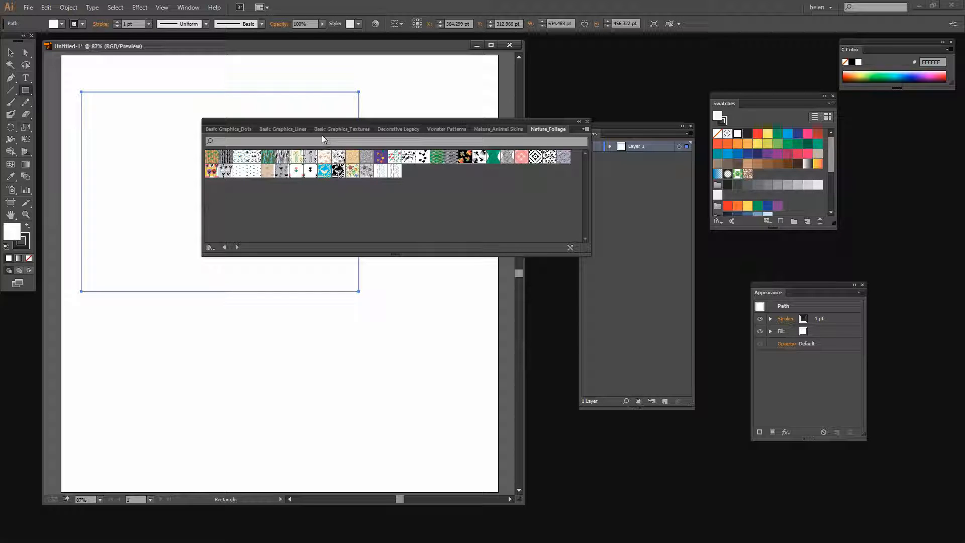
mouse_move(484, 178)
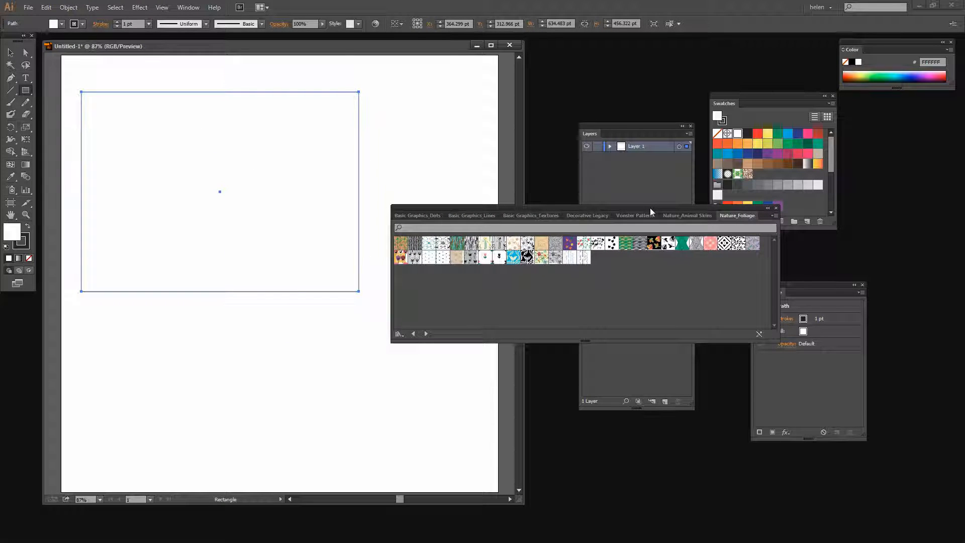
click(527, 243)
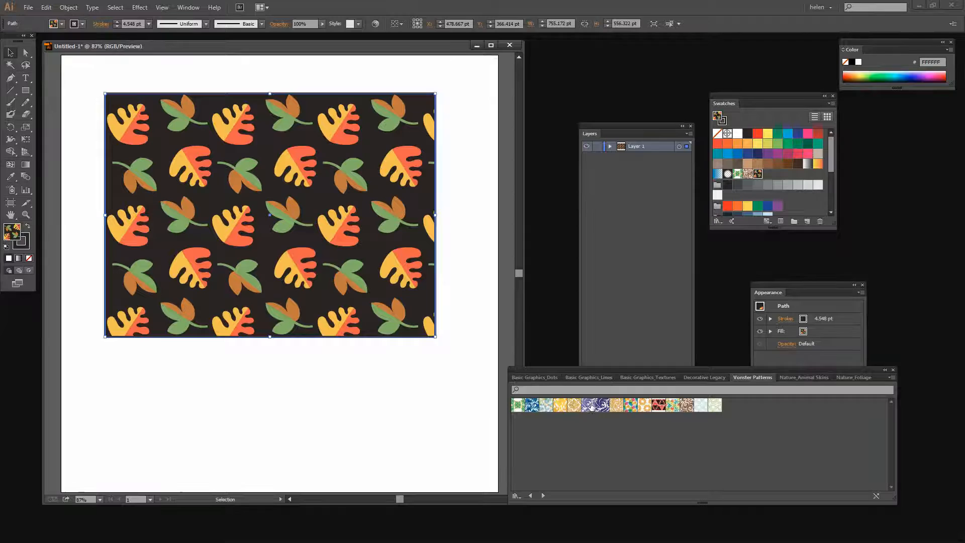
- Fill the rectangle with a Vonster purple swirl pattern and scale only the pattern to 50%
click(587, 405)
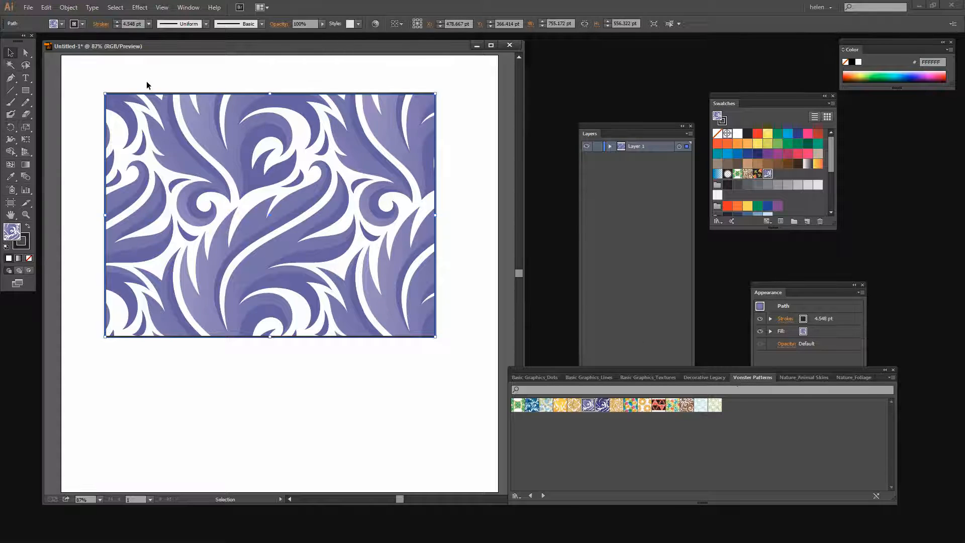
click(68, 6)
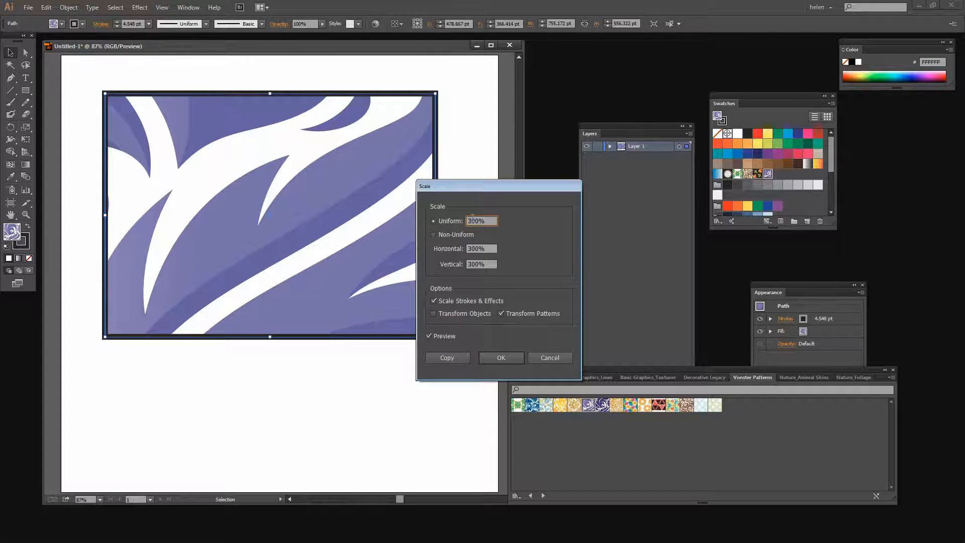
text(250%)
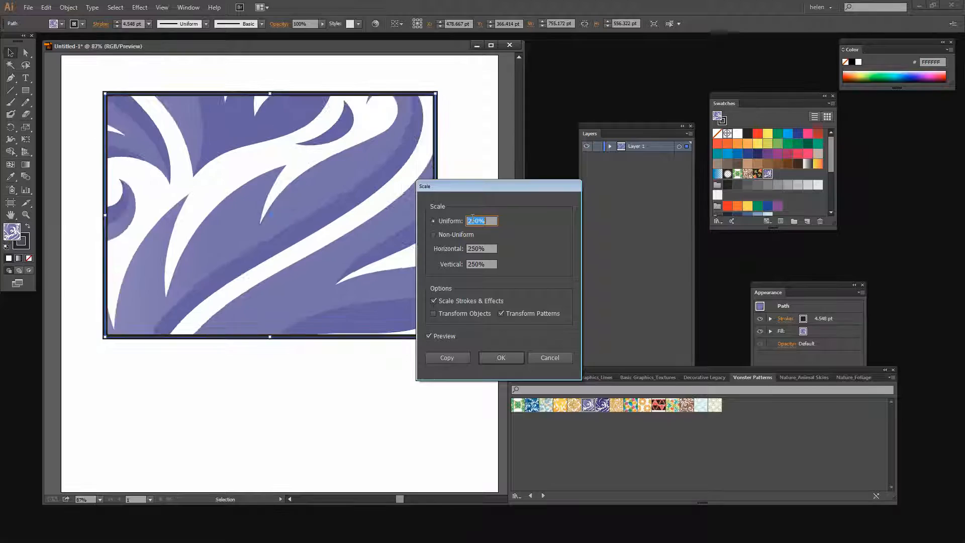
text(50%)
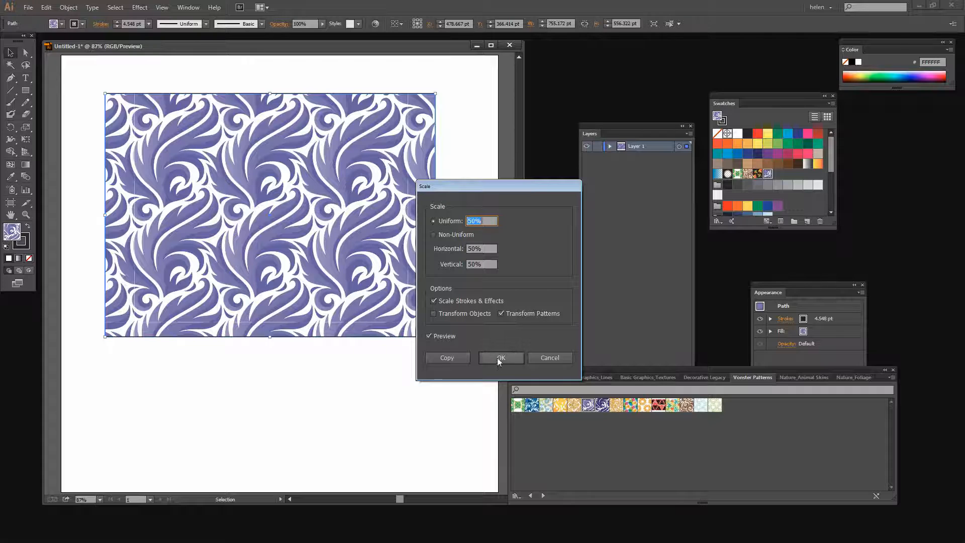
mouse_move(406, 223)
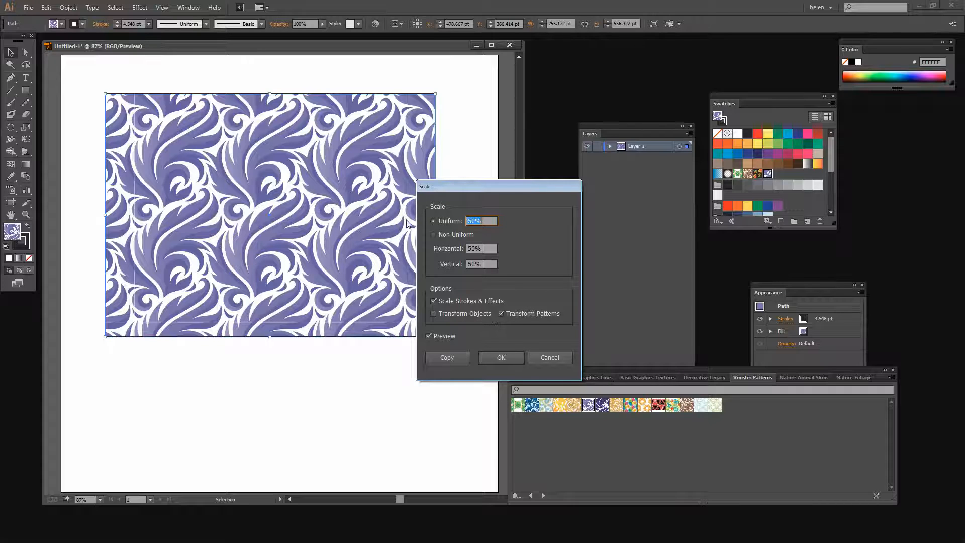
click(502, 358)
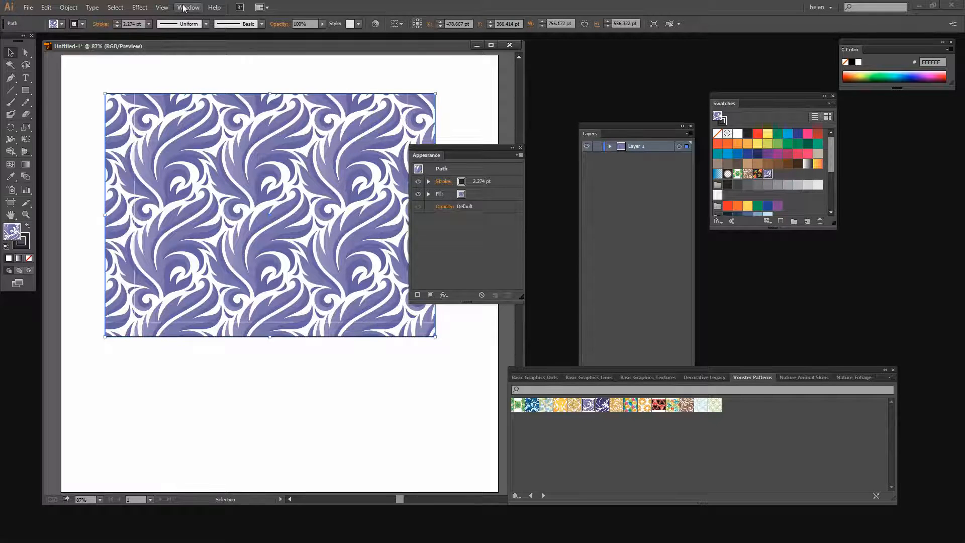
- Add a new magenta fill in the Appearance panel above the stroke and pattern fill
click(188, 6)
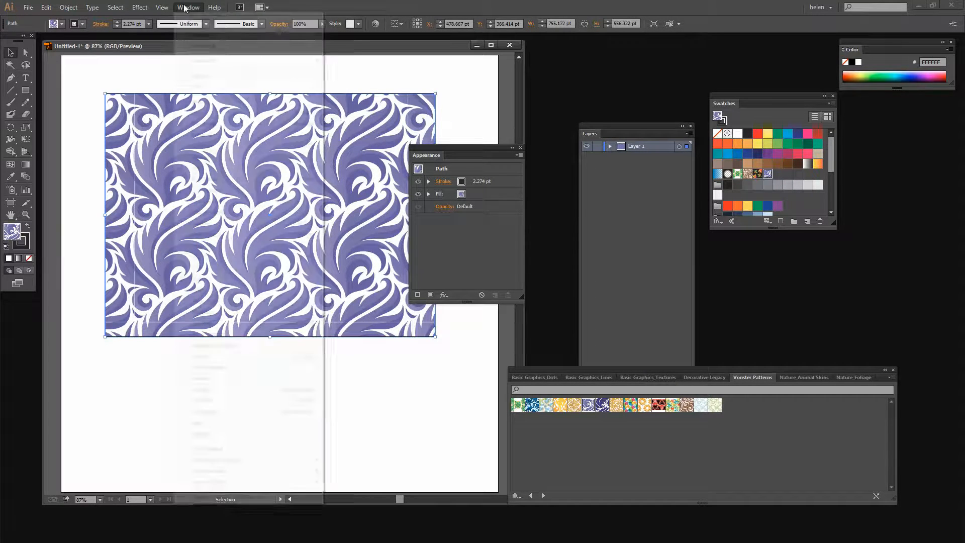
click(189, 6)
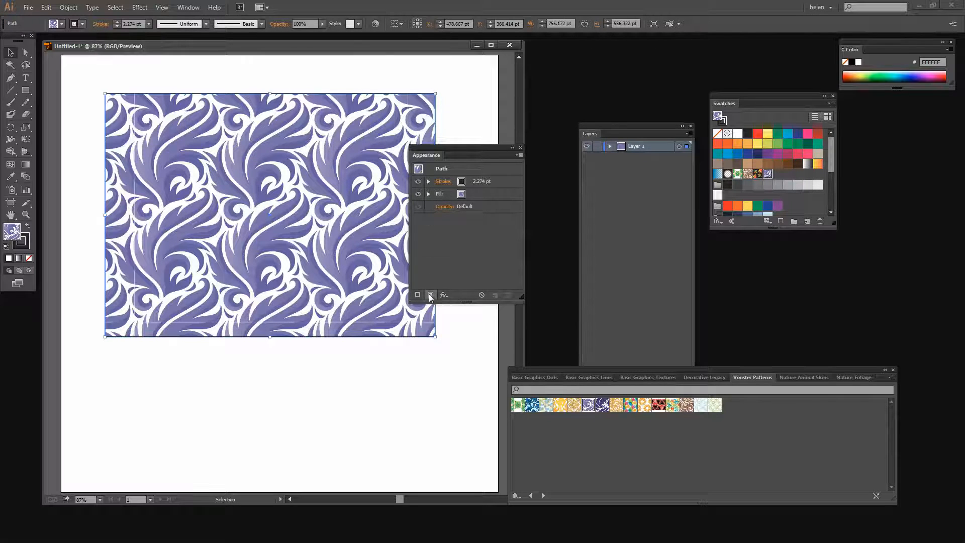
click(418, 295)
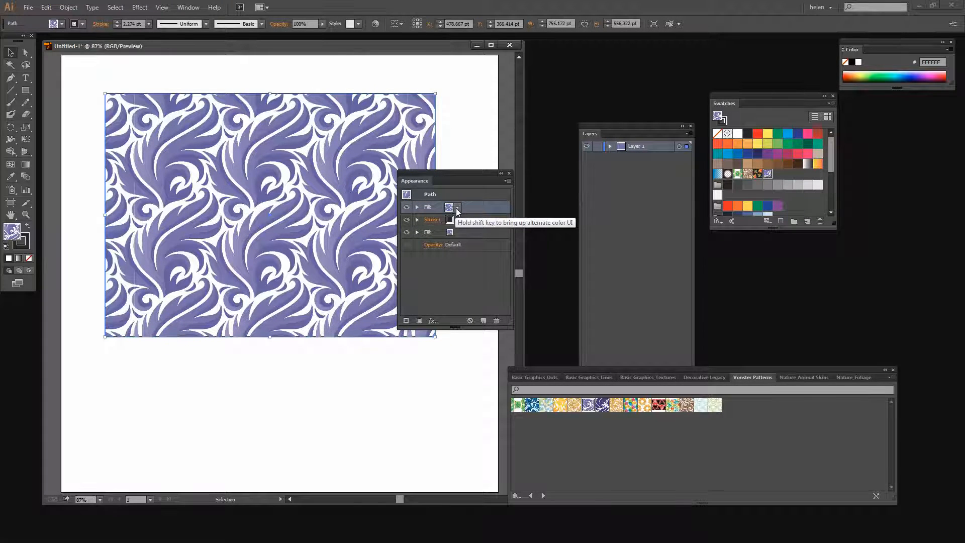
click(458, 208)
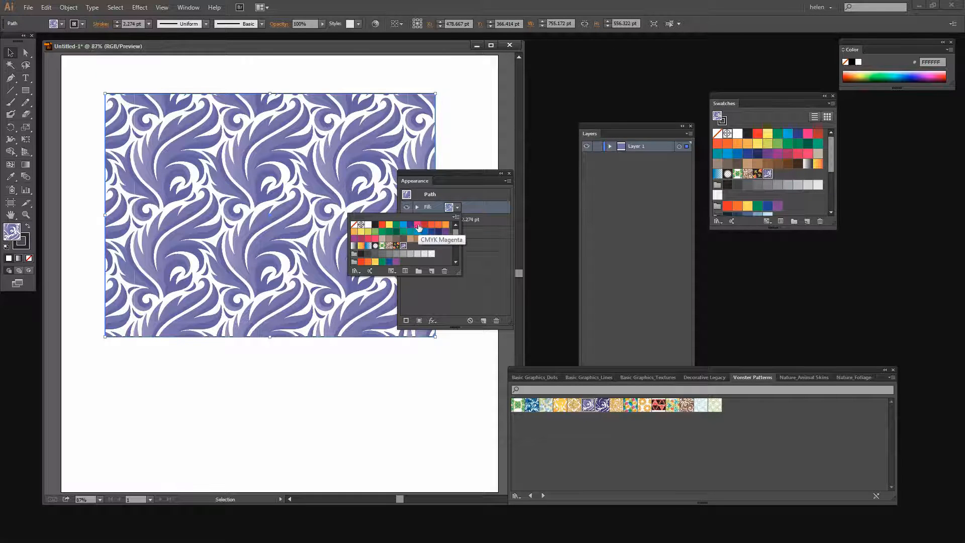
click(419, 225)
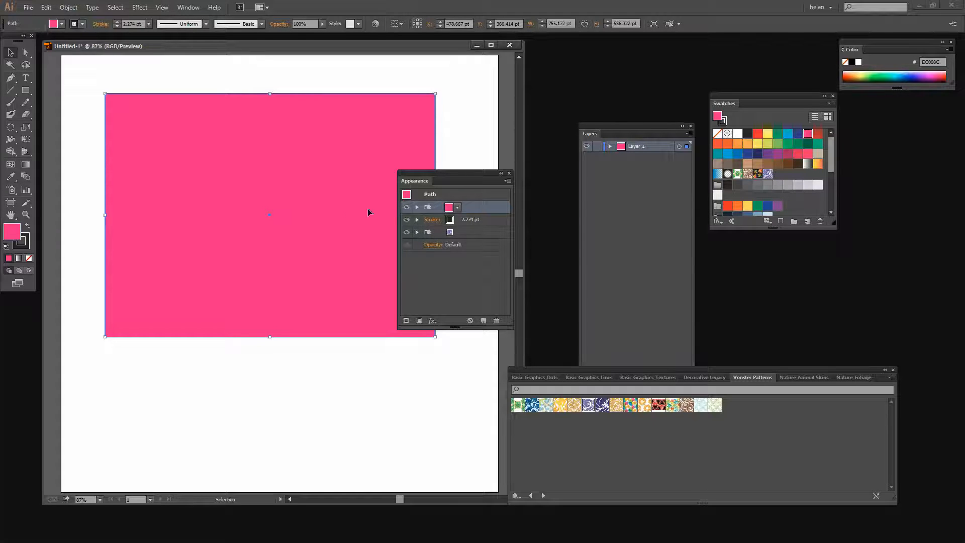
drag(430, 173, 431, 147)
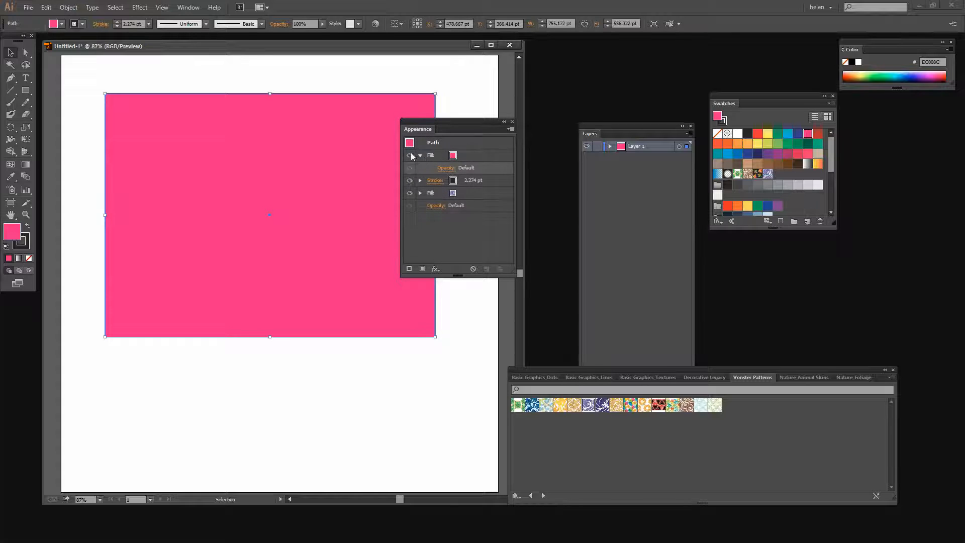
- Open the pink fill's Transparency popup and keep its opacity at 100%
click(409, 156)
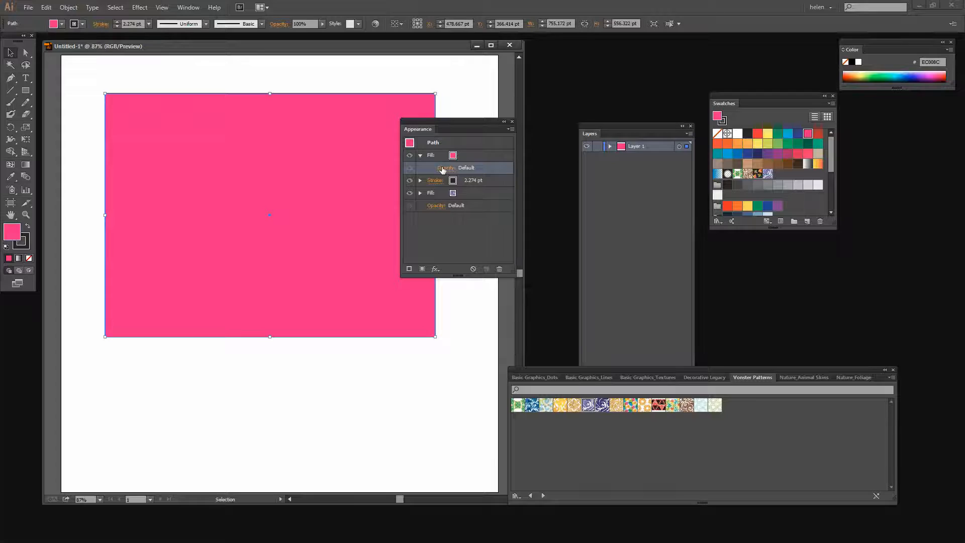
click(437, 168)
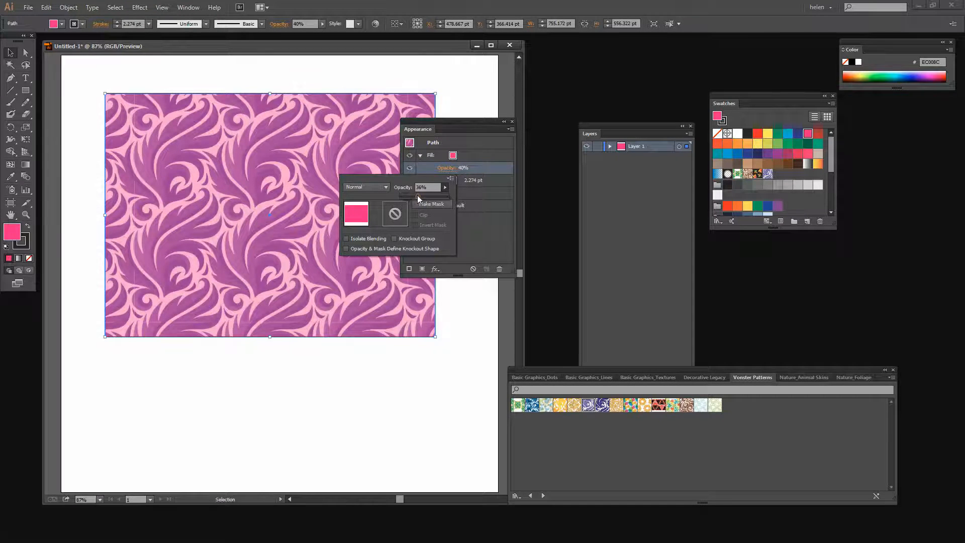
drag(431, 196, 423, 196)
text(100)
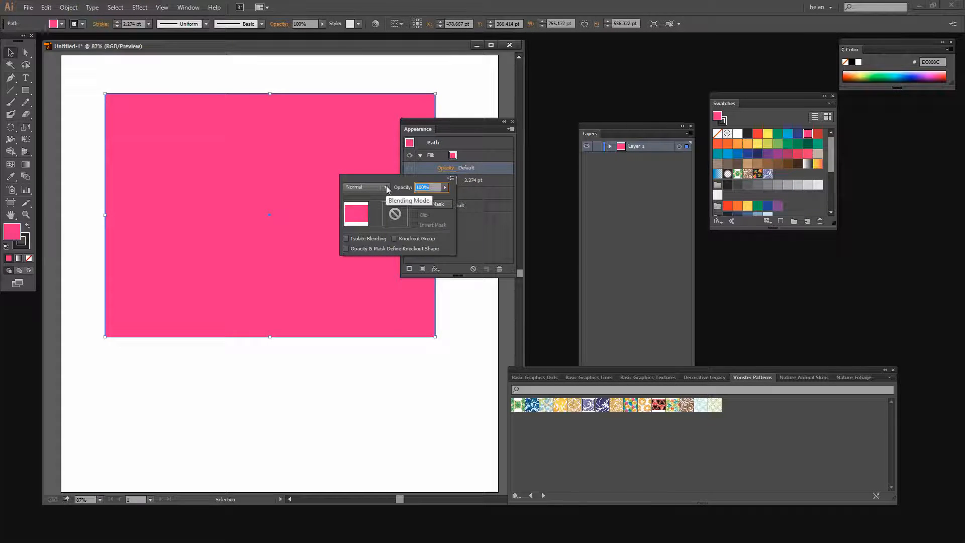
- Try Darken, Multiply, Color Burn, Lighten, Screen, Color Dodge, Overlay, Soft and Hard Light blends
click(386, 187)
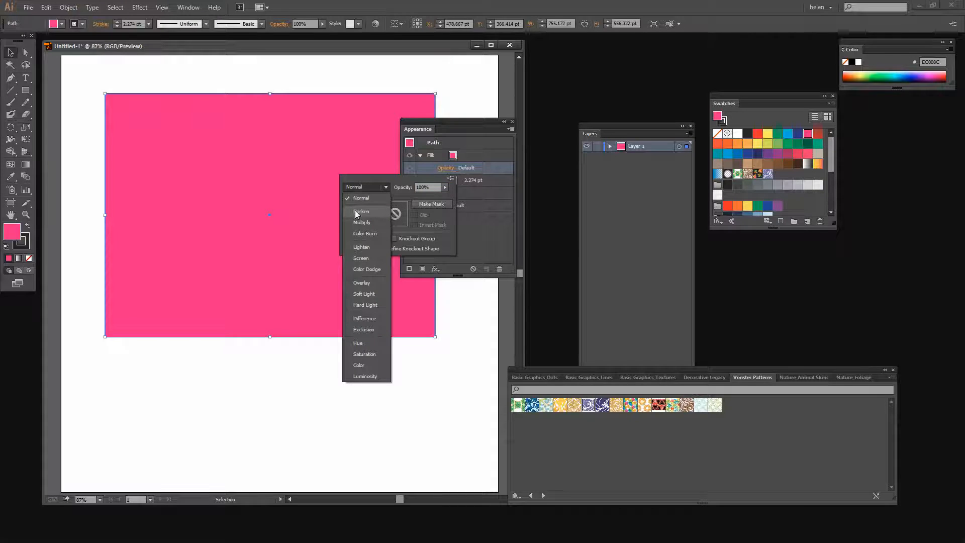
click(361, 212)
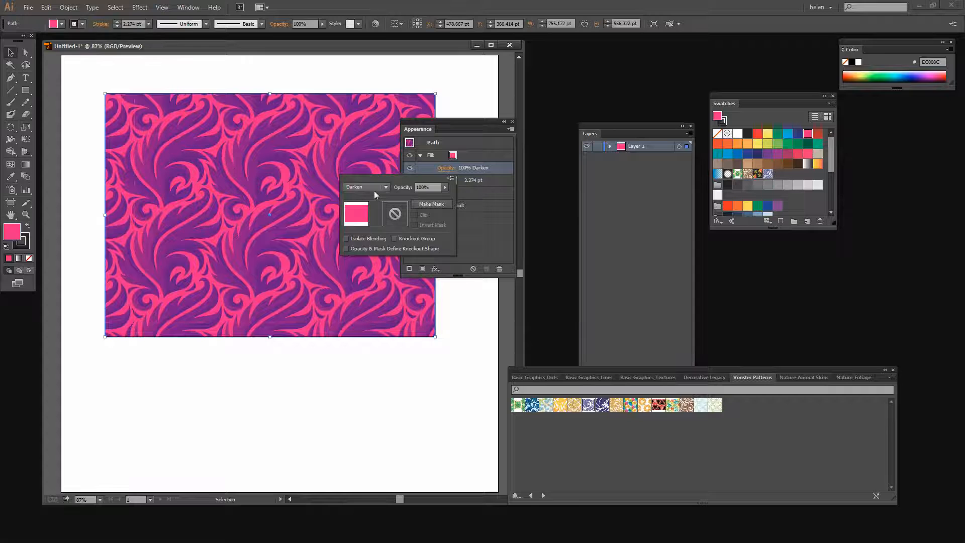
click(387, 187)
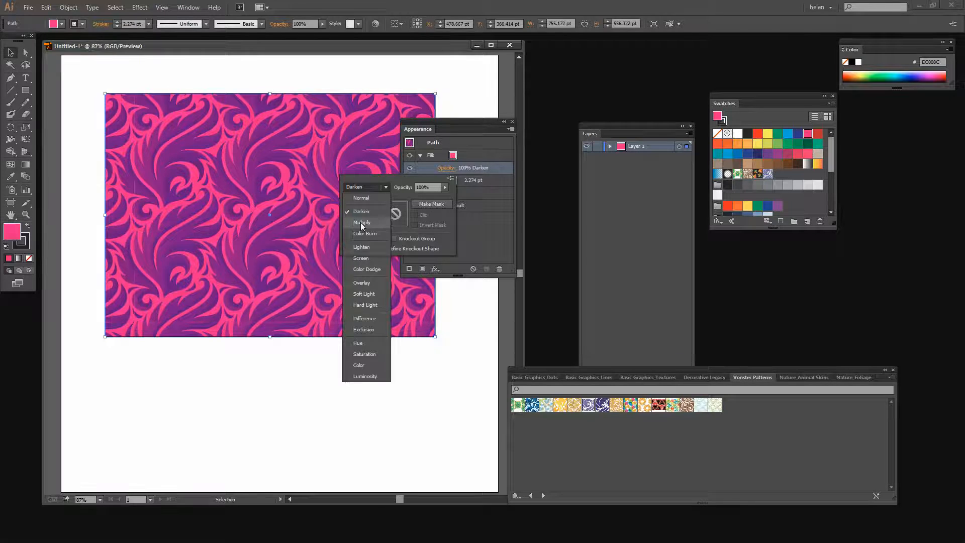
click(362, 223)
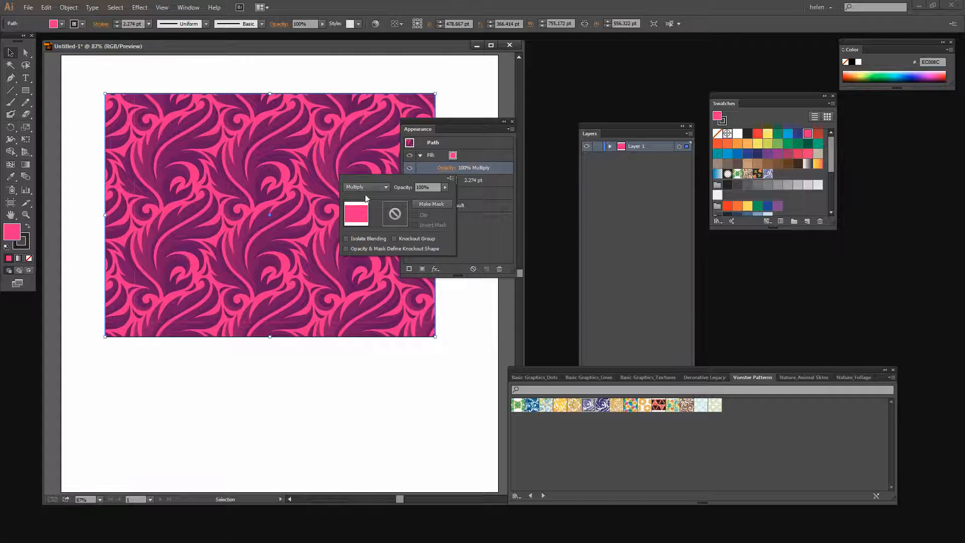
click(386, 187)
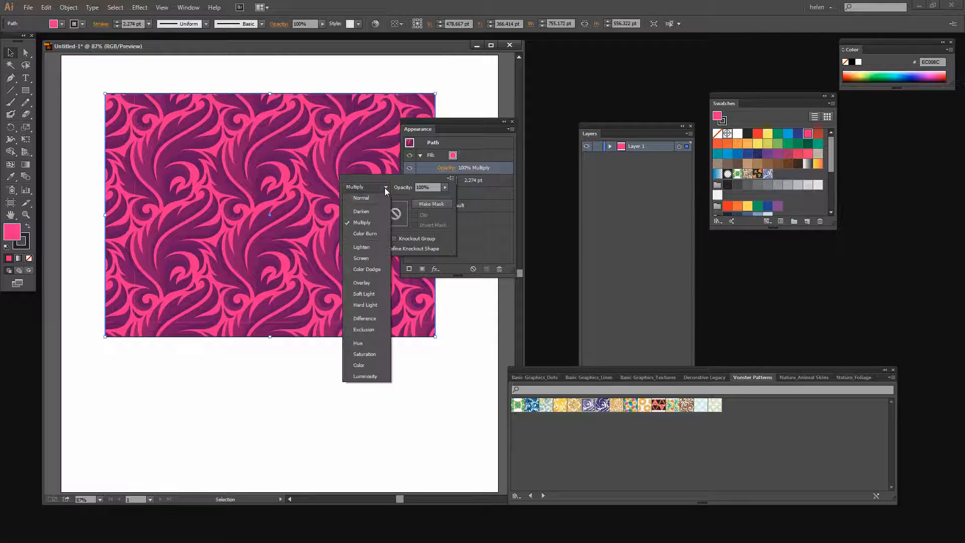
click(365, 233)
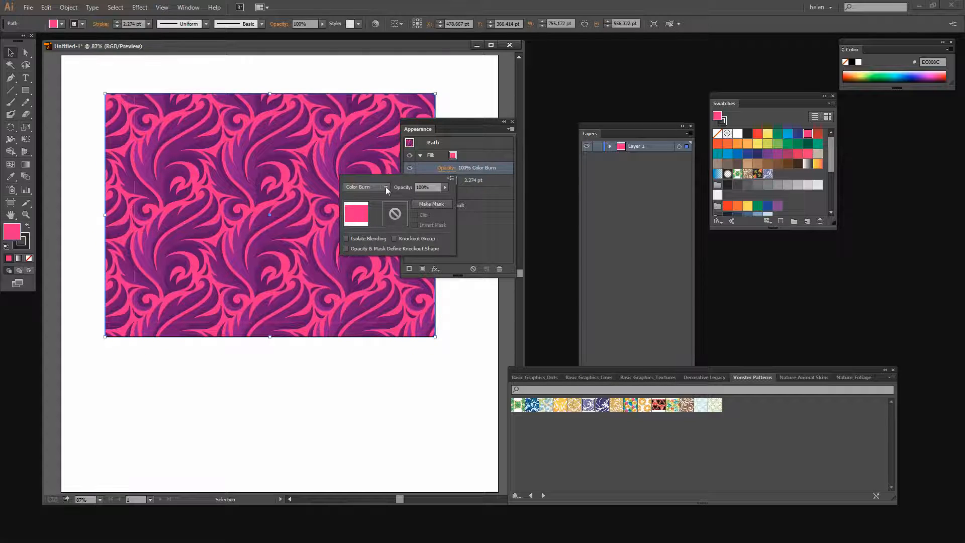
click(385, 187)
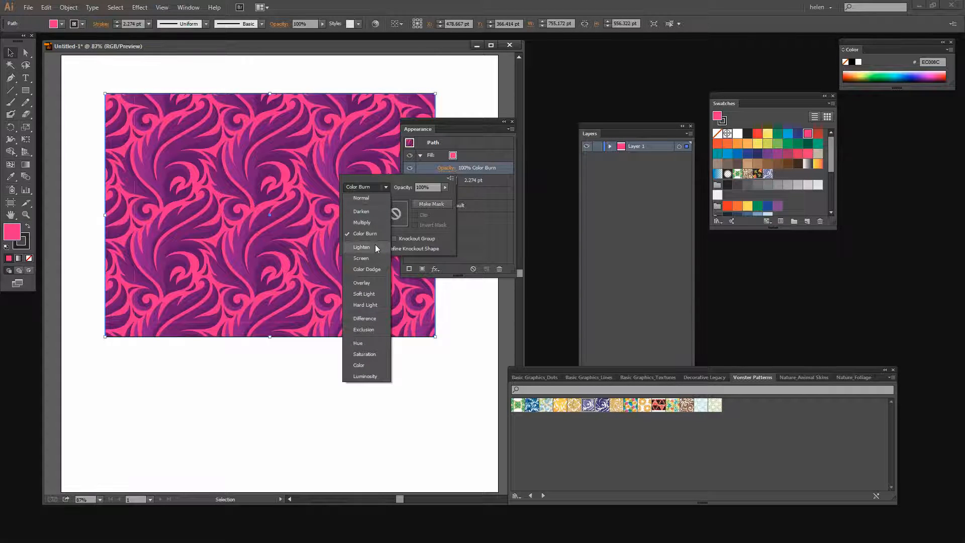
click(362, 247)
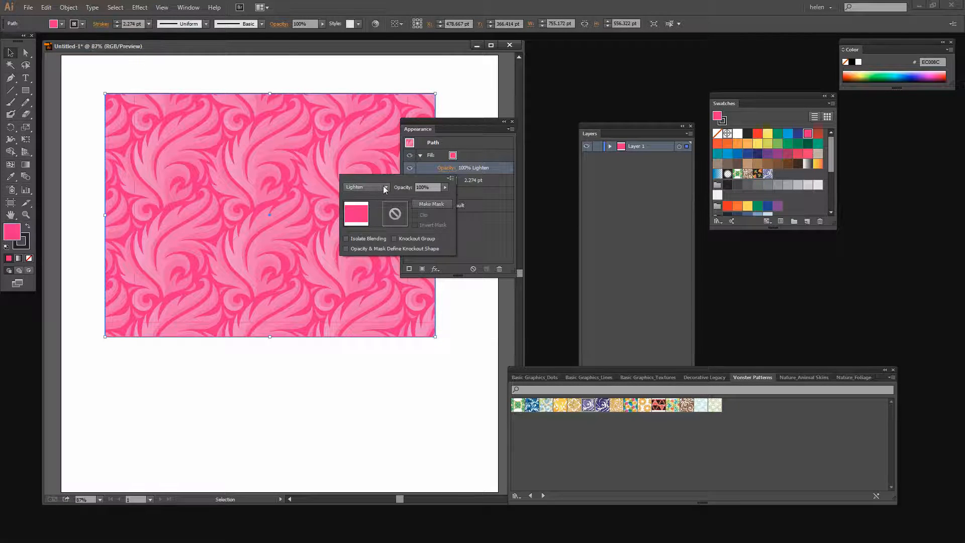
click(354, 187)
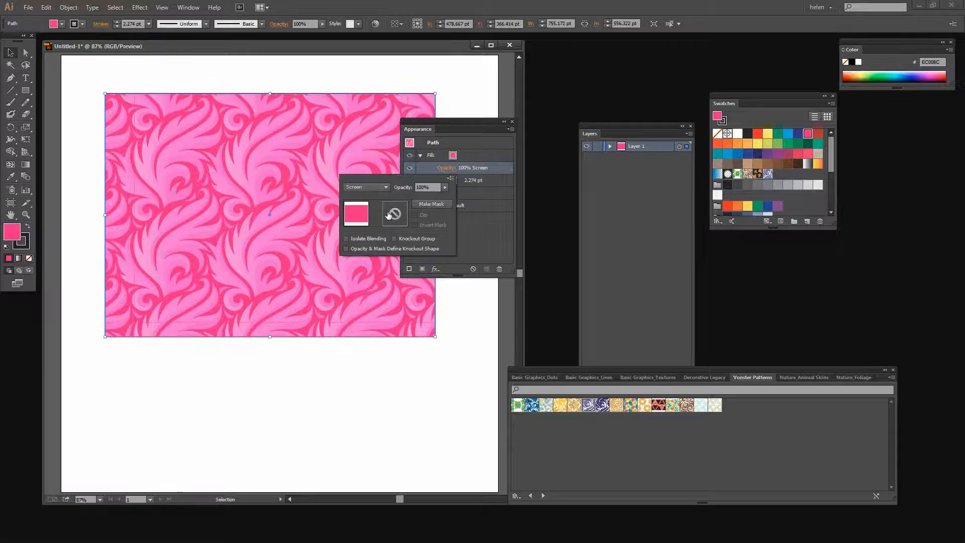
click(366, 187)
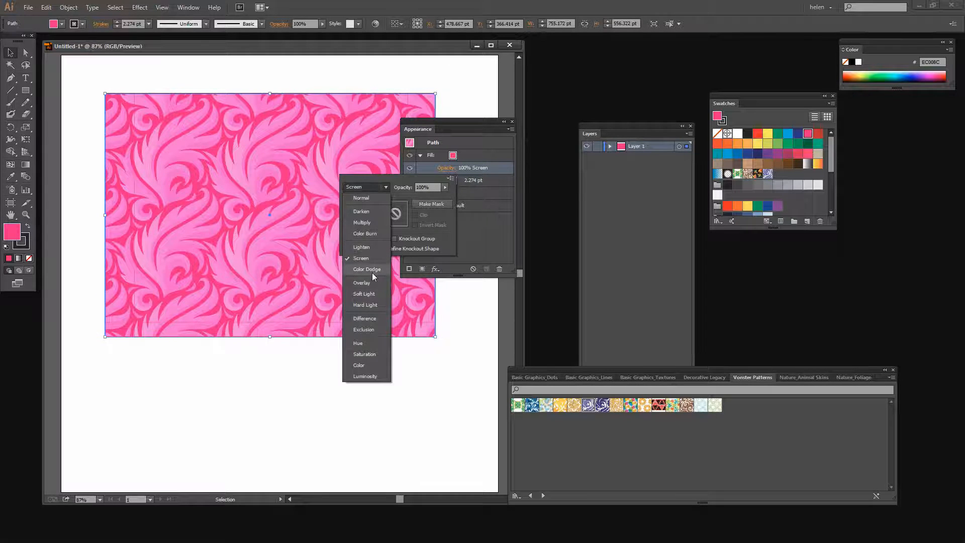
click(367, 269)
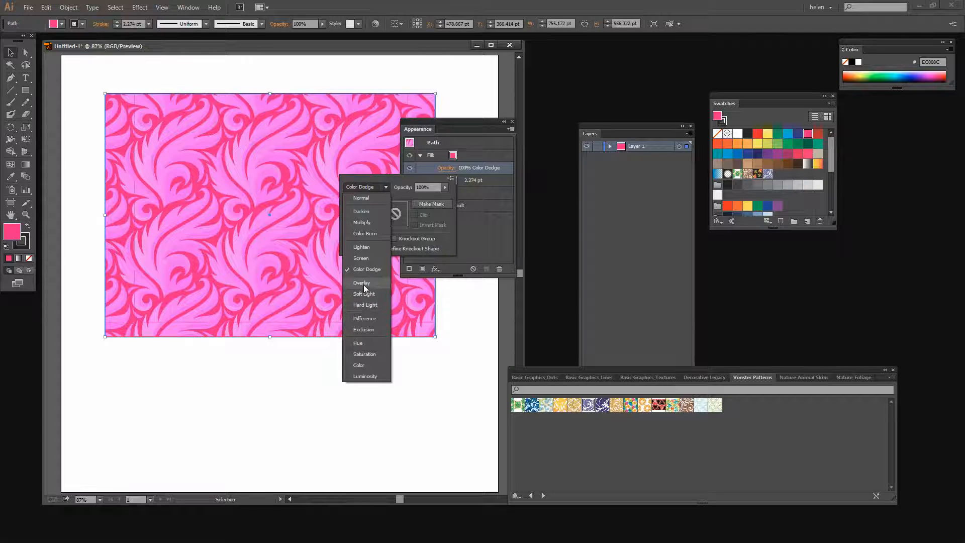
click(361, 282)
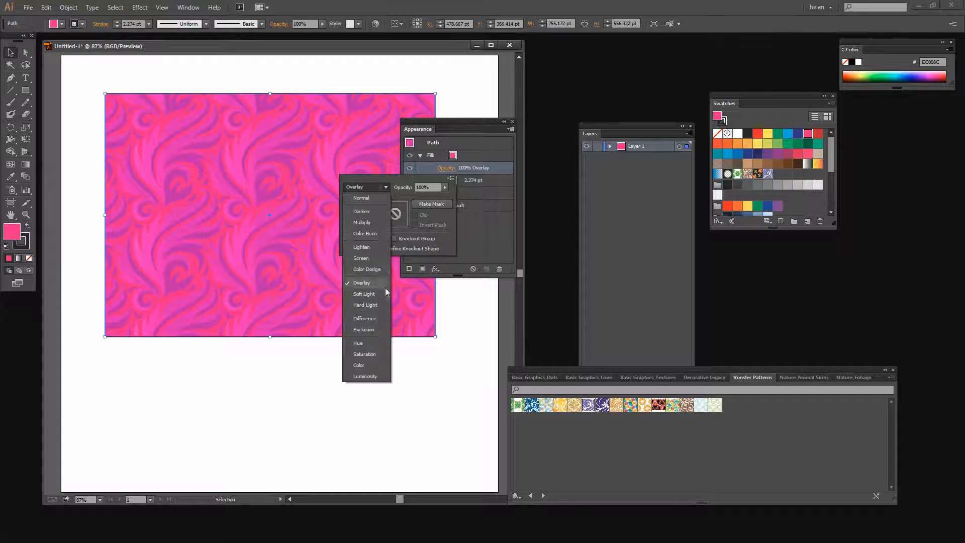
click(364, 294)
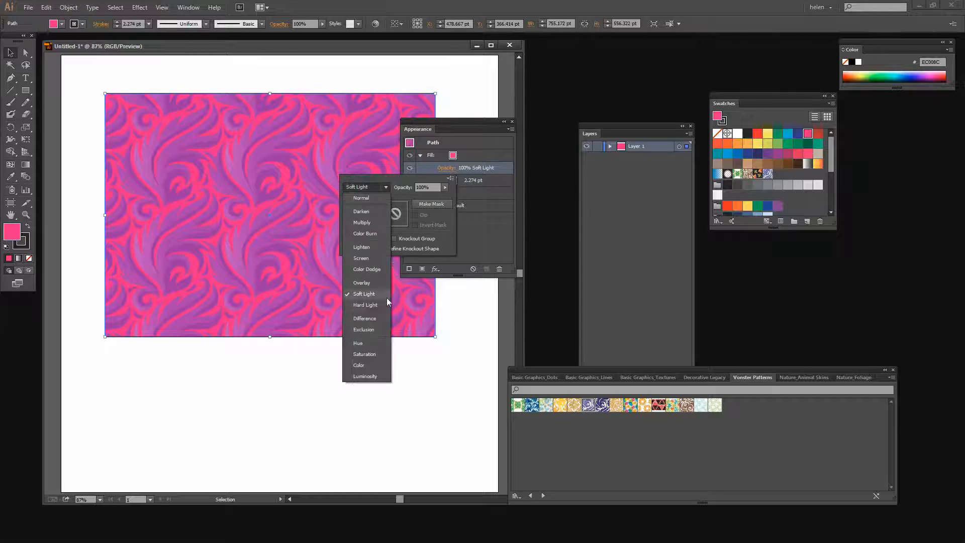
click(365, 304)
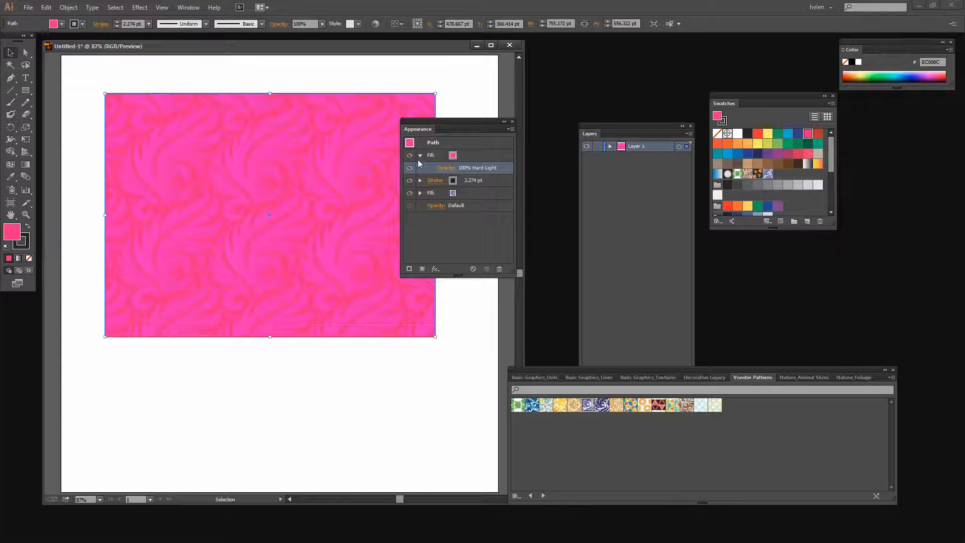
- Try Difference, Exclusion, Hue, Saturation and Color blends, then settle on Lighten
click(447, 167)
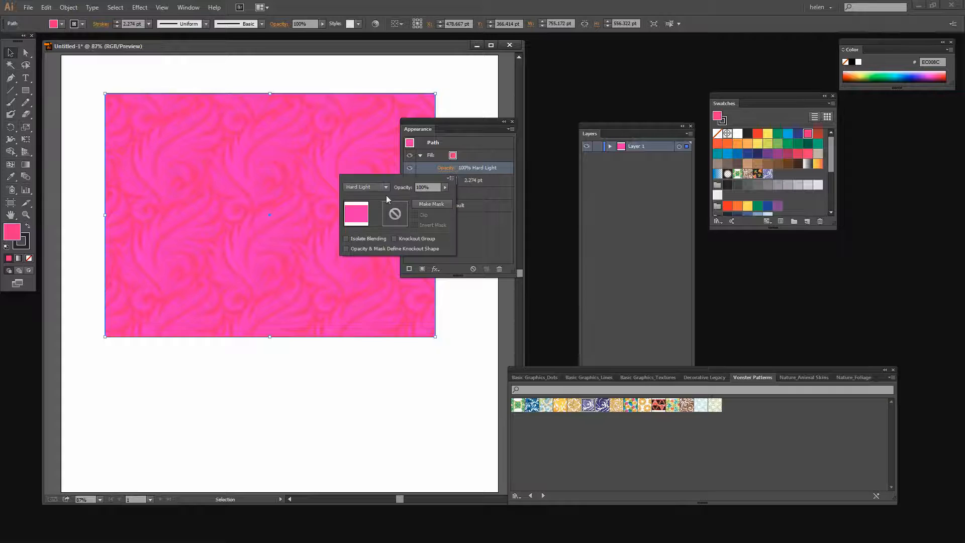
click(366, 187)
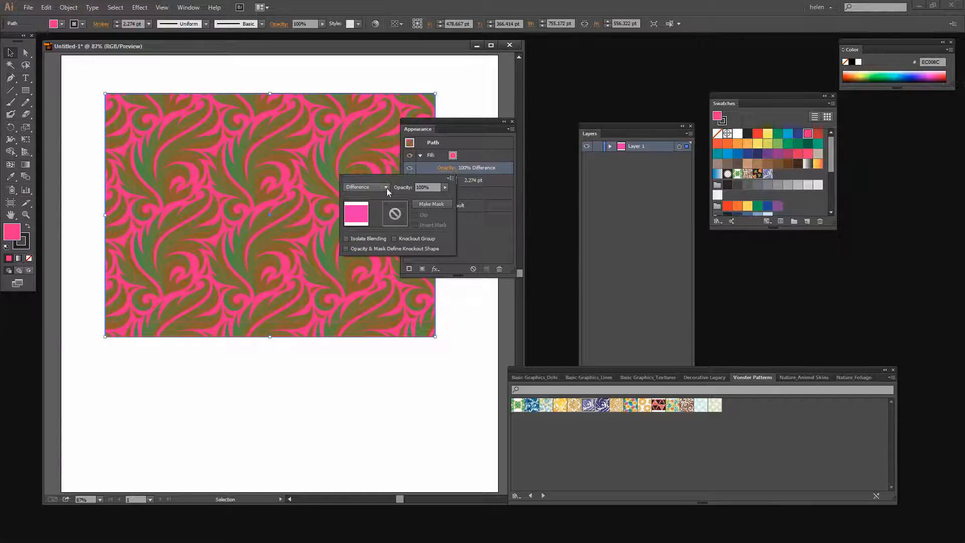
click(367, 187)
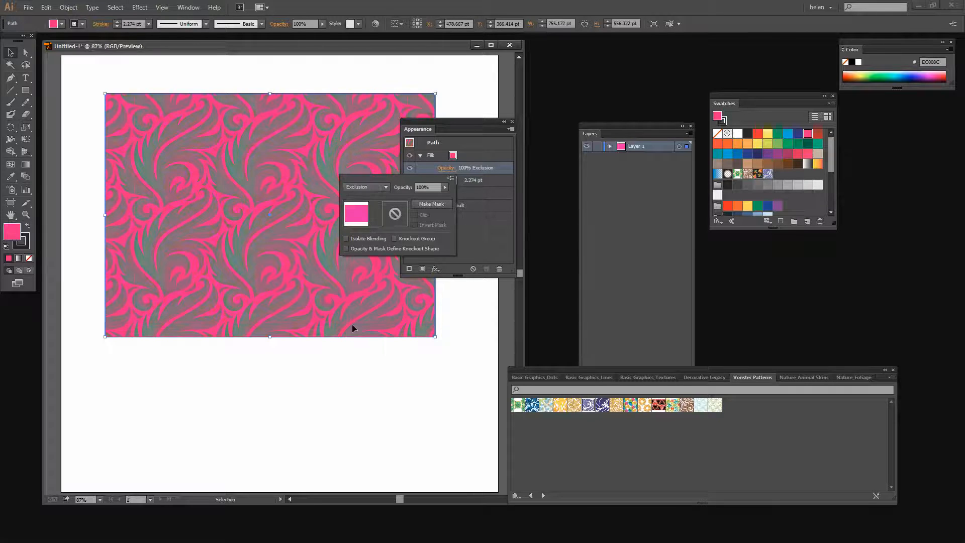
click(366, 186)
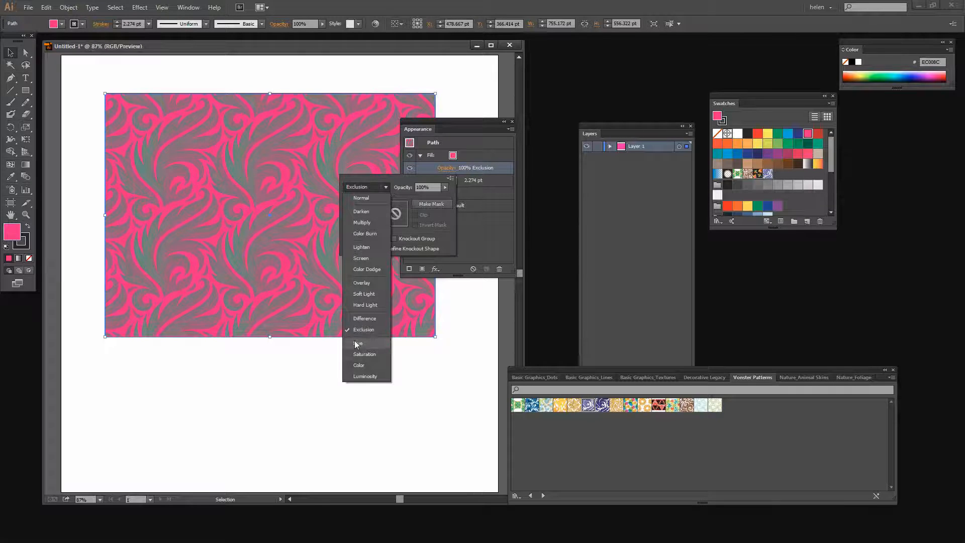
click(358, 343)
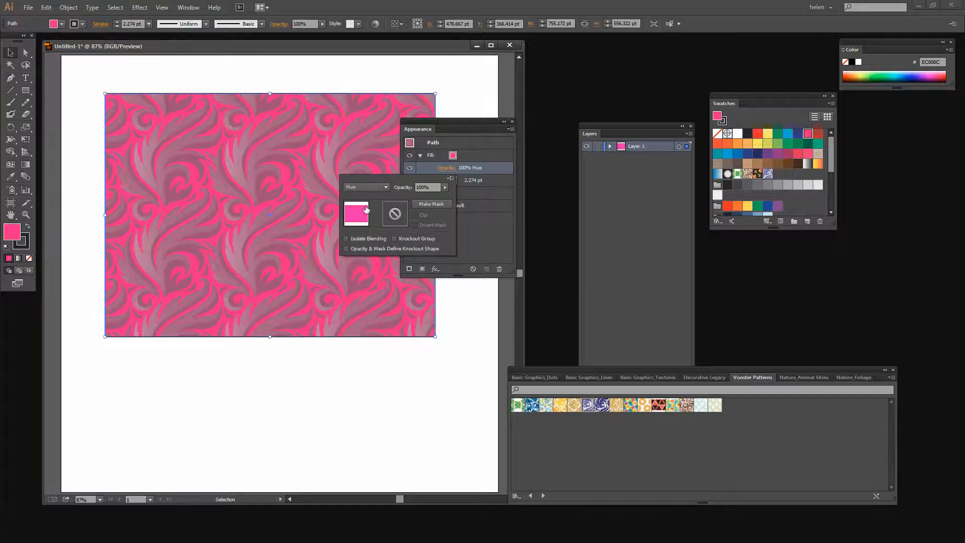
click(365, 187)
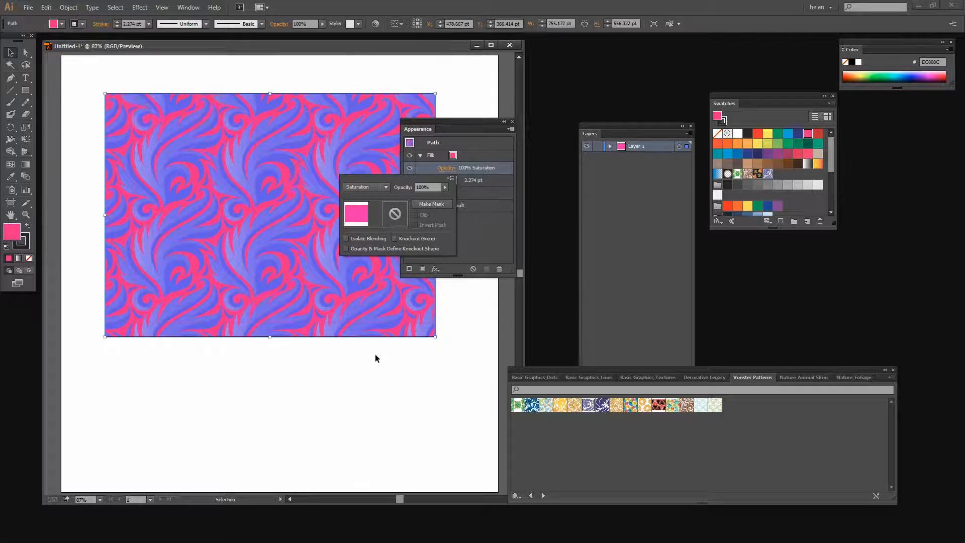
click(366, 187)
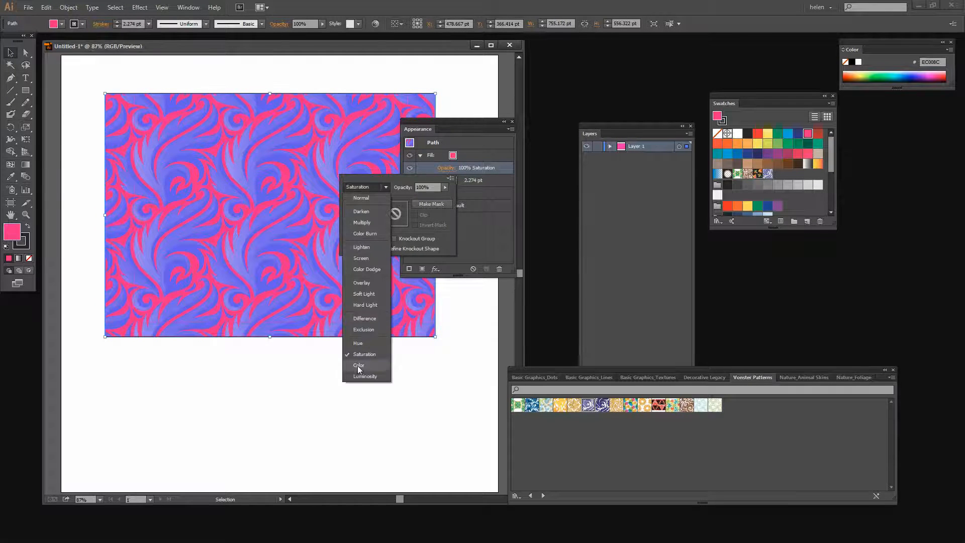
click(359, 365)
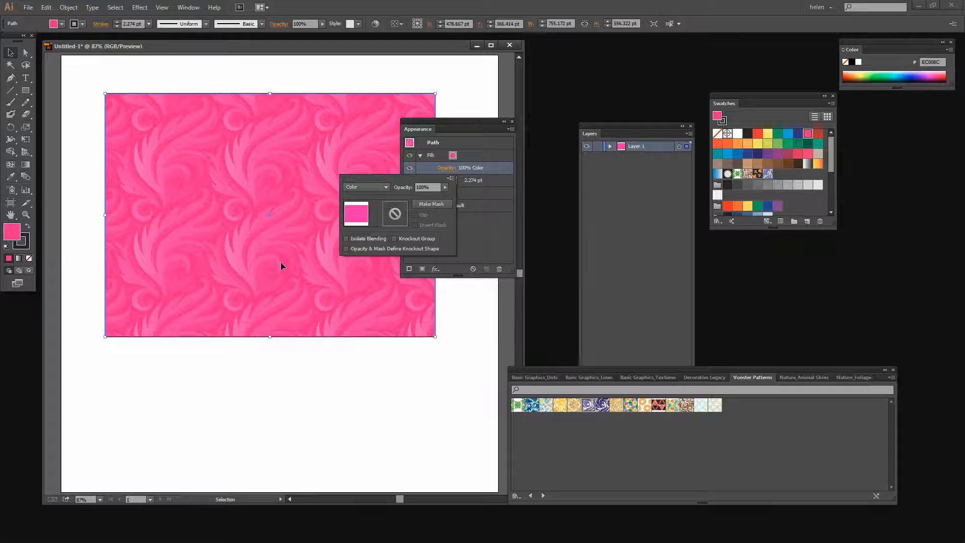
mouse_move(293, 246)
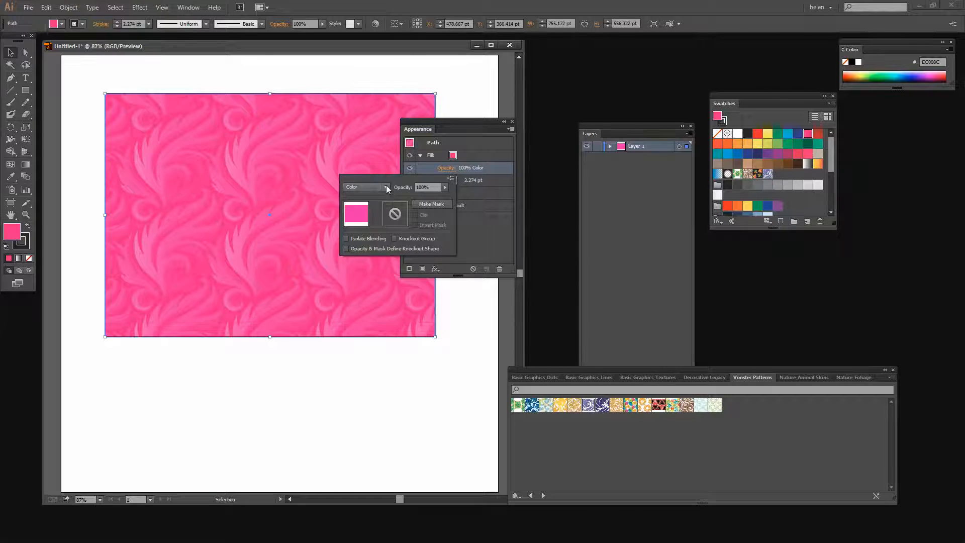
click(363, 186)
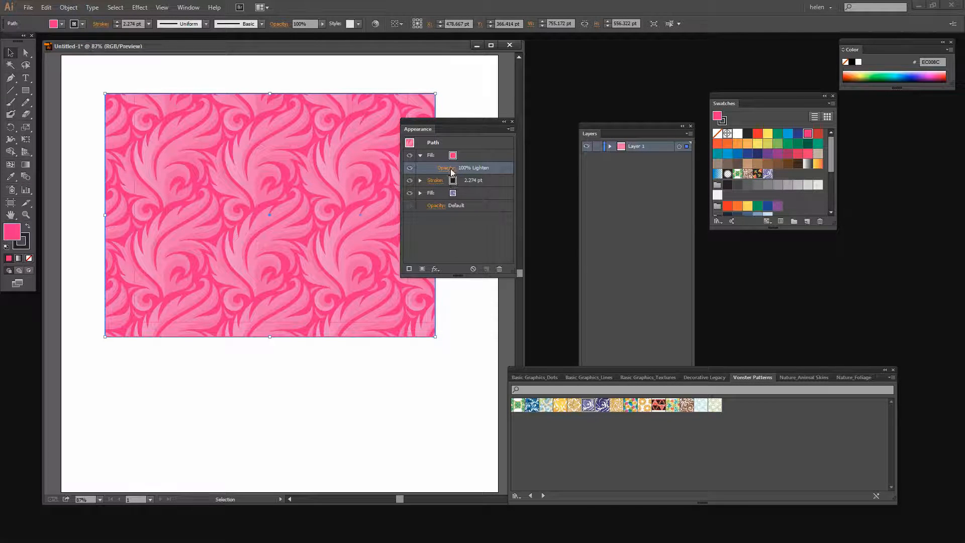
- Close the Transparency popup, deselect, and Alt-drag a copy of the rectangle slightly lower
click(445, 168)
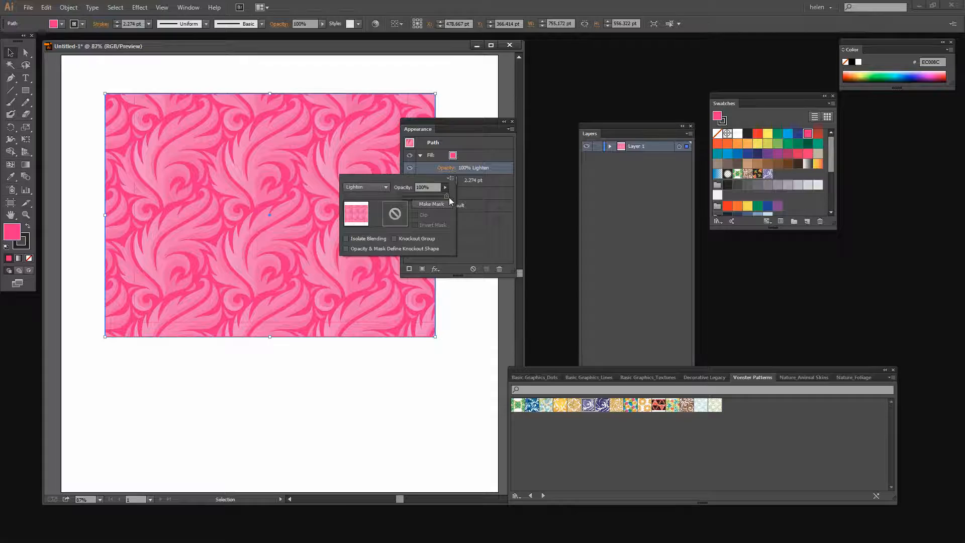
drag(446, 195, 427, 196)
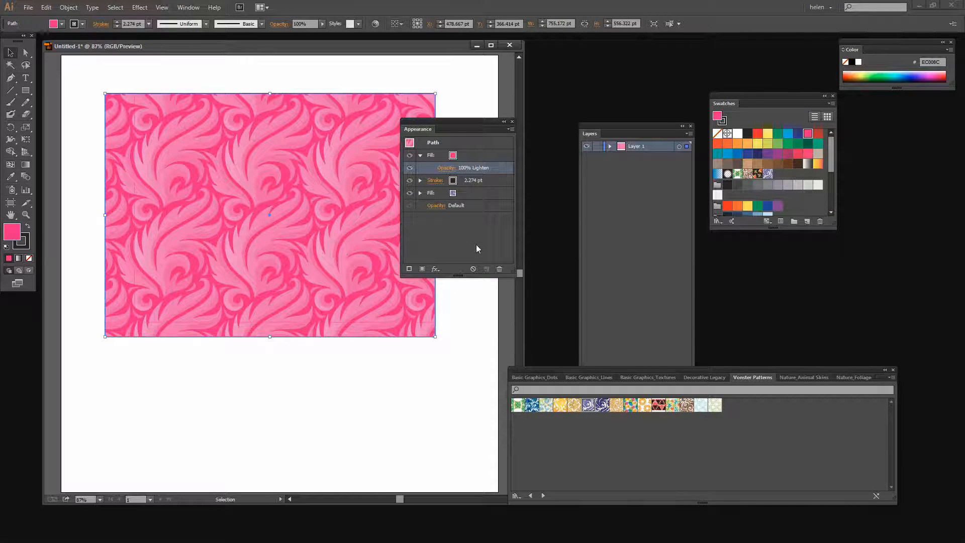
click(300, 288)
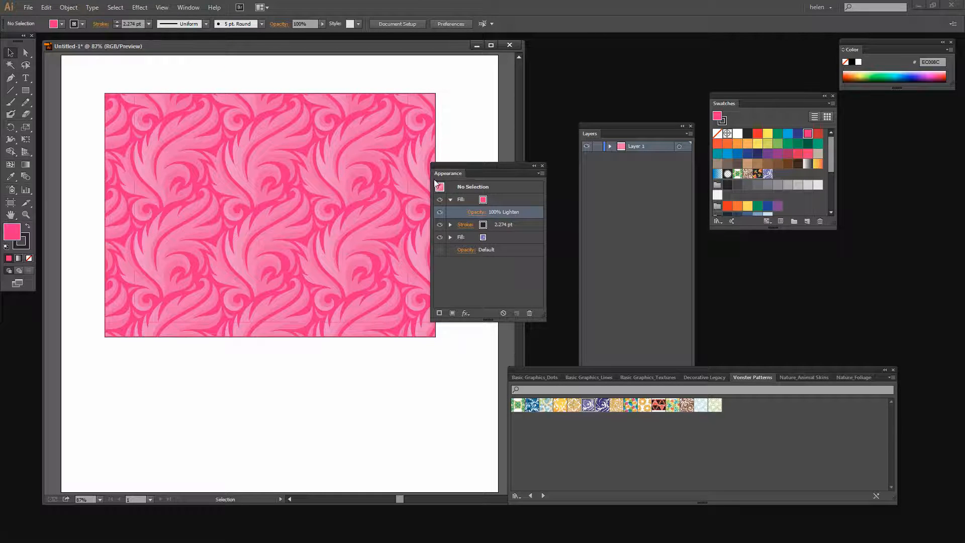
drag(448, 173, 543, 181)
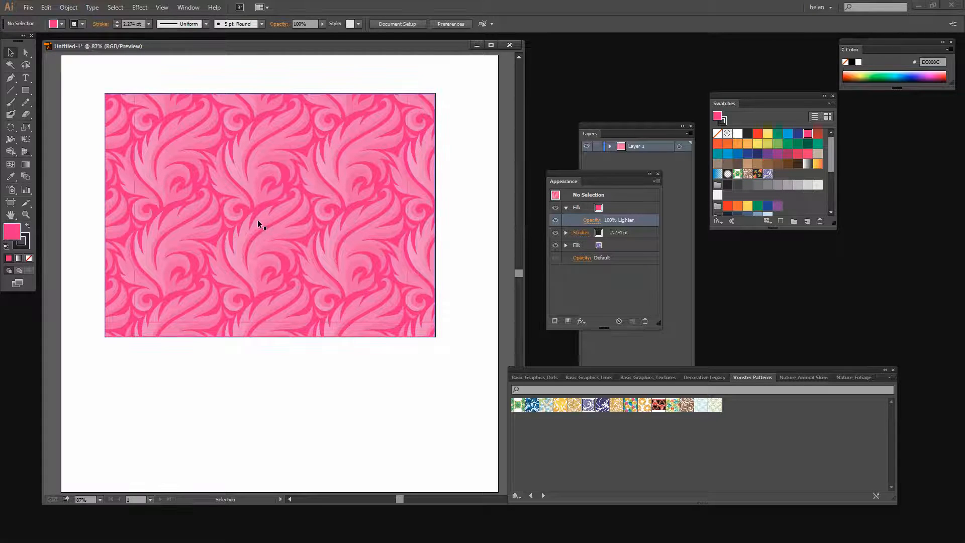
drag(269, 214, 269, 345)
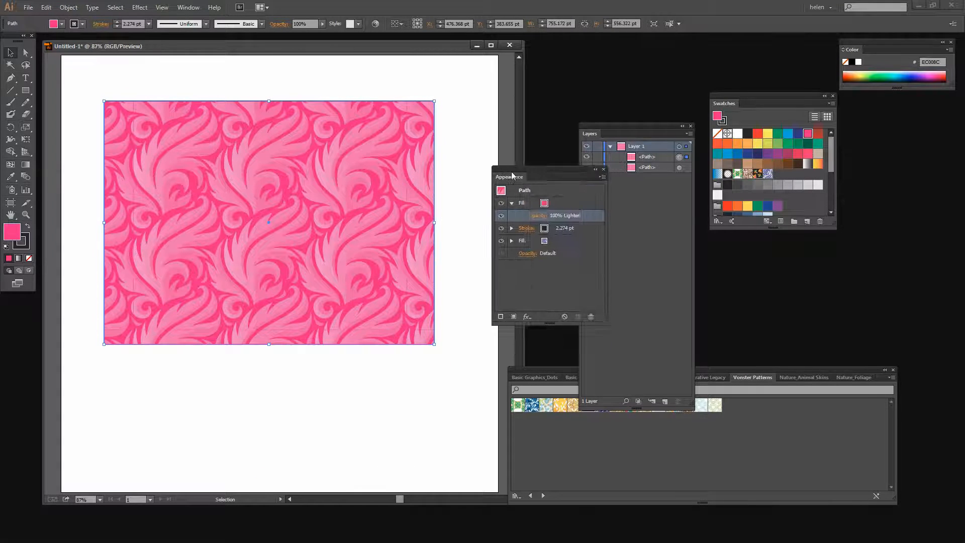
- Trash the copy's pink fill, then browse the Lines, Textures, Vonster and Decorative Legacy tabs
drag(509, 176, 474, 169)
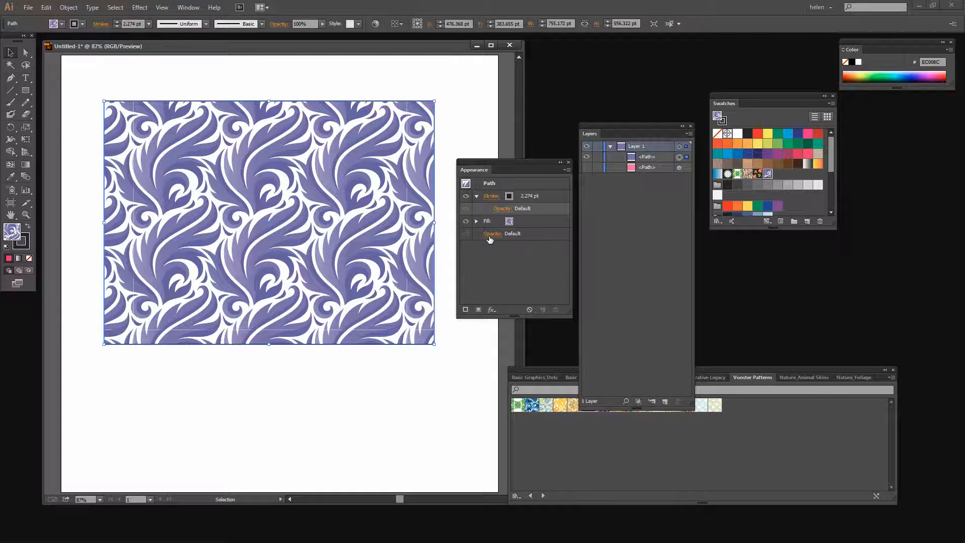
drag(513, 170, 524, 157)
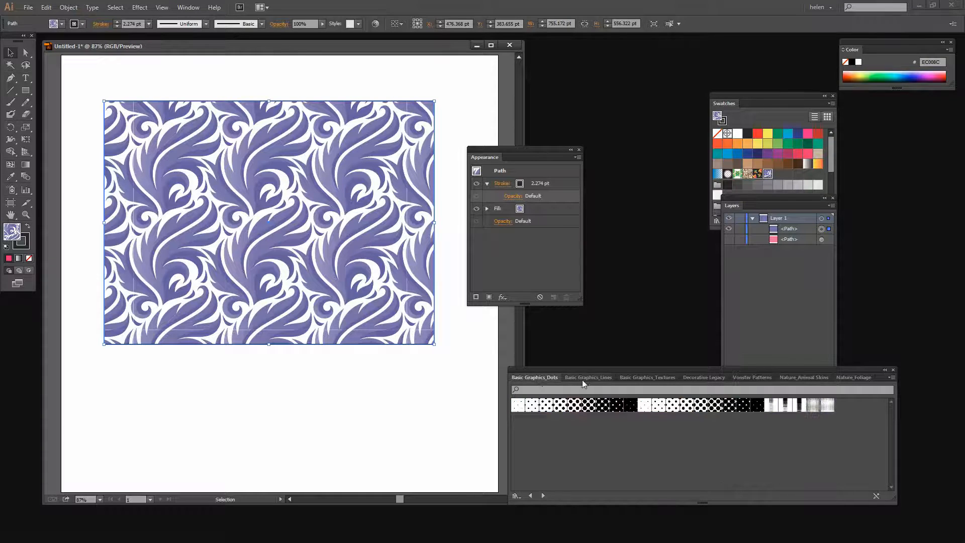
click(587, 377)
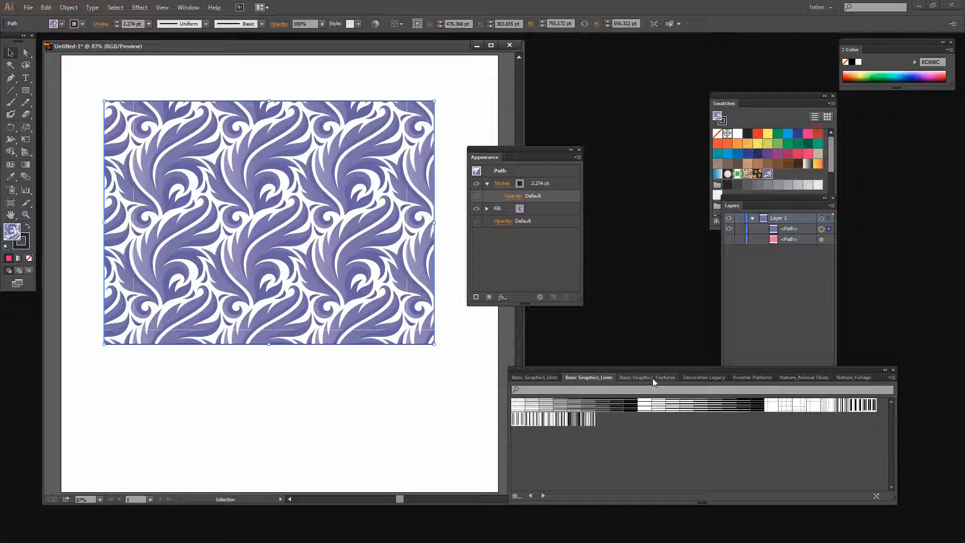
click(647, 378)
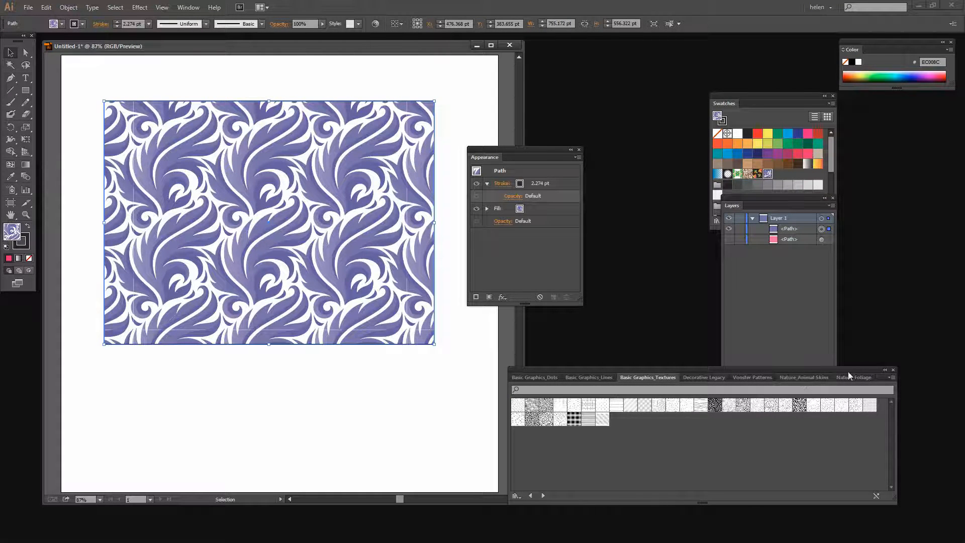
click(752, 377)
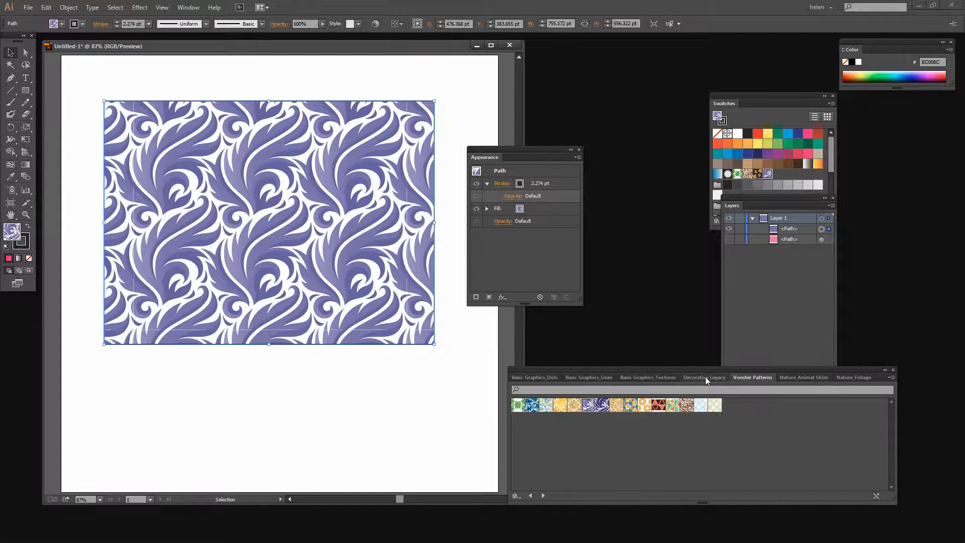
click(705, 377)
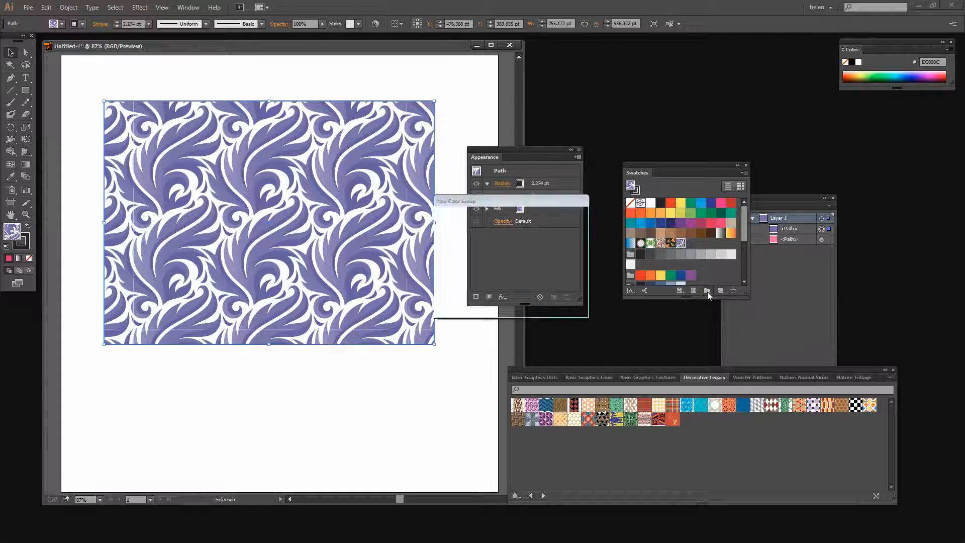
- Make a color group from the pattern, then randomize color order and saturation/brightness in Recolor Artwork
click(707, 291)
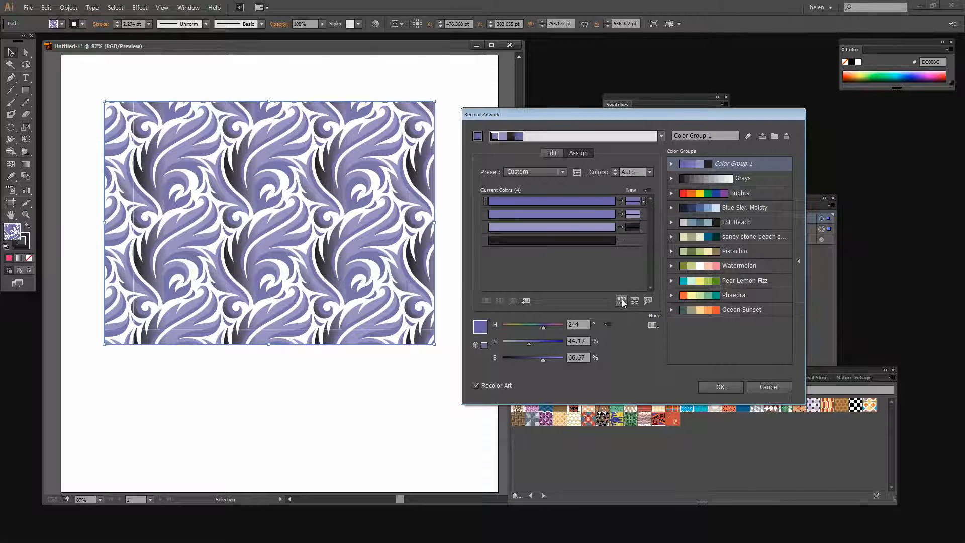
click(634, 301)
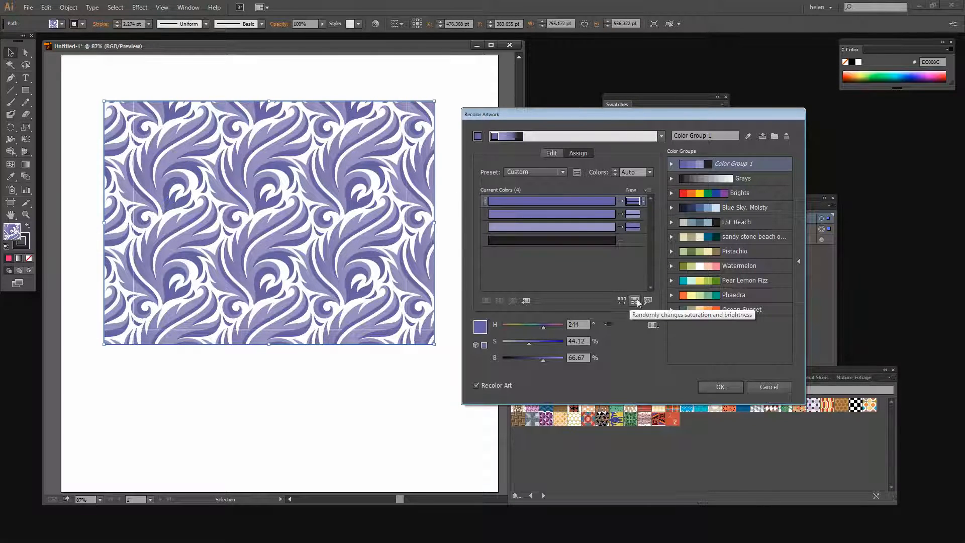
click(635, 301)
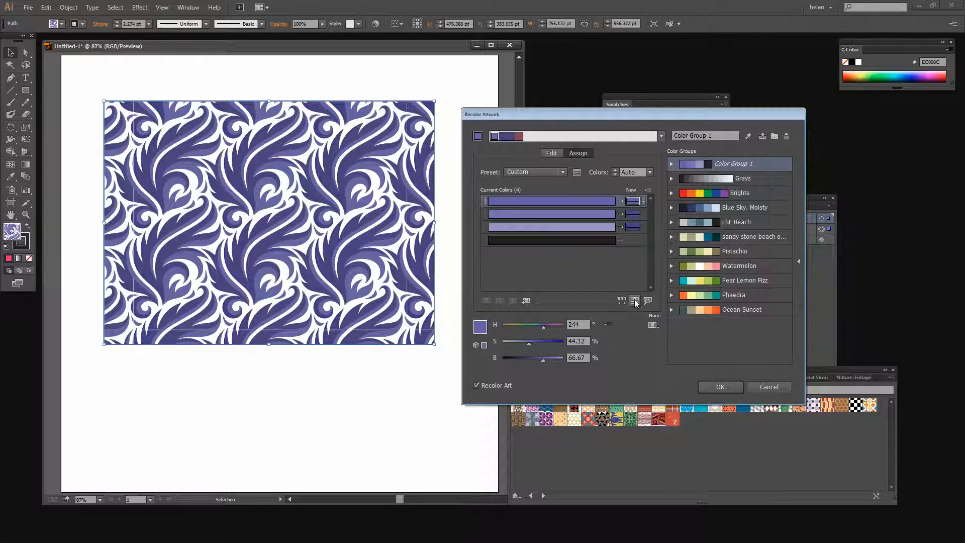
click(623, 301)
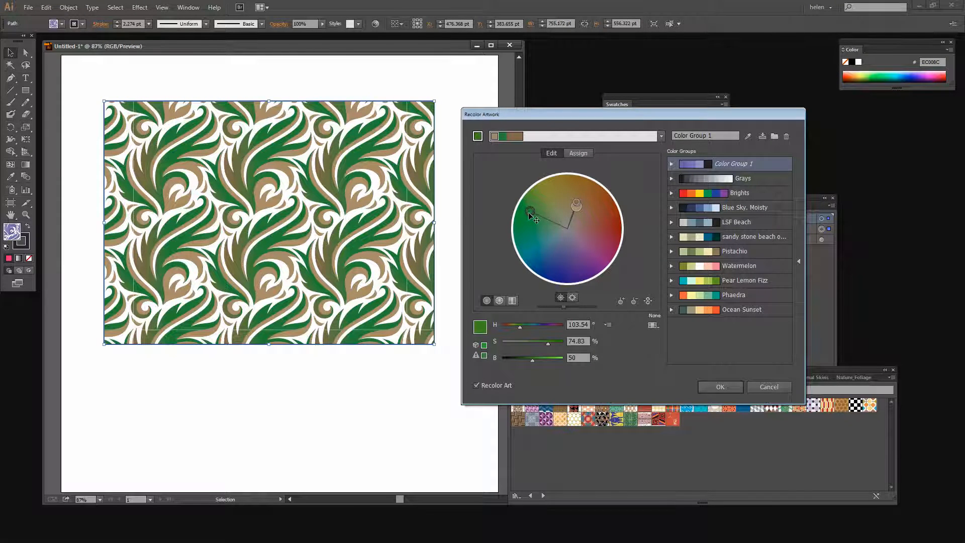
- Drag the Recolor Artwork color wheel handles until the pattern shows red, blue and green
drag(531, 214, 527, 217)
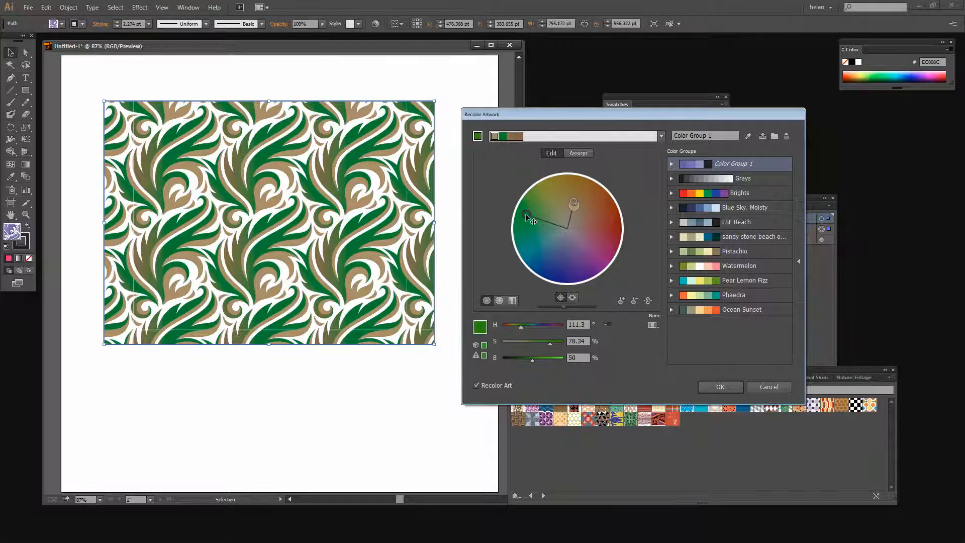
drag(526, 218, 529, 234)
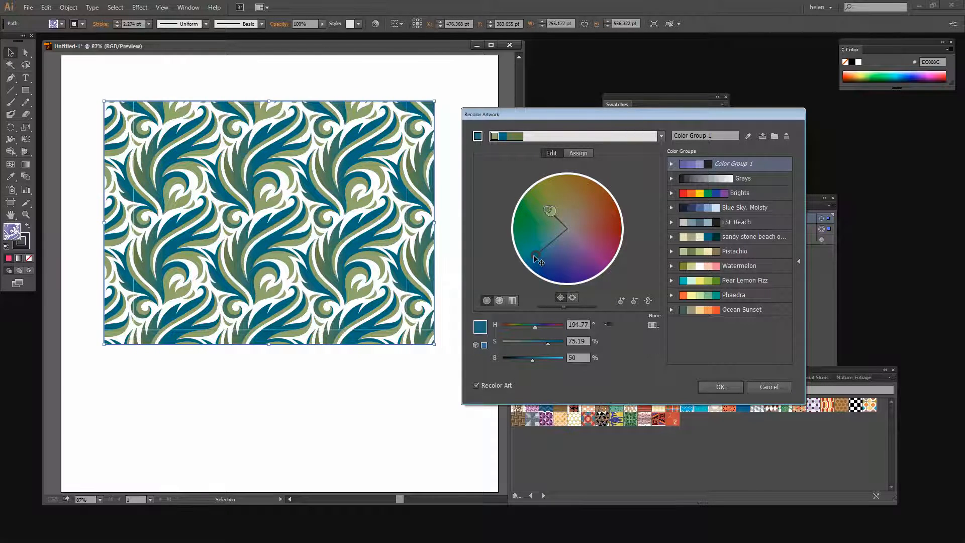
drag(537, 256, 585, 189)
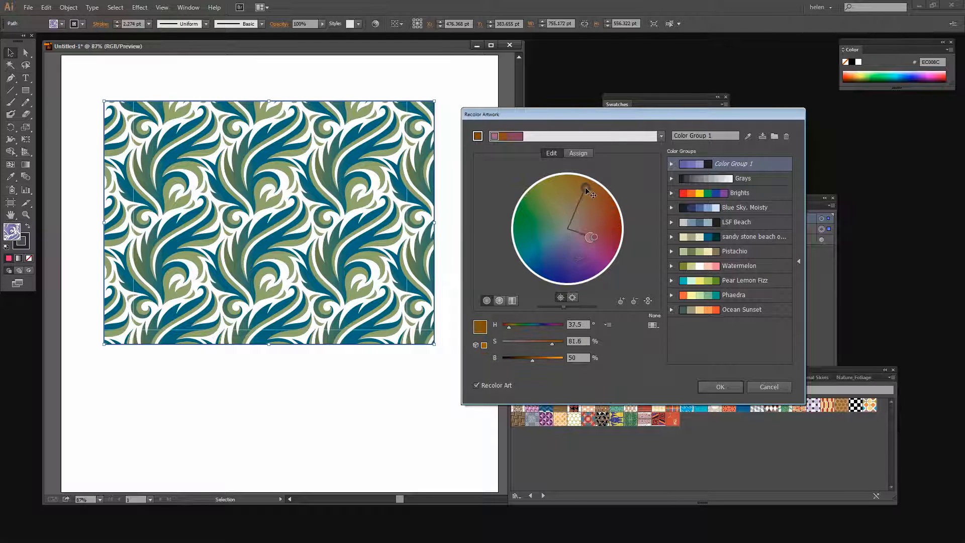
drag(586, 189, 576, 182)
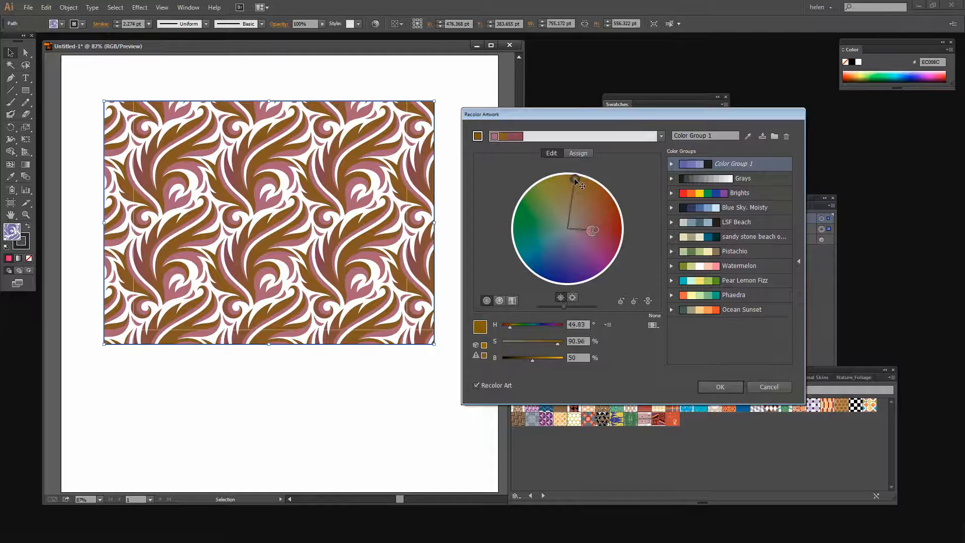
drag(575, 180, 568, 180)
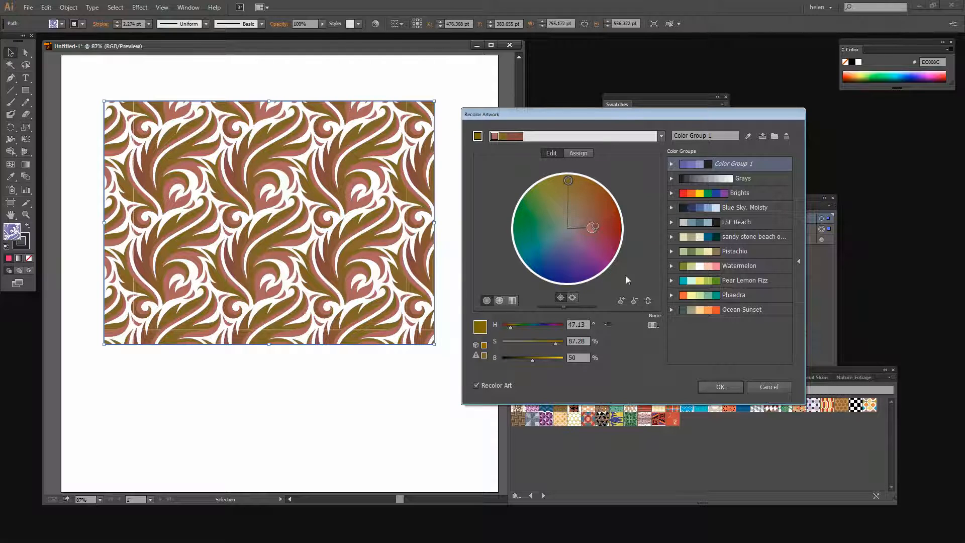
drag(591, 228, 541, 252)
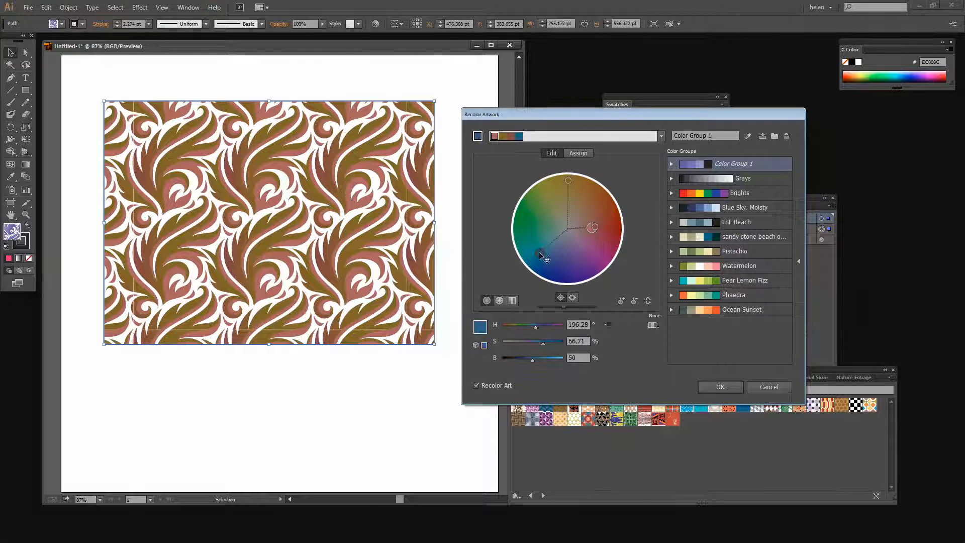
drag(540, 255, 592, 227)
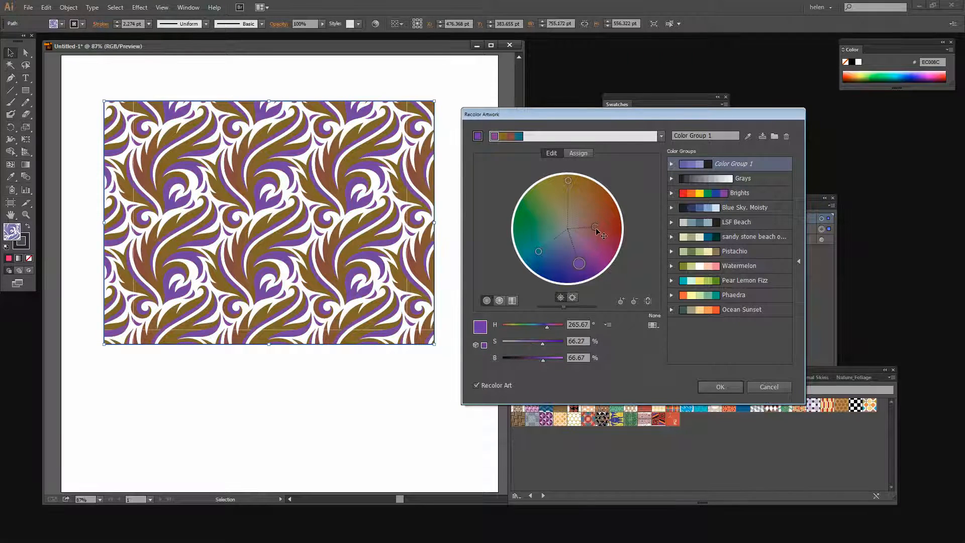
drag(594, 228, 605, 216)
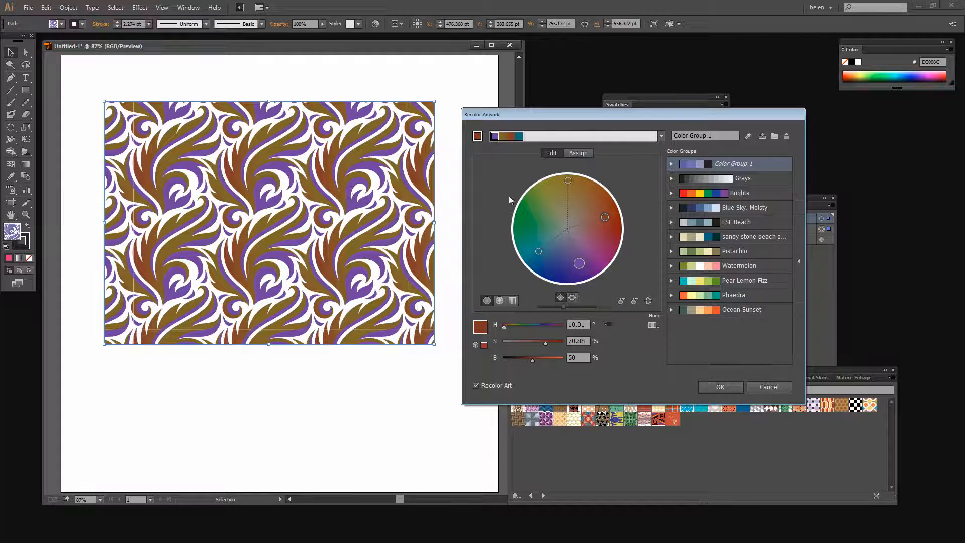
drag(568, 181, 562, 189)
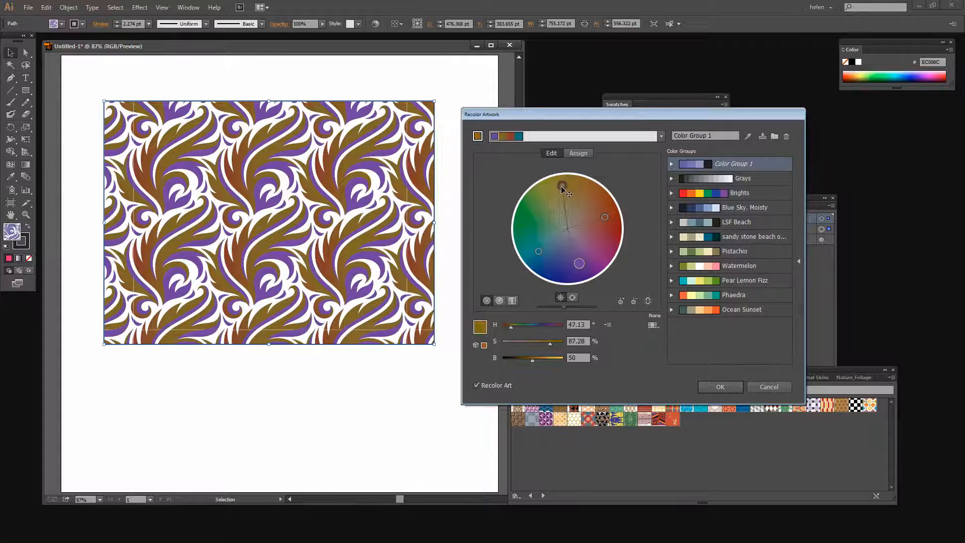
drag(562, 189, 538, 260)
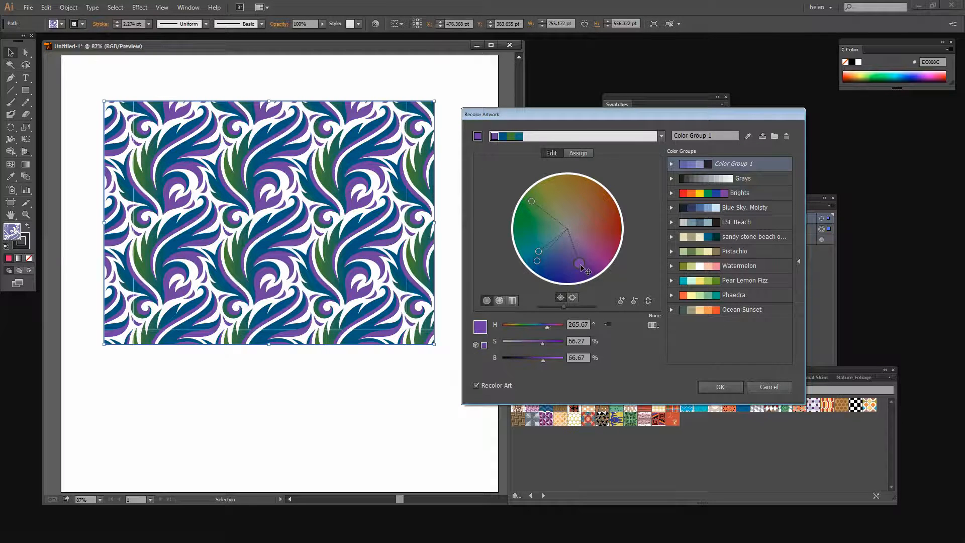
drag(579, 264, 613, 237)
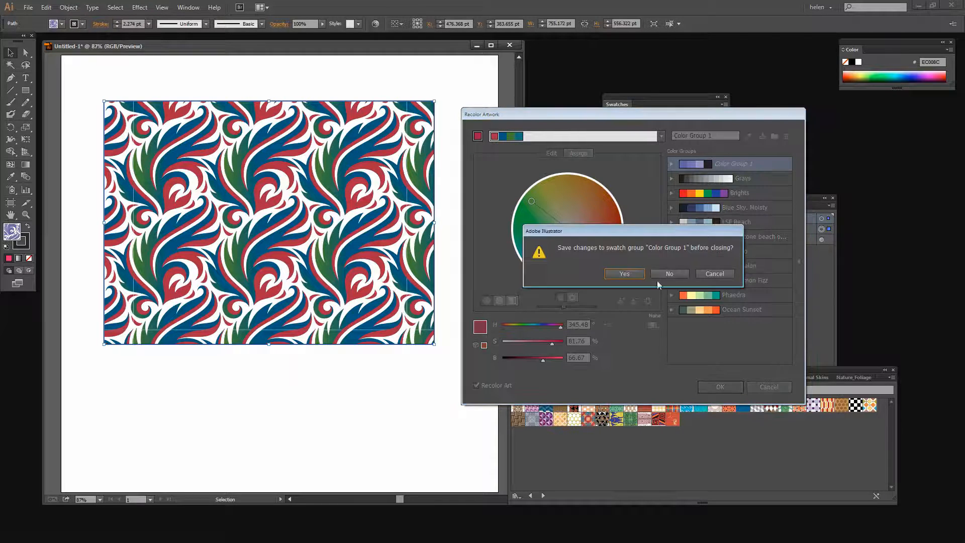
- Dismiss the save color group prompt, deselect the floral rectangle, and show the Basic Graphics_Dots library
click(669, 273)
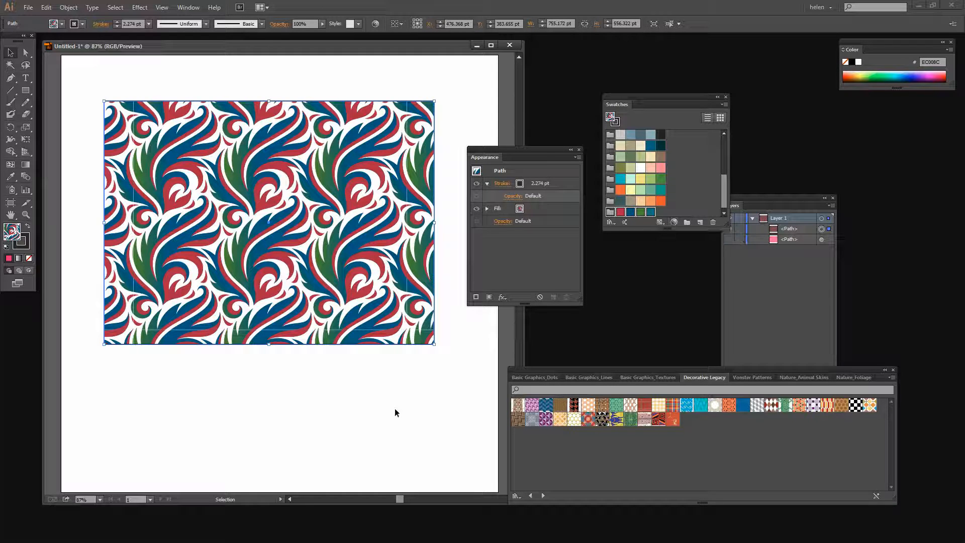
click(396, 413)
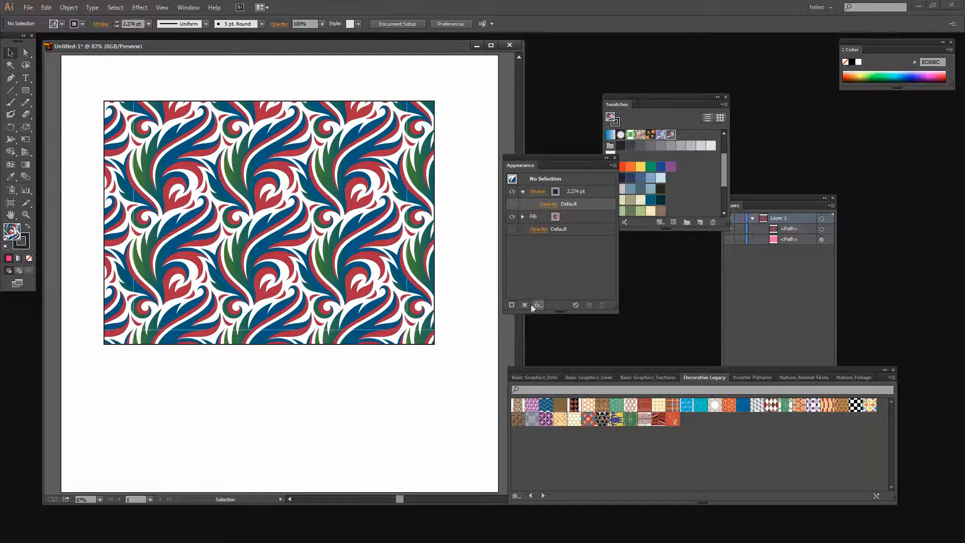
click(534, 378)
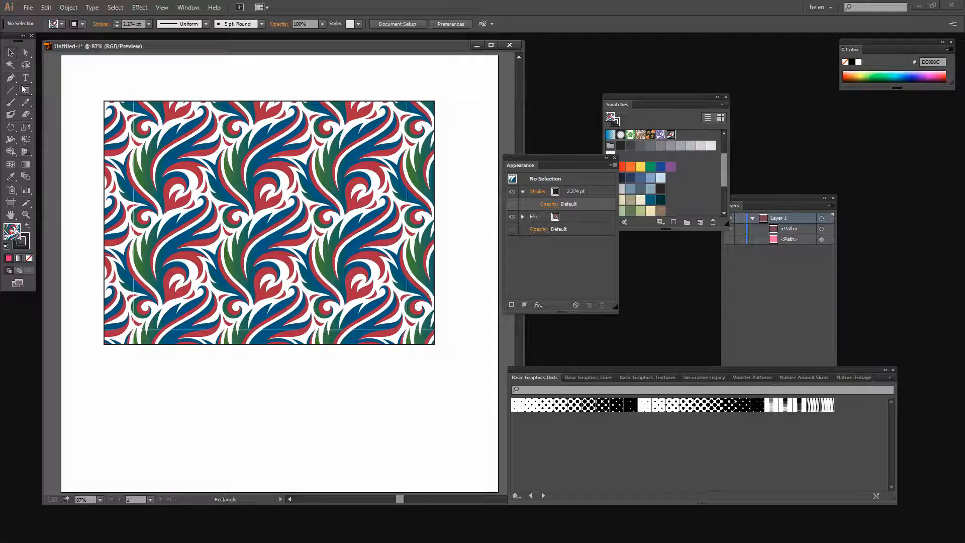
- Draw a rectangle below the floral pattern and fill it with a black dot swatch
drag(208, 375, 392, 450)
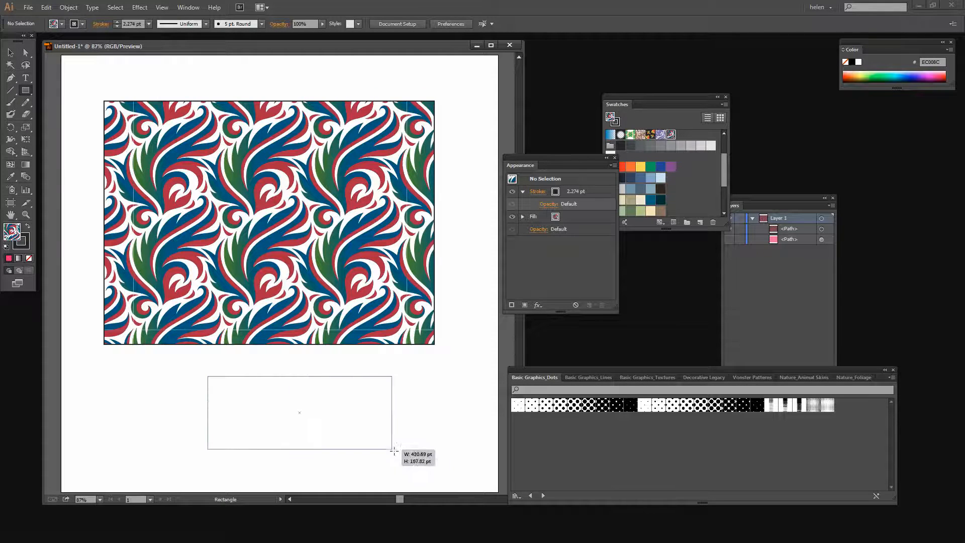
click(589, 405)
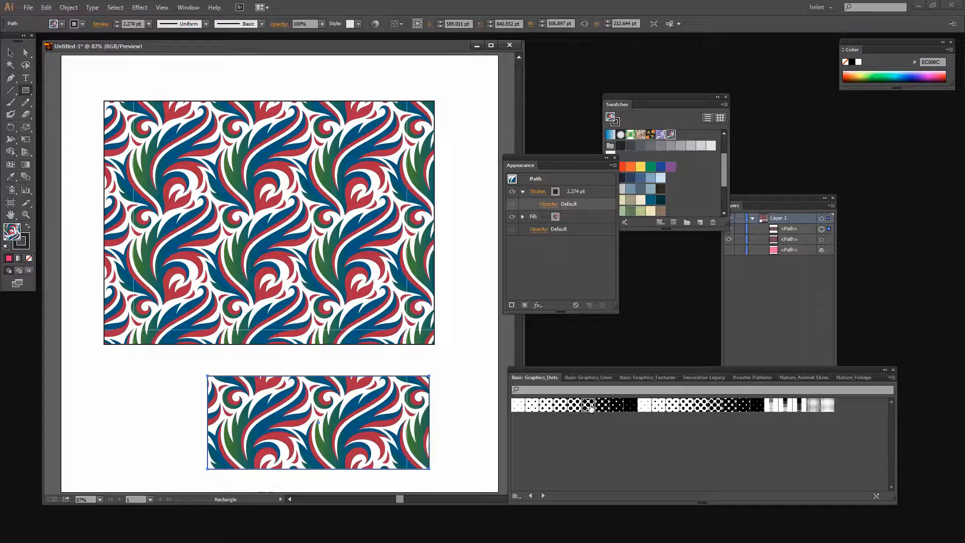
click(587, 405)
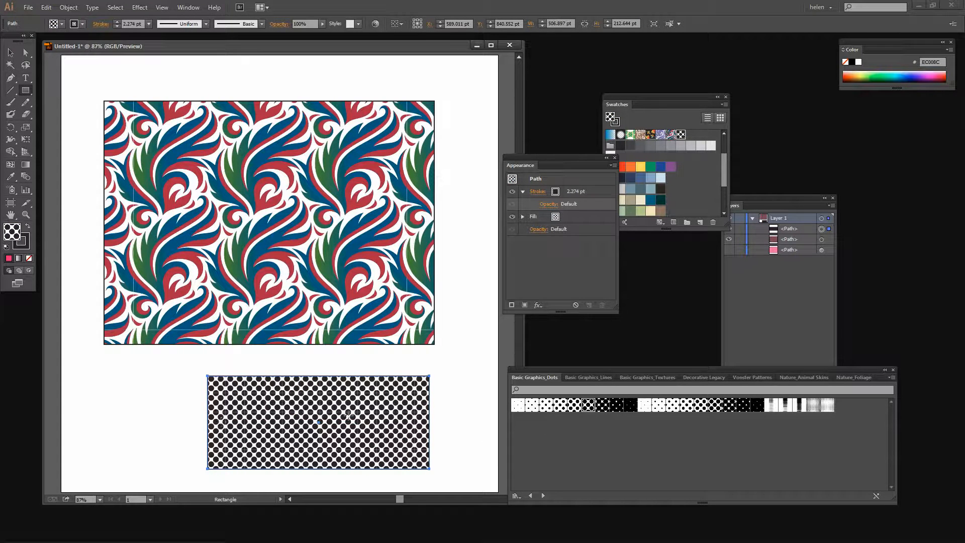
click(701, 222)
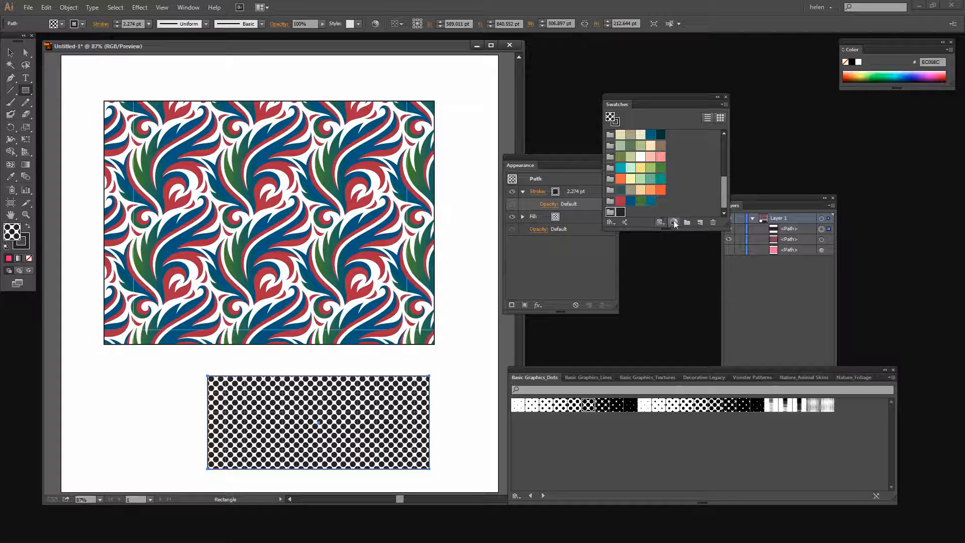
click(675, 223)
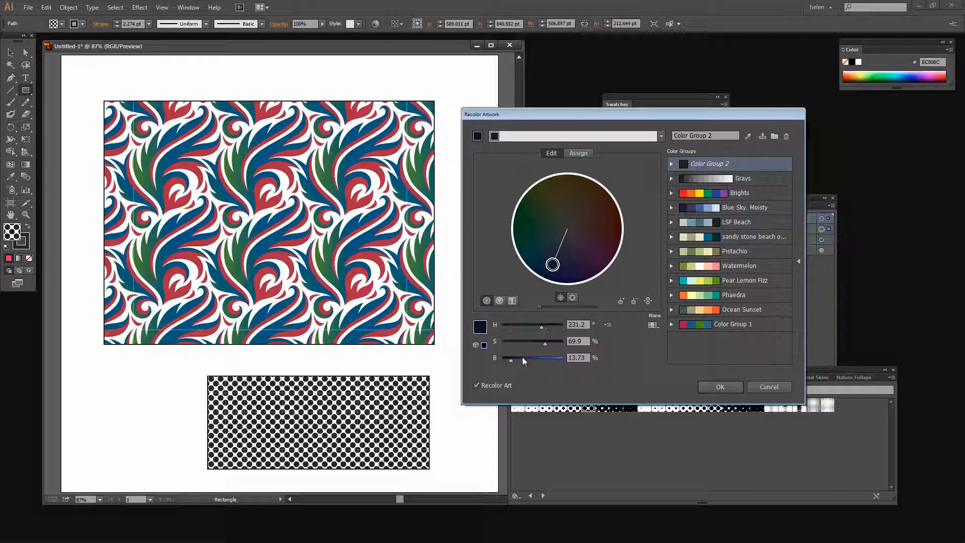
drag(511, 358, 546, 358)
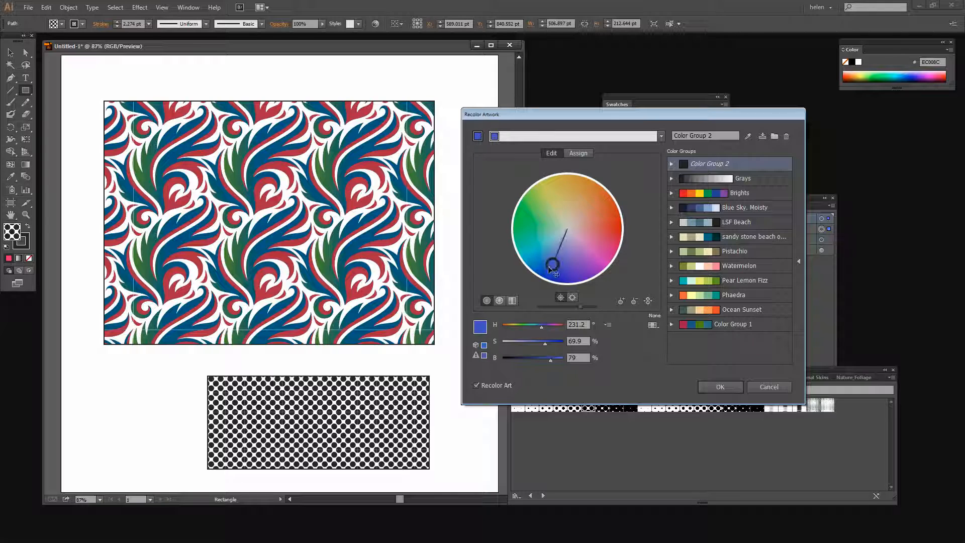
drag(552, 263, 514, 223)
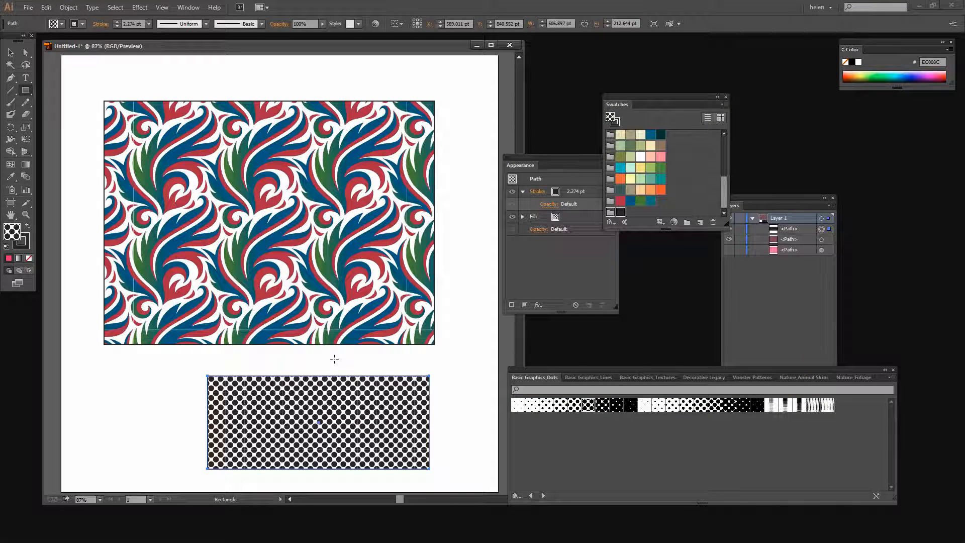
click(25, 52)
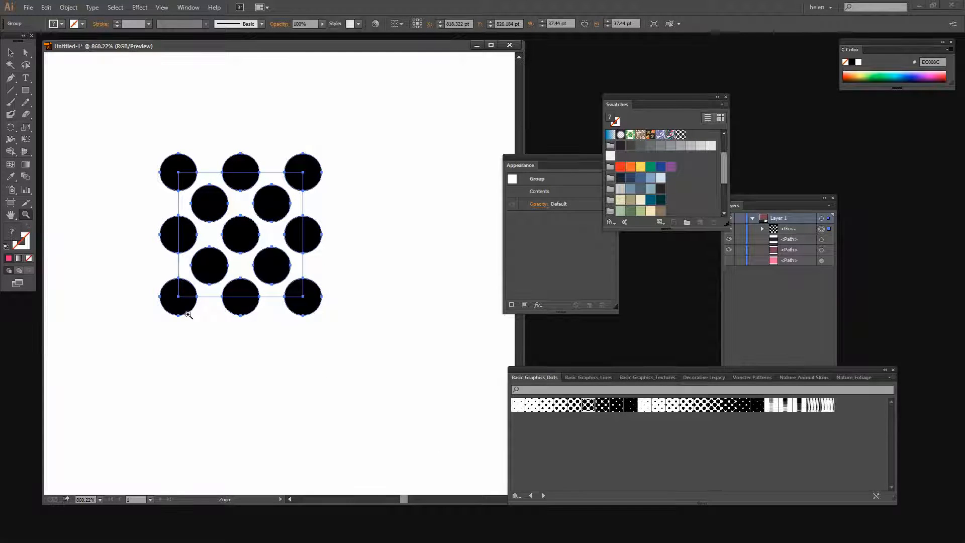
mouse_move(10, 53)
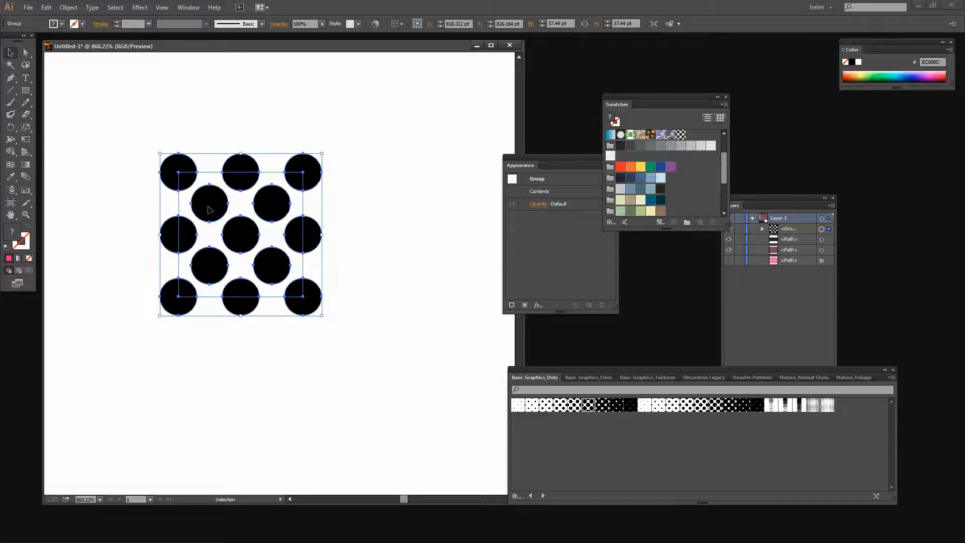
- Enter isolation mode on the dot tile group and color all its circles olive green
double_click(209, 209)
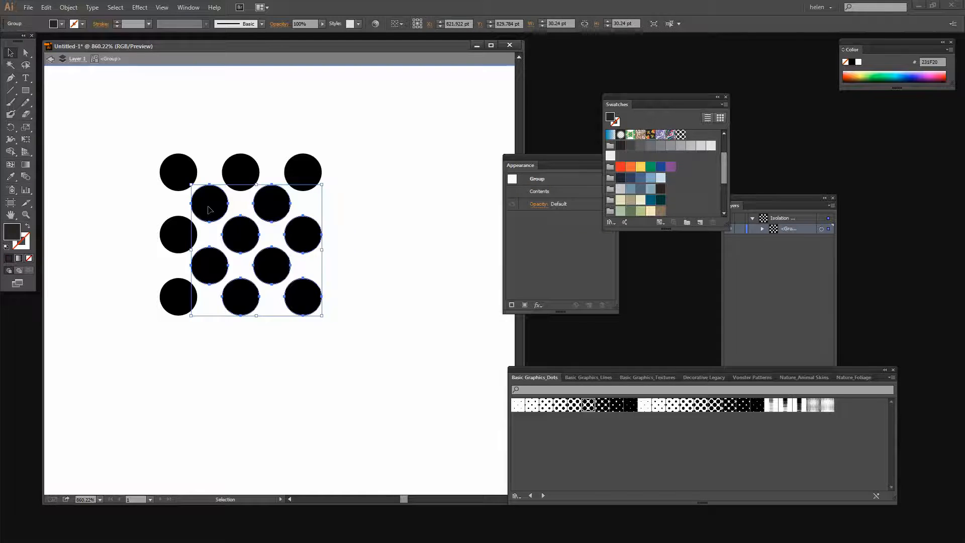
mouse_move(234, 289)
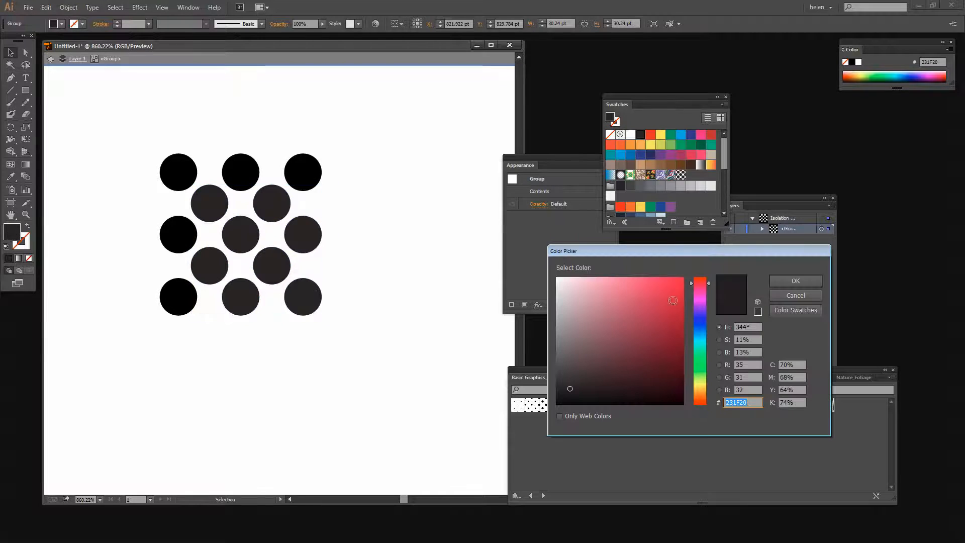
click(795, 281)
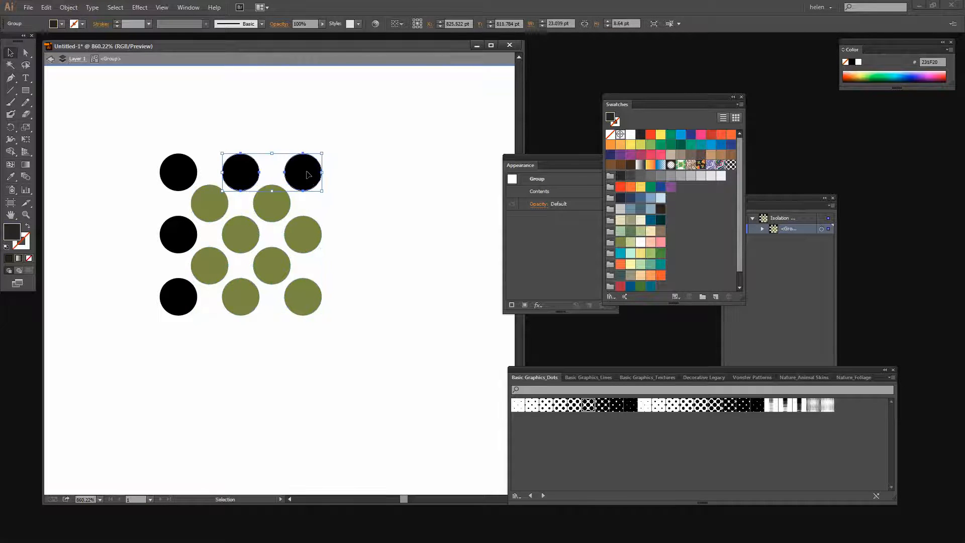
click(620, 242)
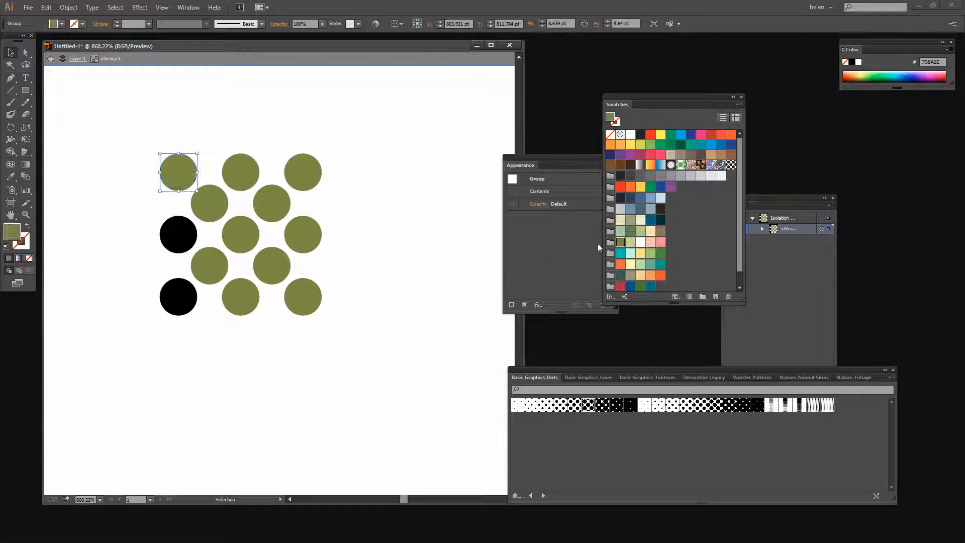
click(620, 245)
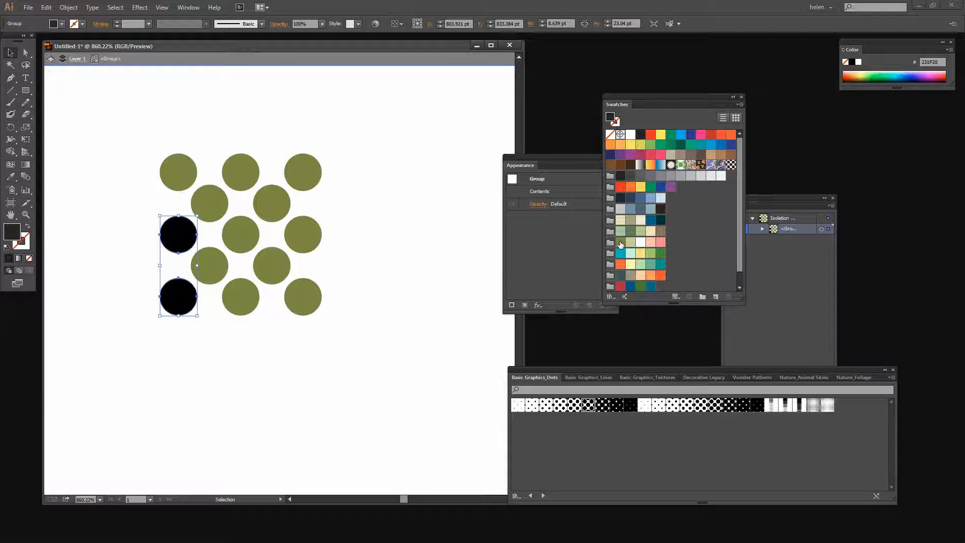
click(620, 242)
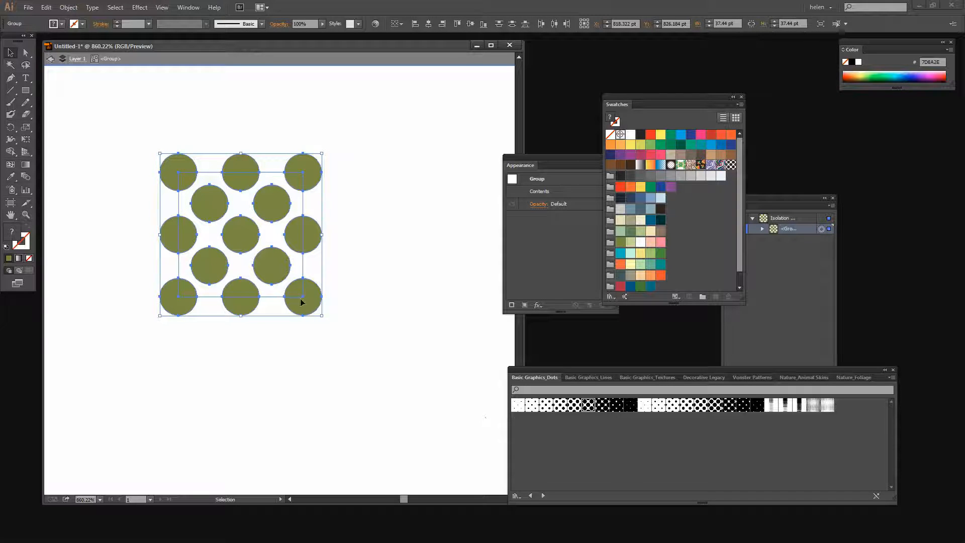
mouse_move(271, 210)
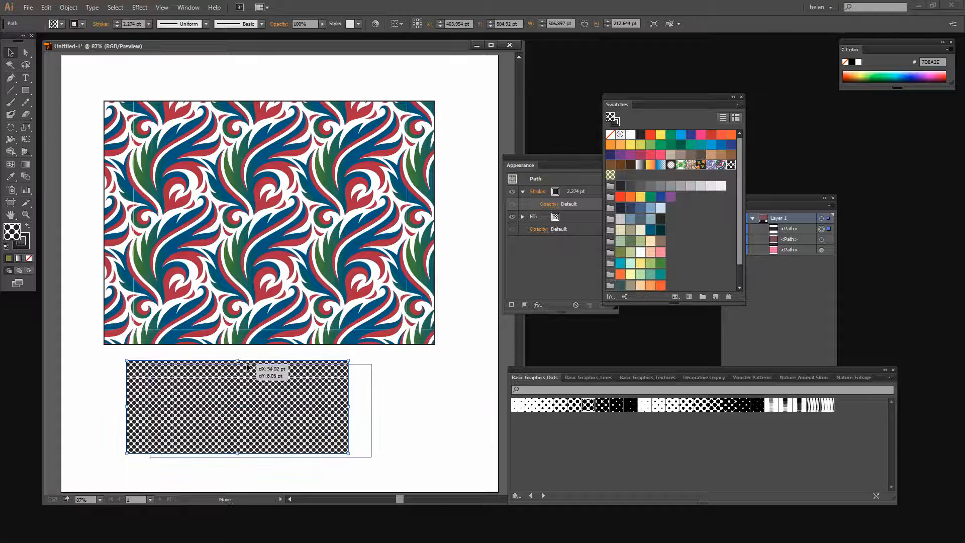
- Move the dot rectangle into position under the floral pattern
drag(237, 406, 263, 412)
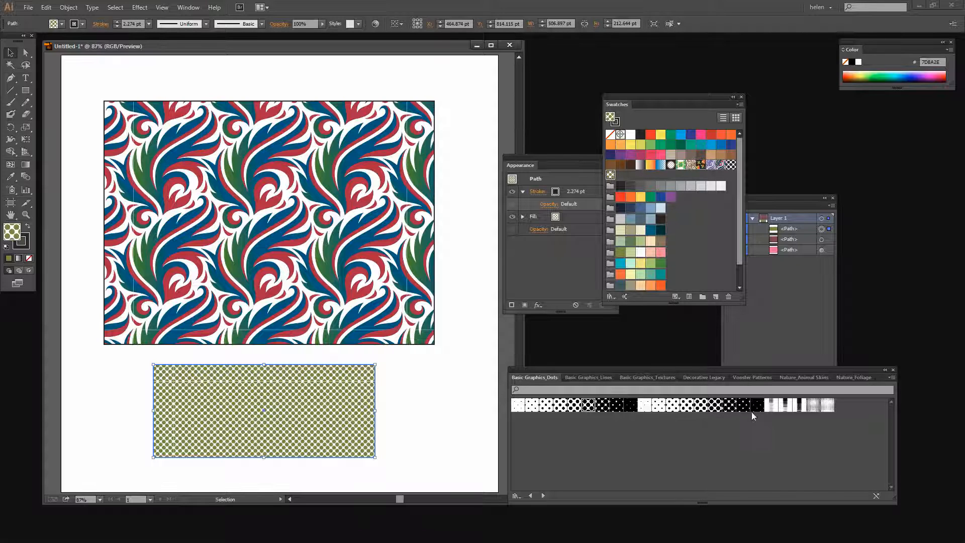
mouse_move(752, 408)
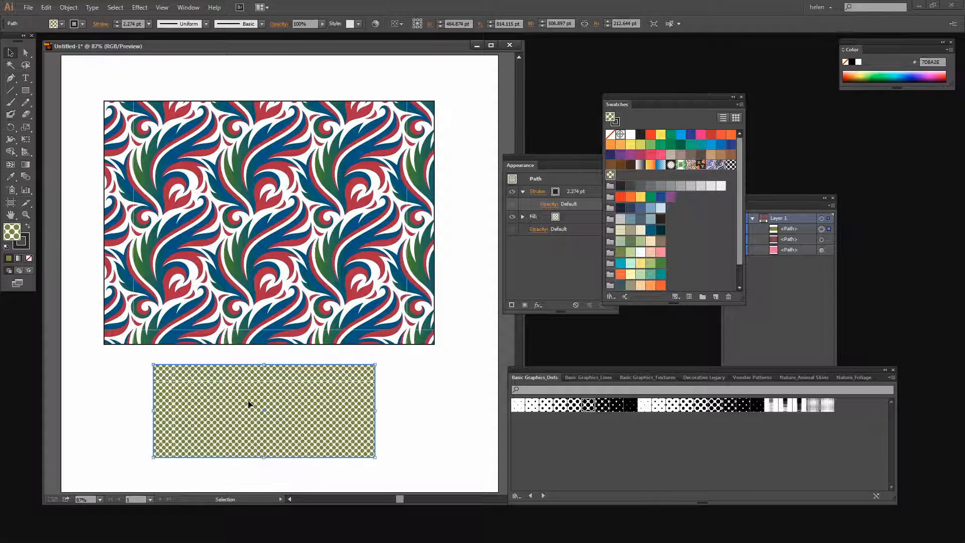
- Scale only the olive dot pattern to 400% and set the rectangle's stroke to None
click(68, 7)
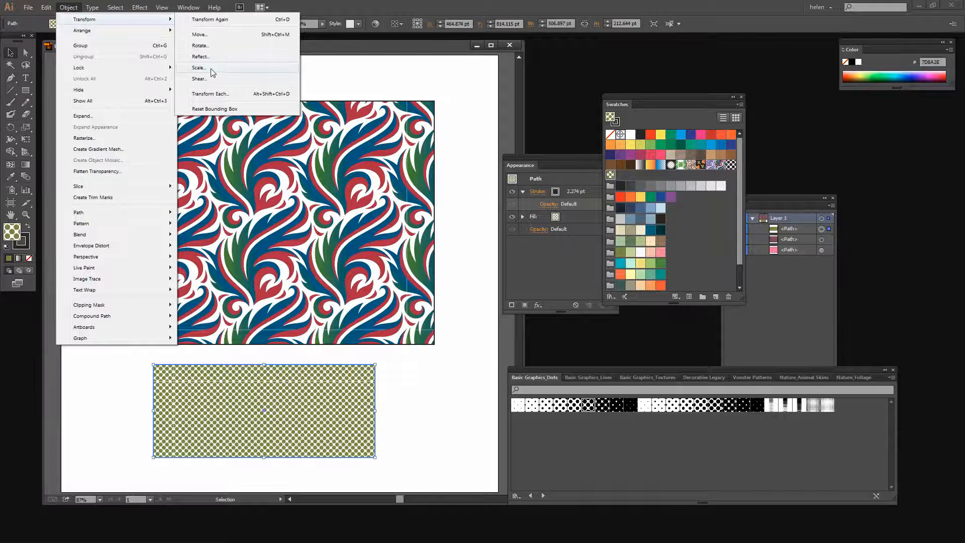
click(198, 67)
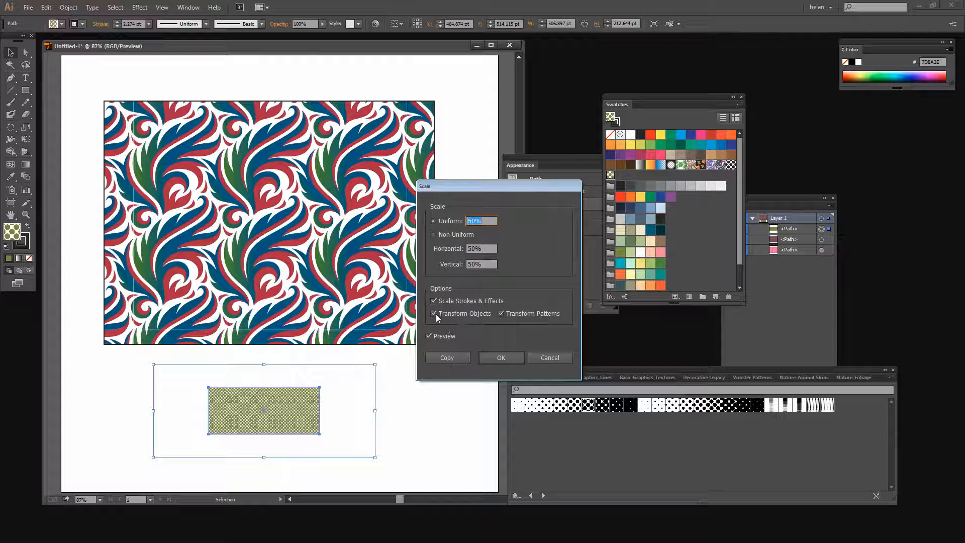
click(434, 313)
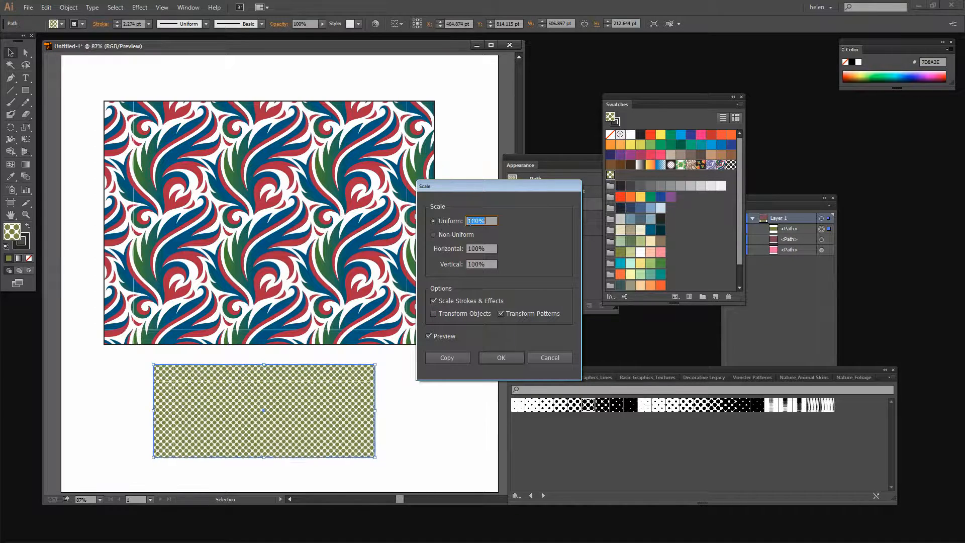
text(230)
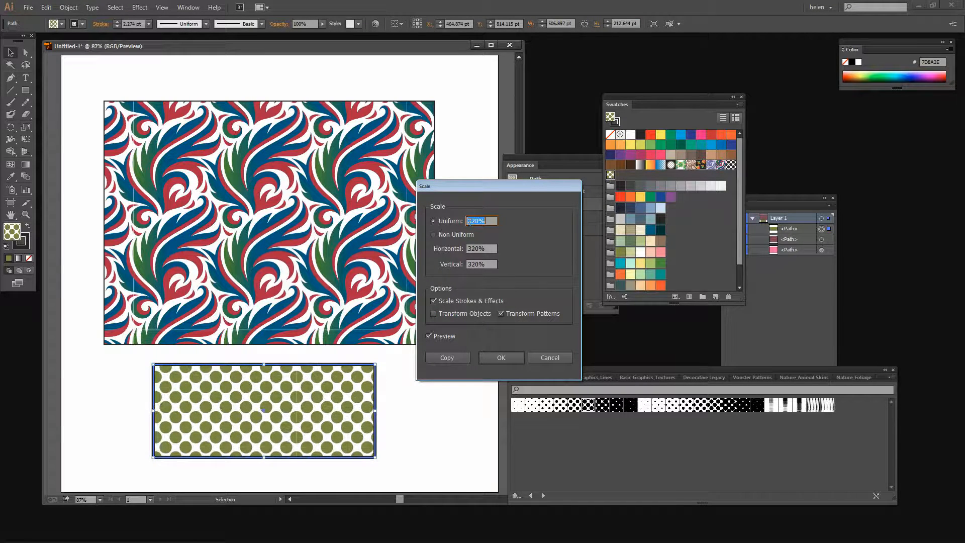
text(420%)
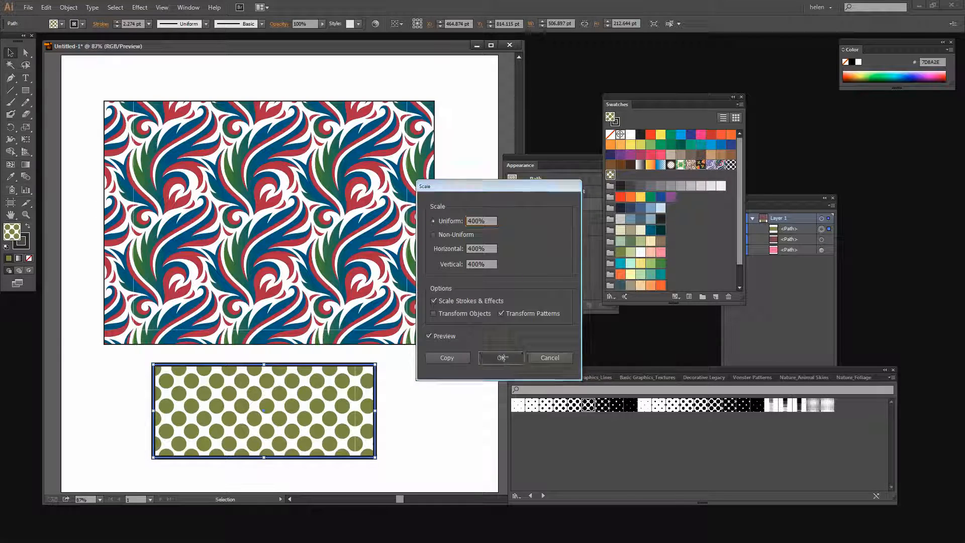
click(501, 358)
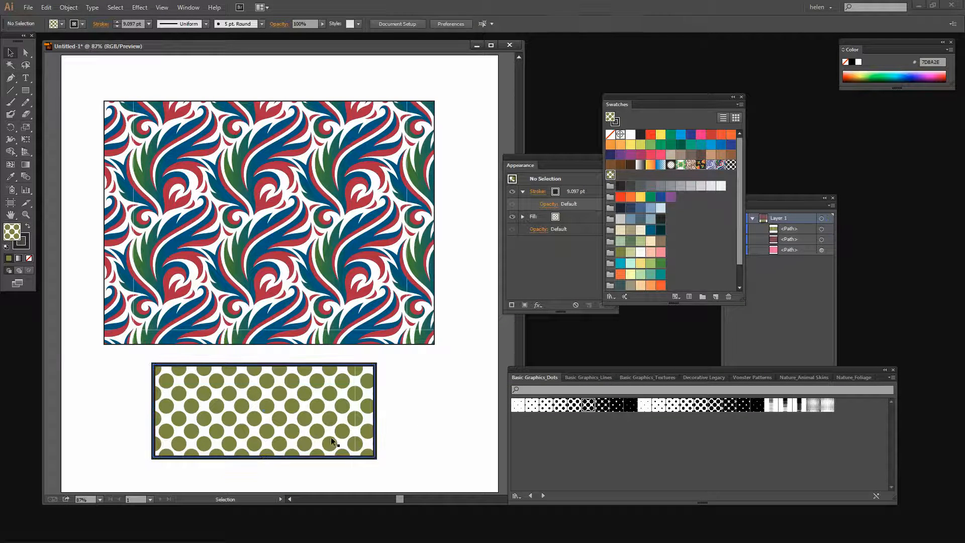
click(263, 412)
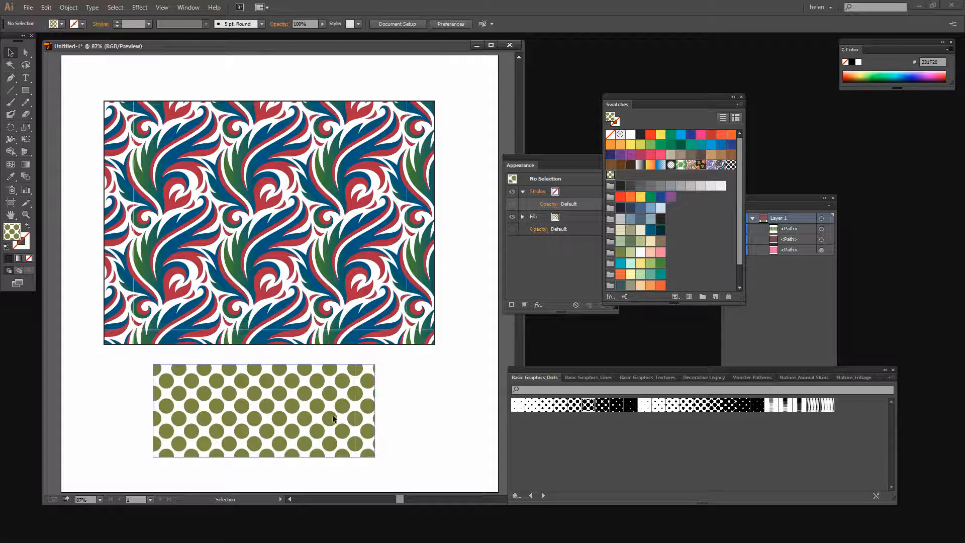
- Select the olive dot rectangle and save its colors as a new color group
click(265, 410)
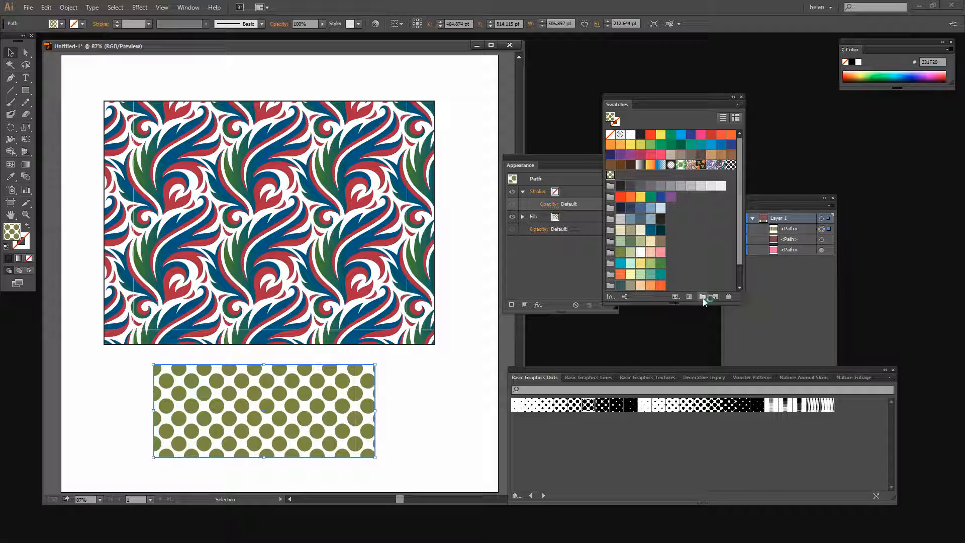
mouse_move(715, 296)
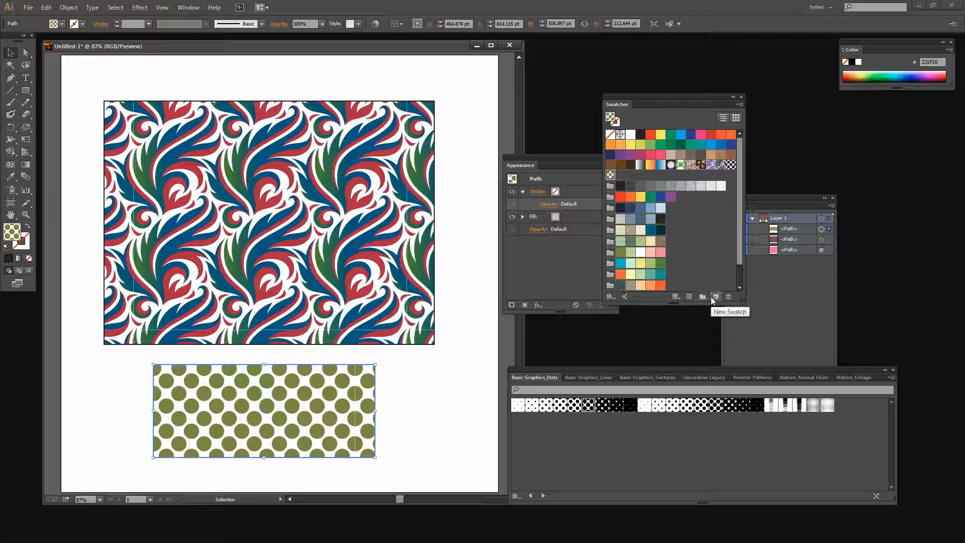
click(702, 297)
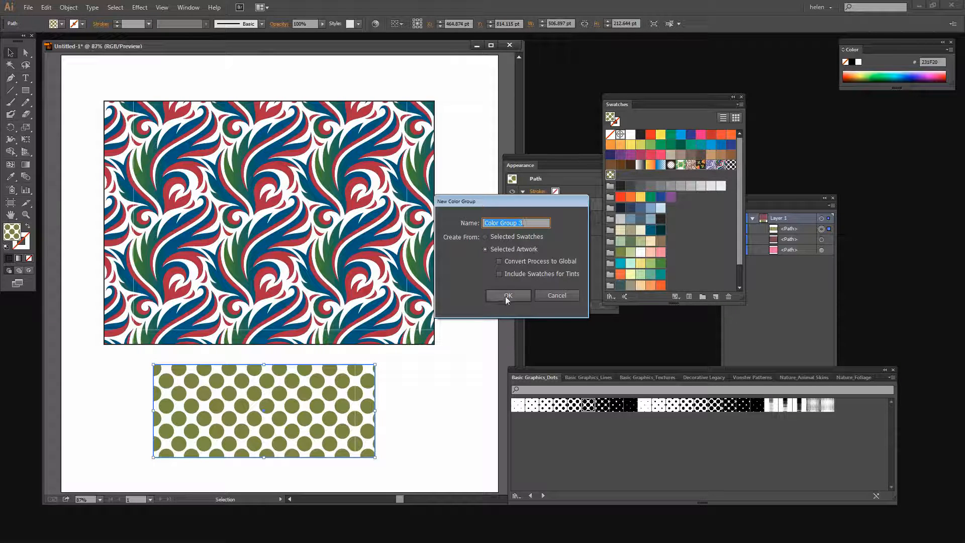
click(507, 295)
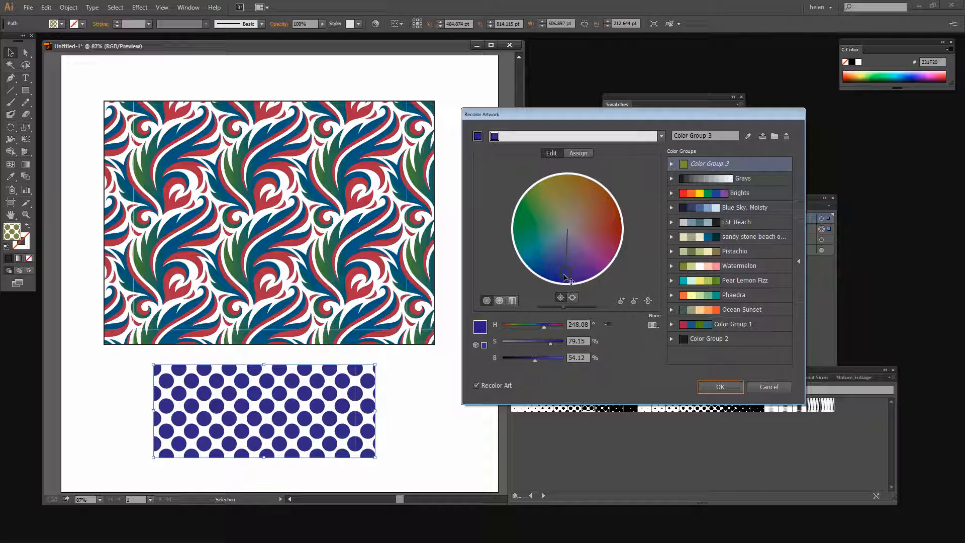
- Shift the dot hue on the recolor wheel until it settles on deep red, then apply
drag(565, 269, 524, 222)
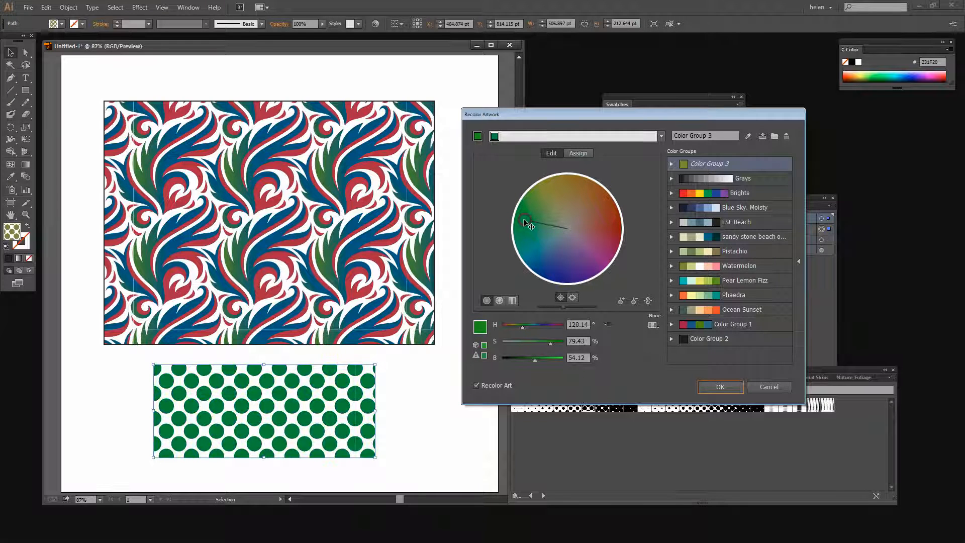
drag(527, 221, 581, 195)
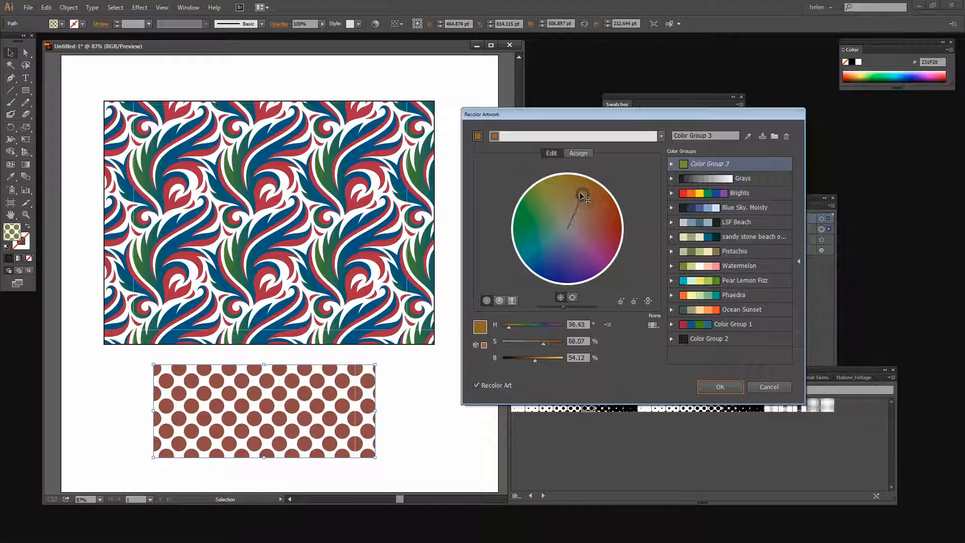
drag(581, 195, 556, 186)
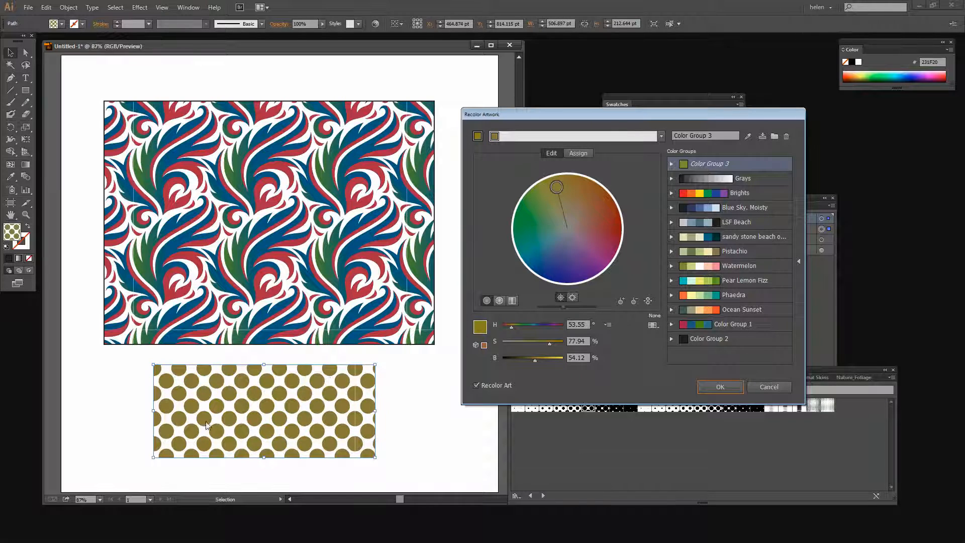
drag(556, 186, 558, 190)
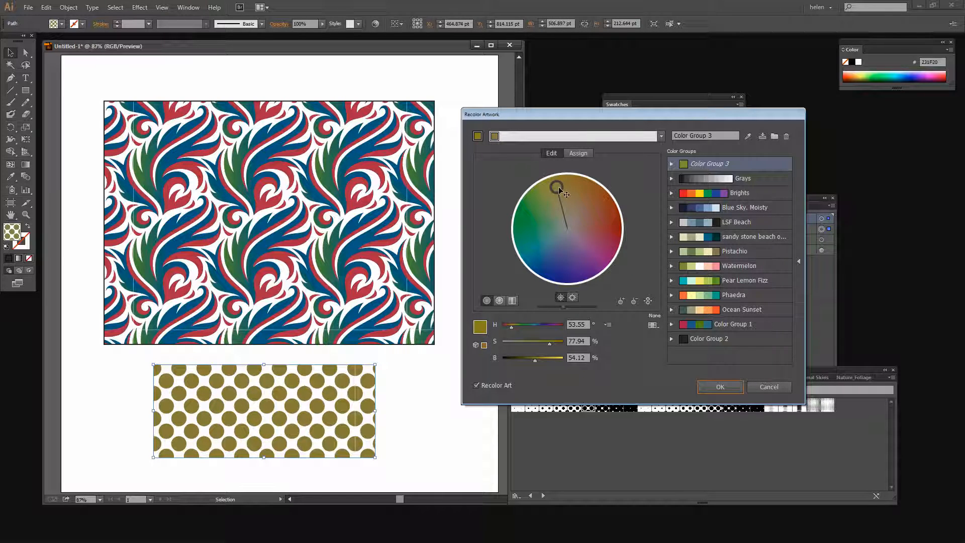
drag(557, 187, 532, 255)
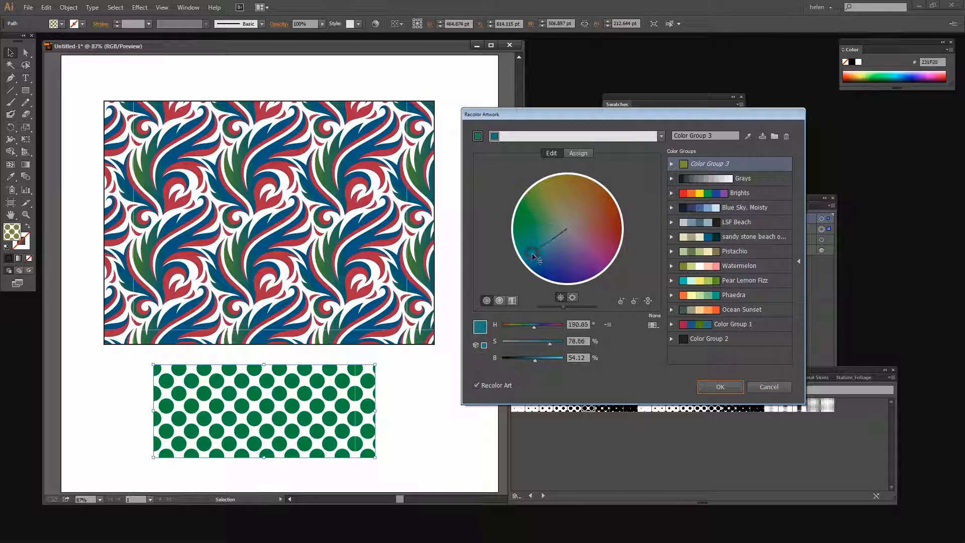
drag(535, 259, 563, 272)
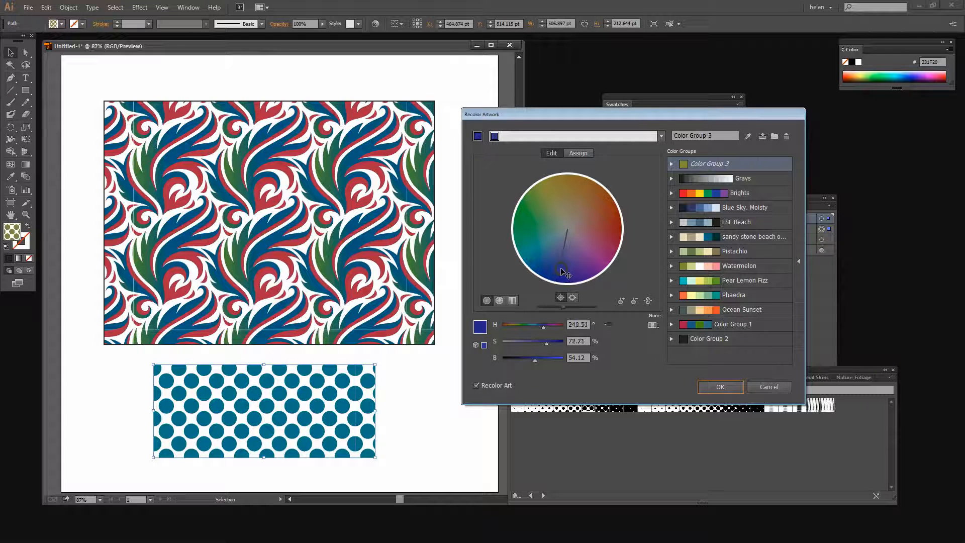
drag(563, 271, 562, 267)
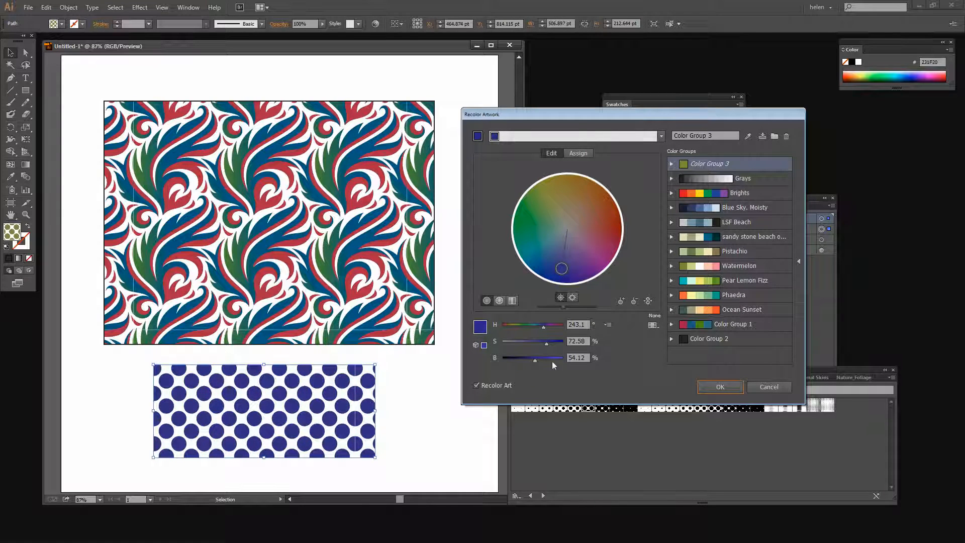
drag(561, 267, 610, 249)
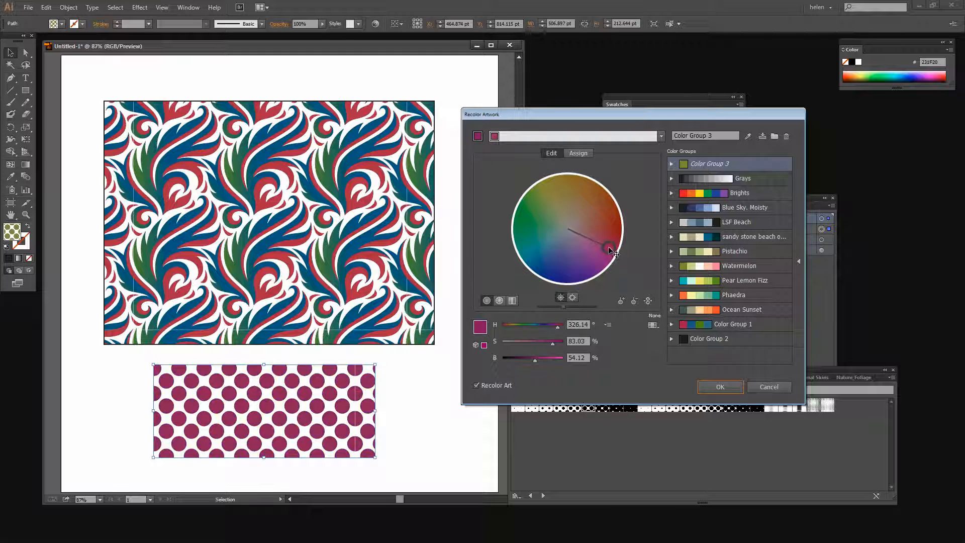
drag(590, 245, 596, 205)
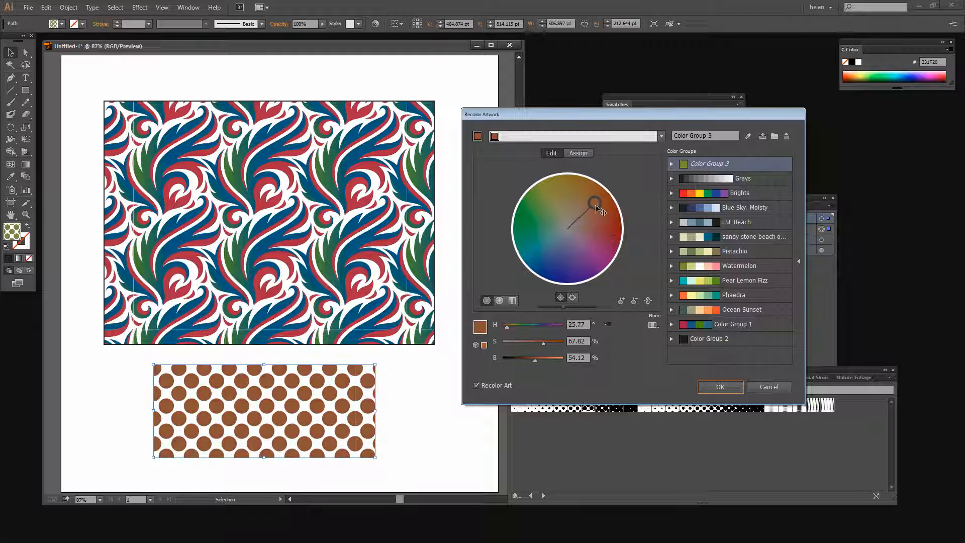
drag(596, 206, 519, 222)
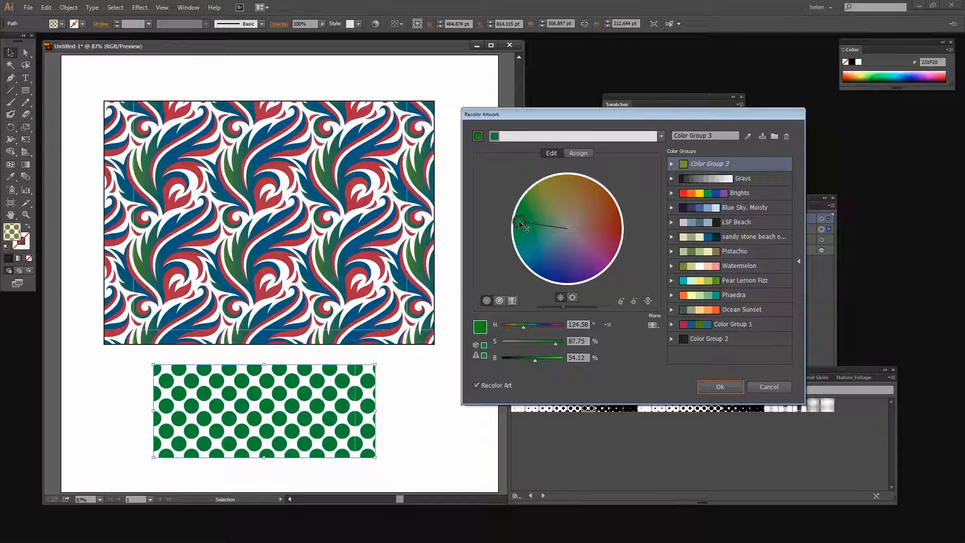
drag(521, 223, 565, 204)
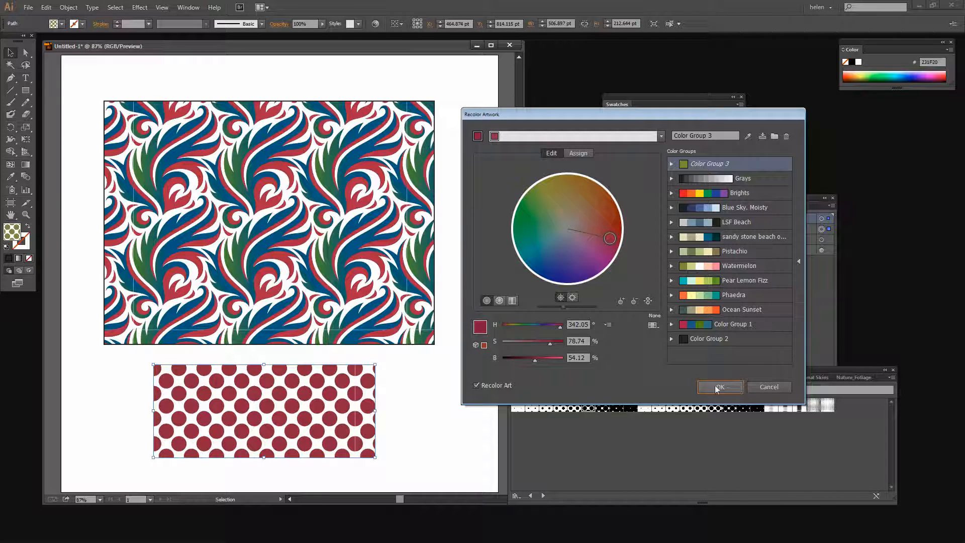
click(719, 386)
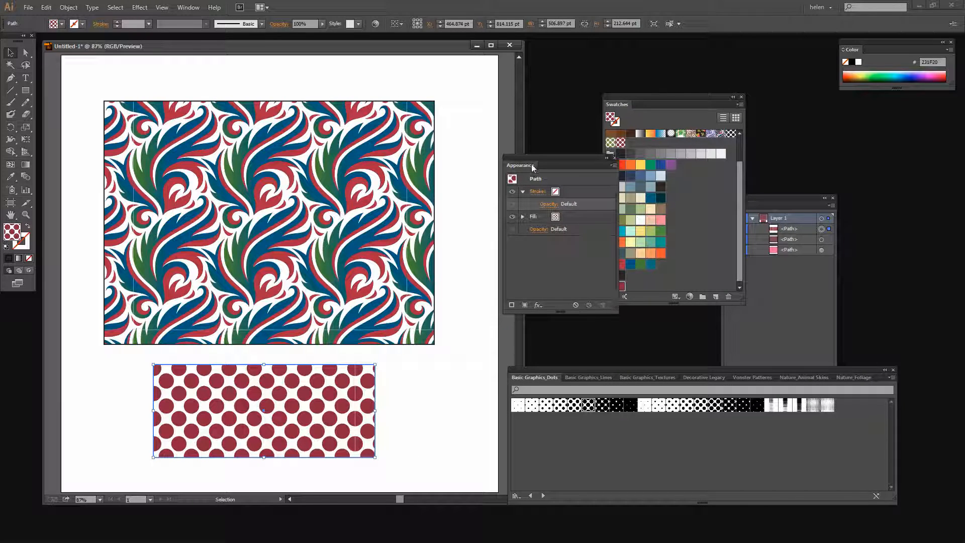
- Add a new gray-blue fill to the dotted rectangle in the Appearance panel
drag(521, 165, 493, 185)
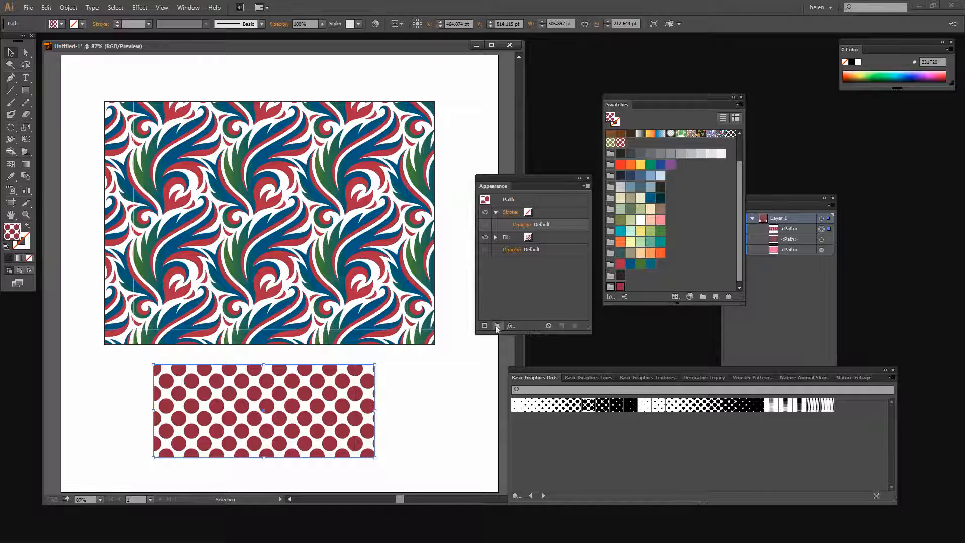
click(528, 220)
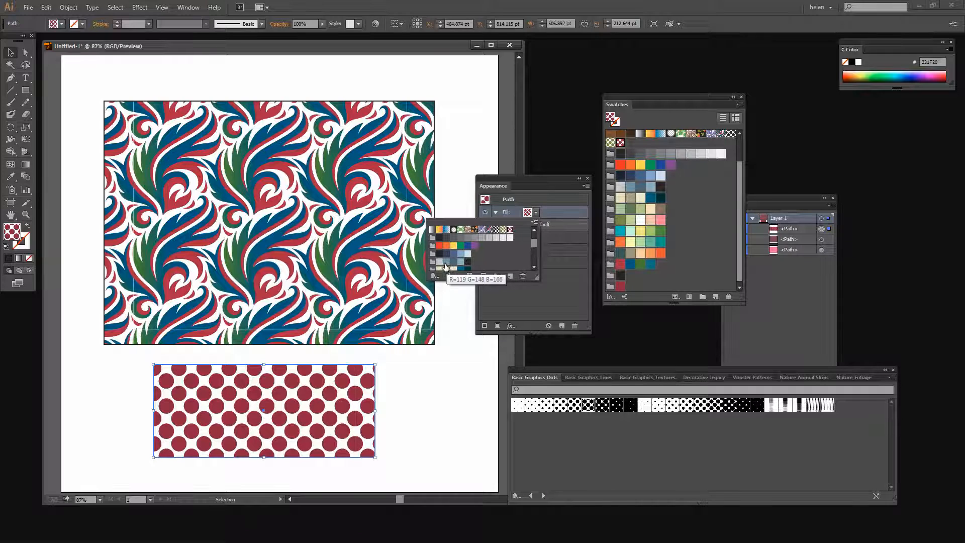
click(447, 262)
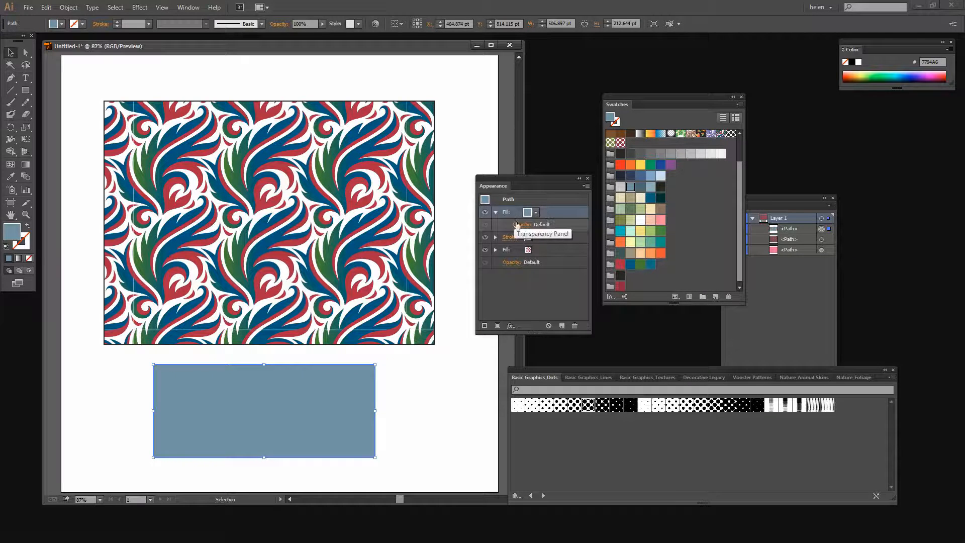
- Try Color Burn, Color Dodge and Soft Light on the gray-blue fill, then return to Normal
click(522, 224)
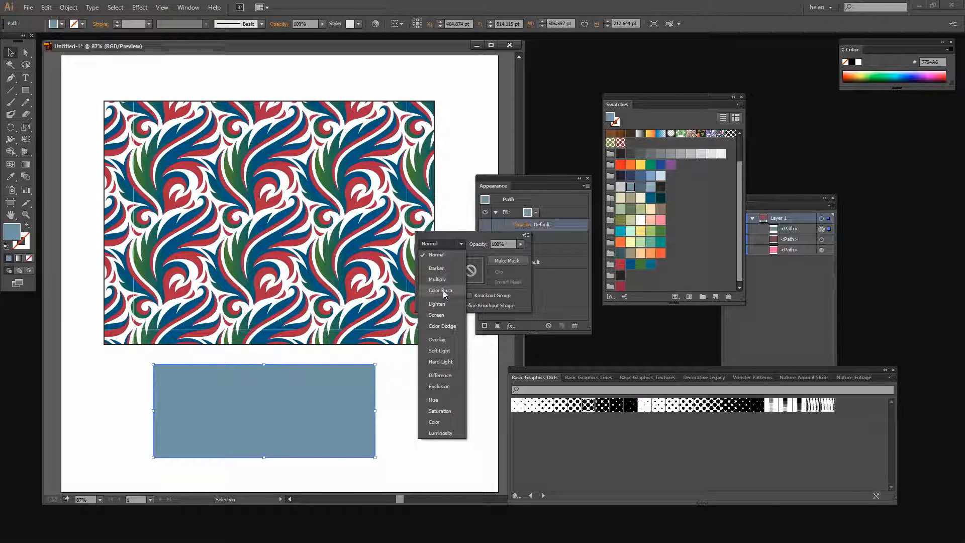
click(441, 291)
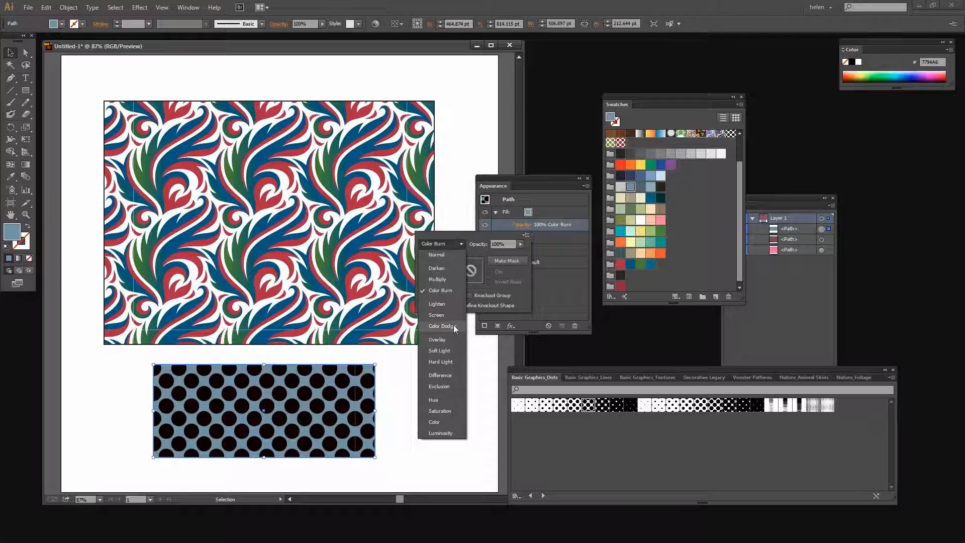
click(442, 325)
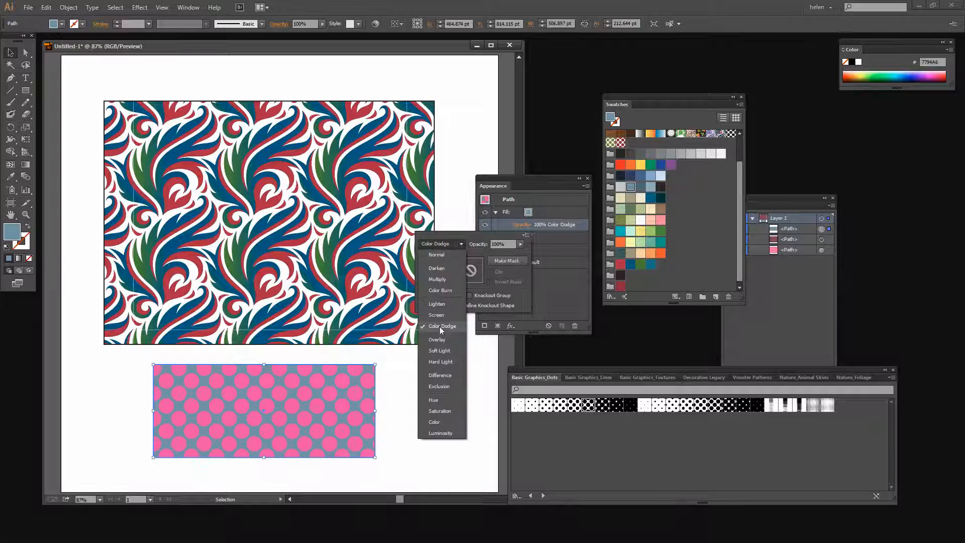
mouse_move(439, 351)
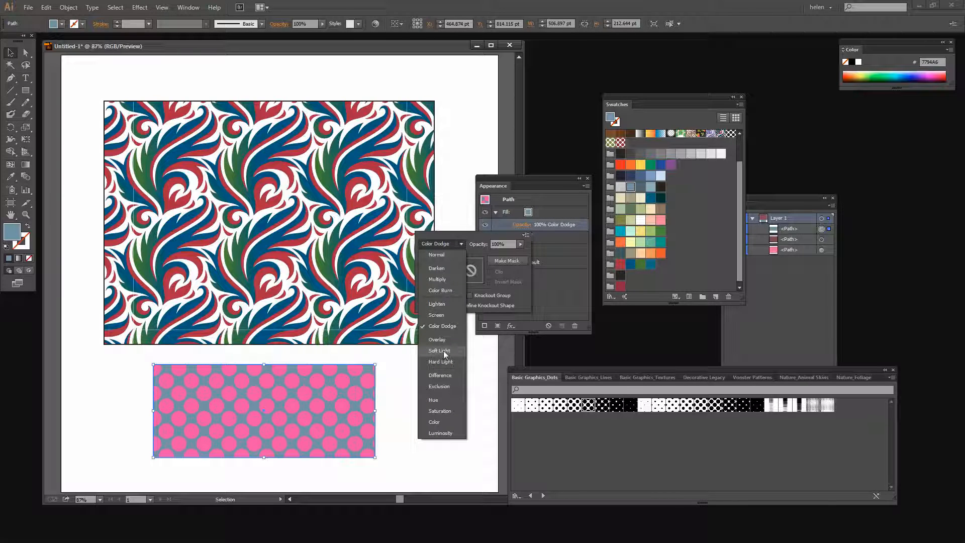
click(439, 351)
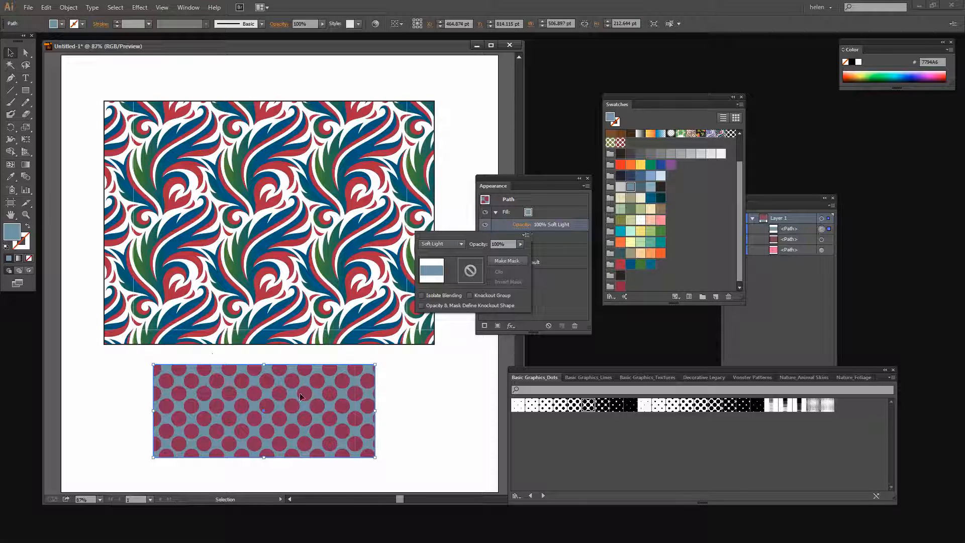
click(461, 244)
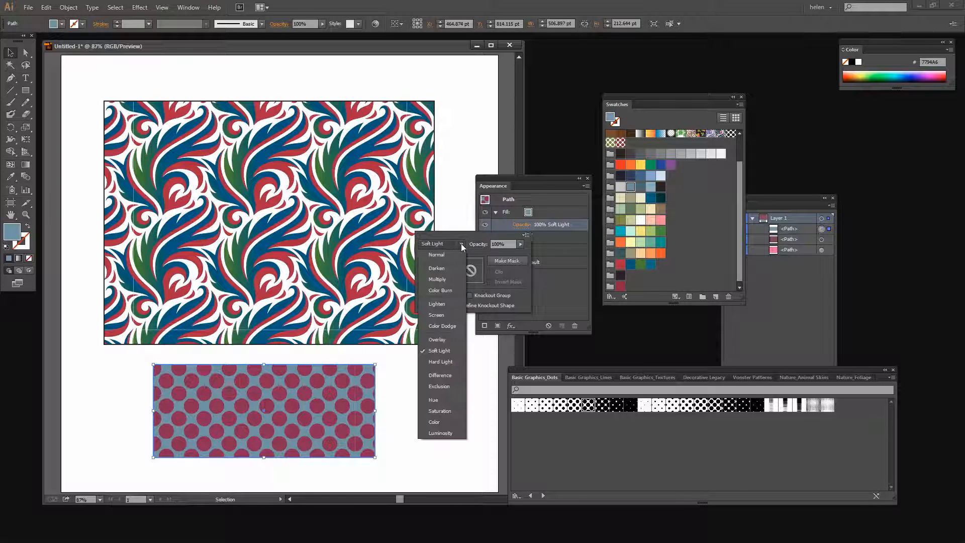
click(436, 254)
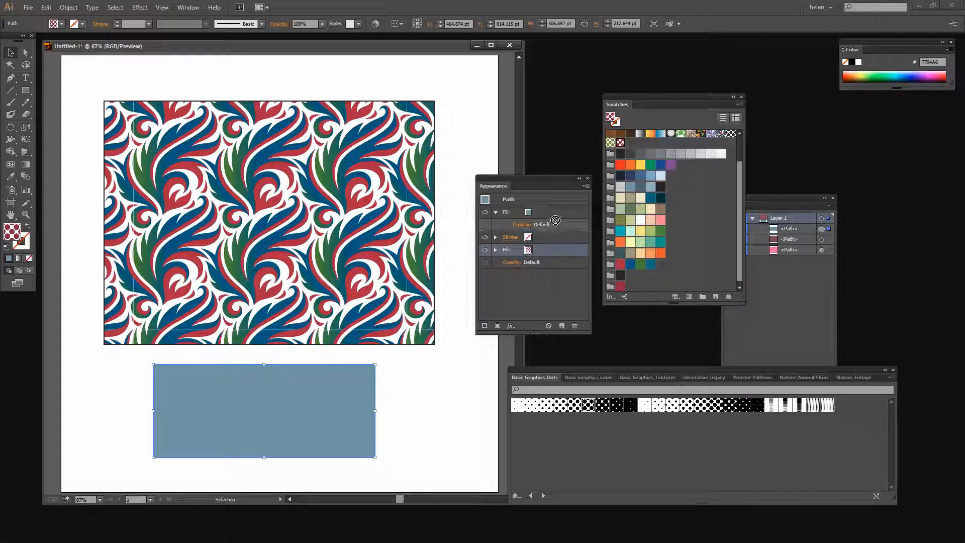
- Restack the dot pattern fill above the gray-blue fill and deselect to view the result
click(587, 406)
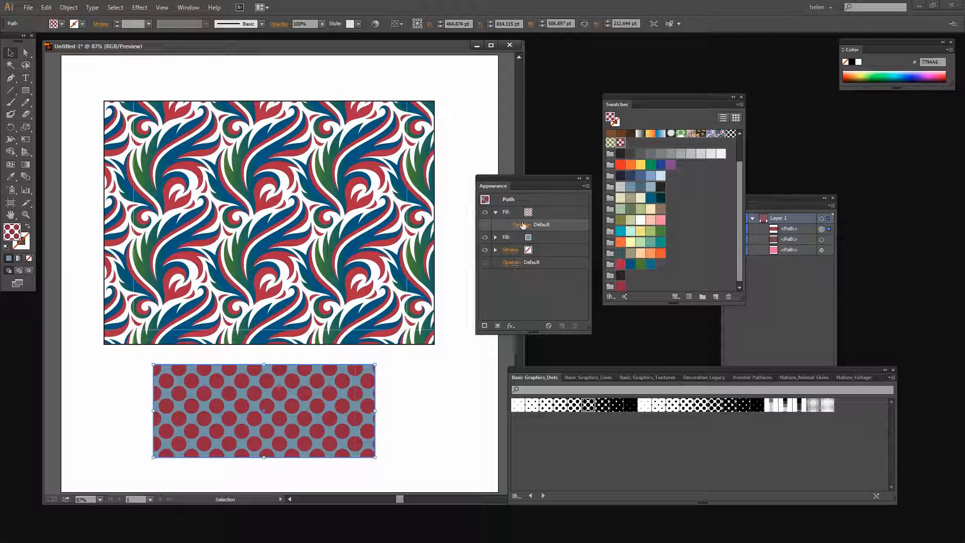
click(535, 213)
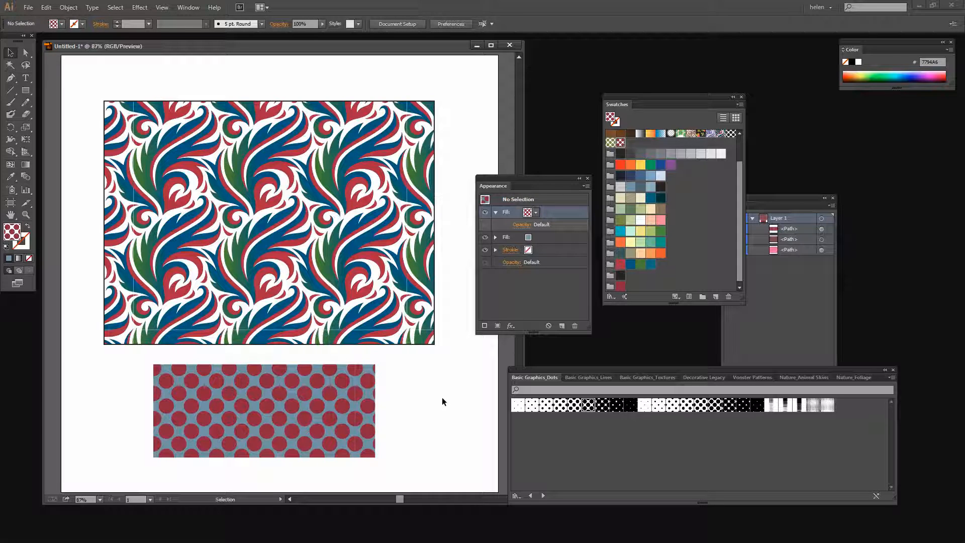
mouse_move(464, 413)
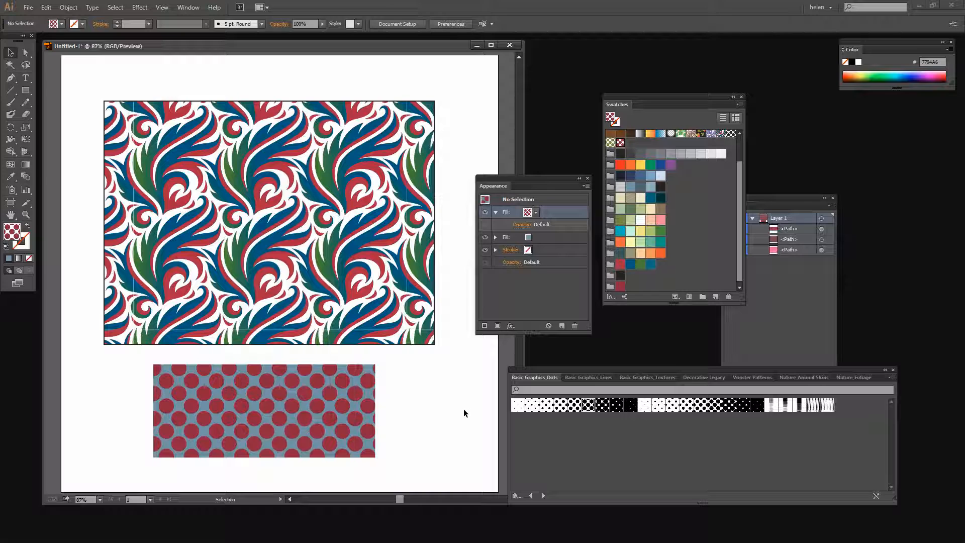